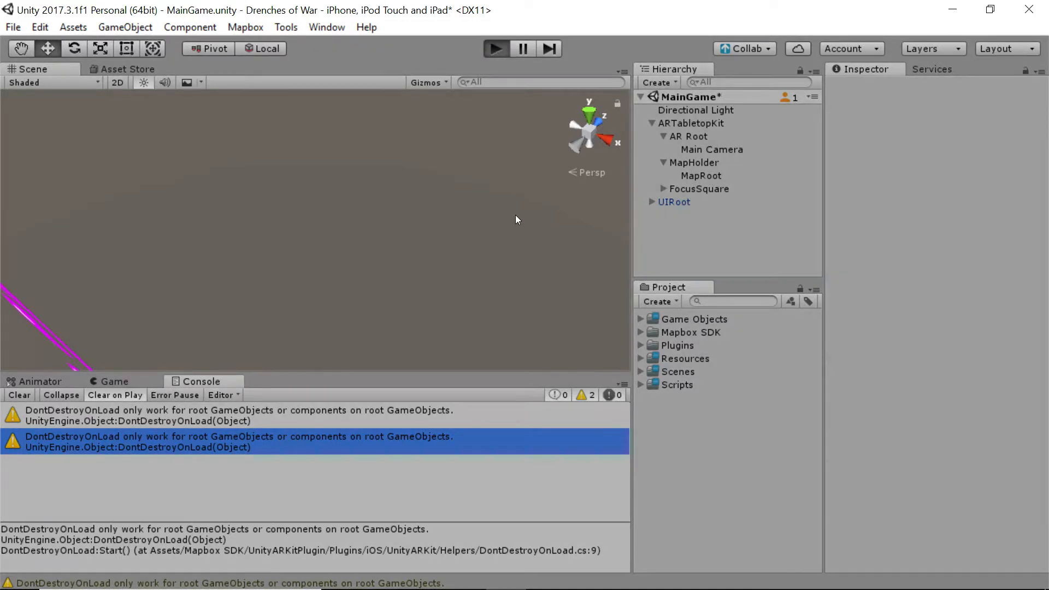
mouse_move(521, 202)
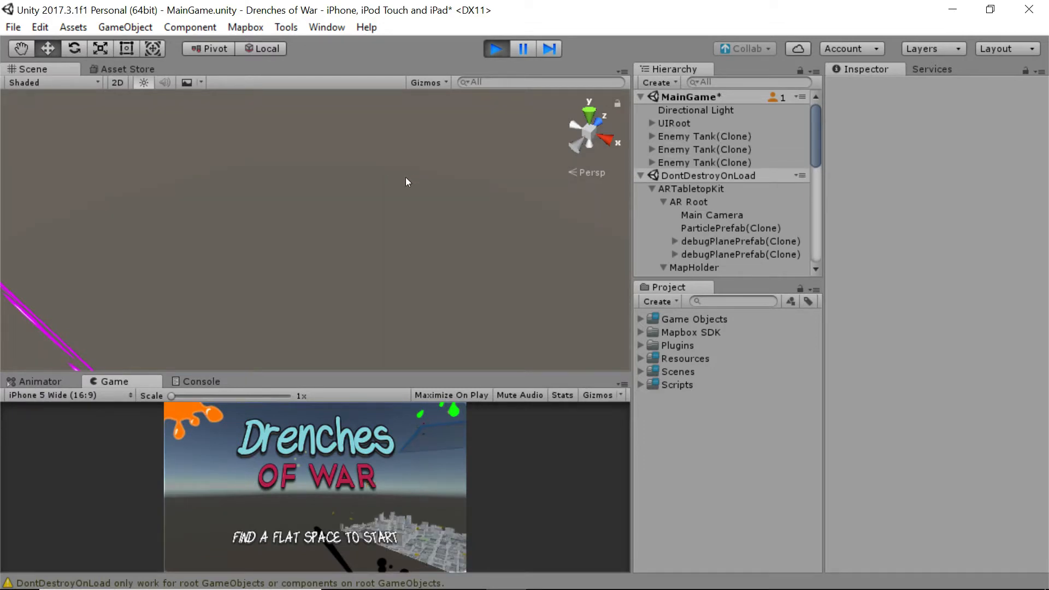
Play the game, then inspect AR Root and Paint Splatter in the running scene.
click(691, 188)
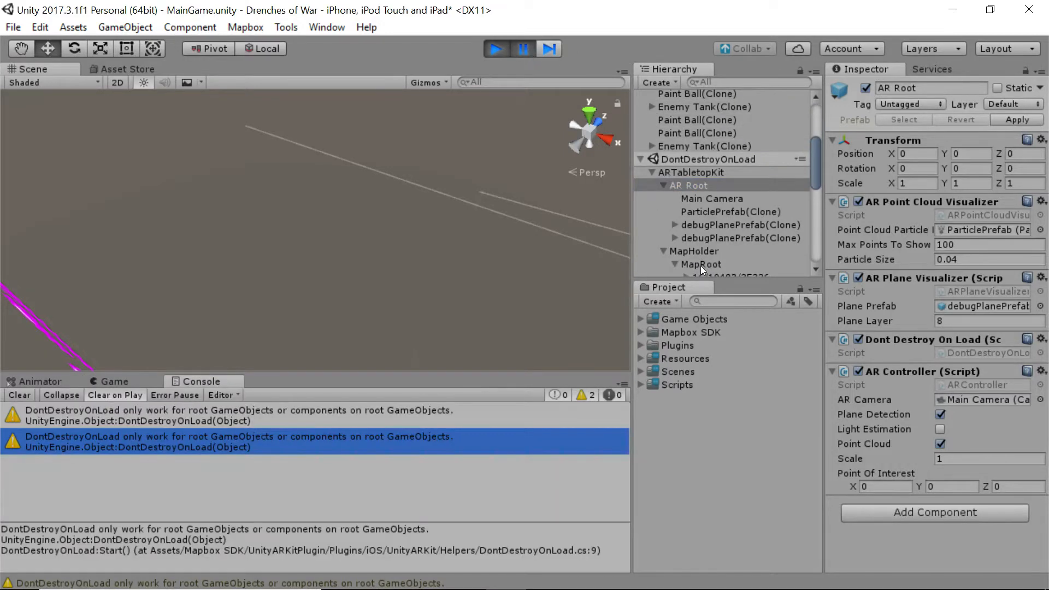
click(701, 263)
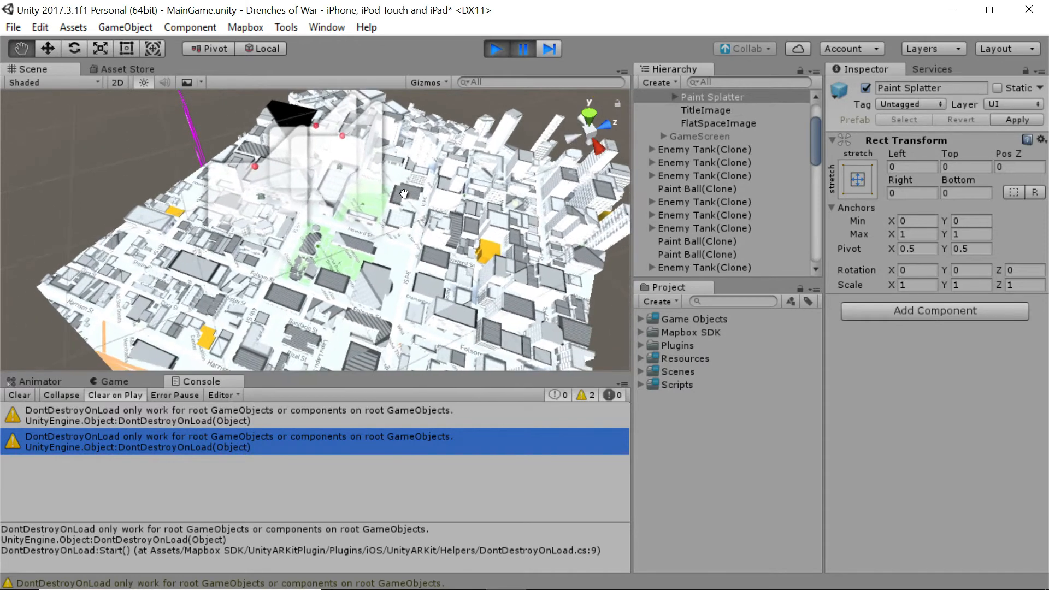
click(495, 48)
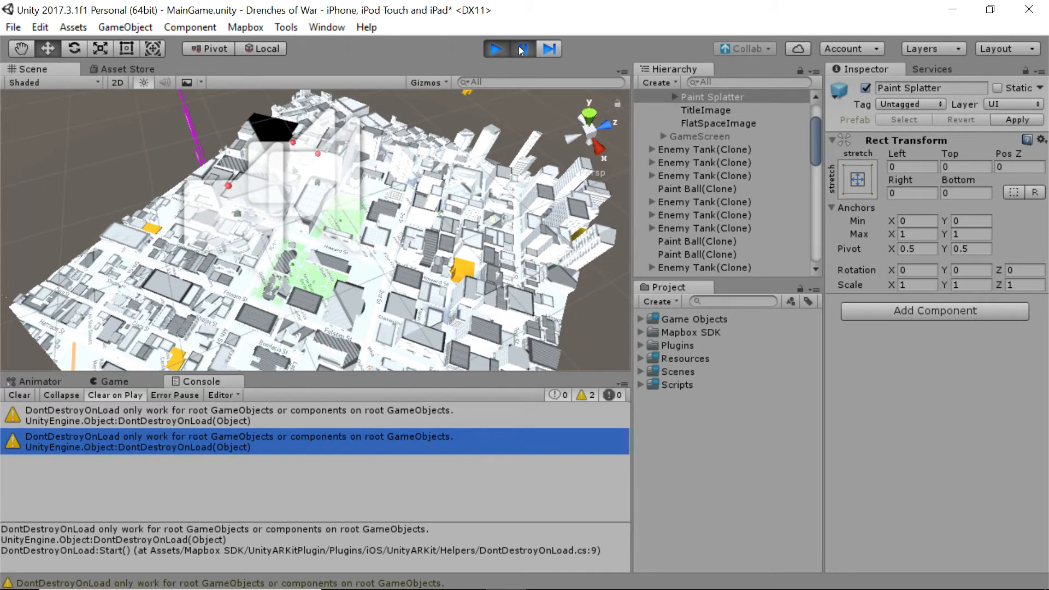
click(494, 48)
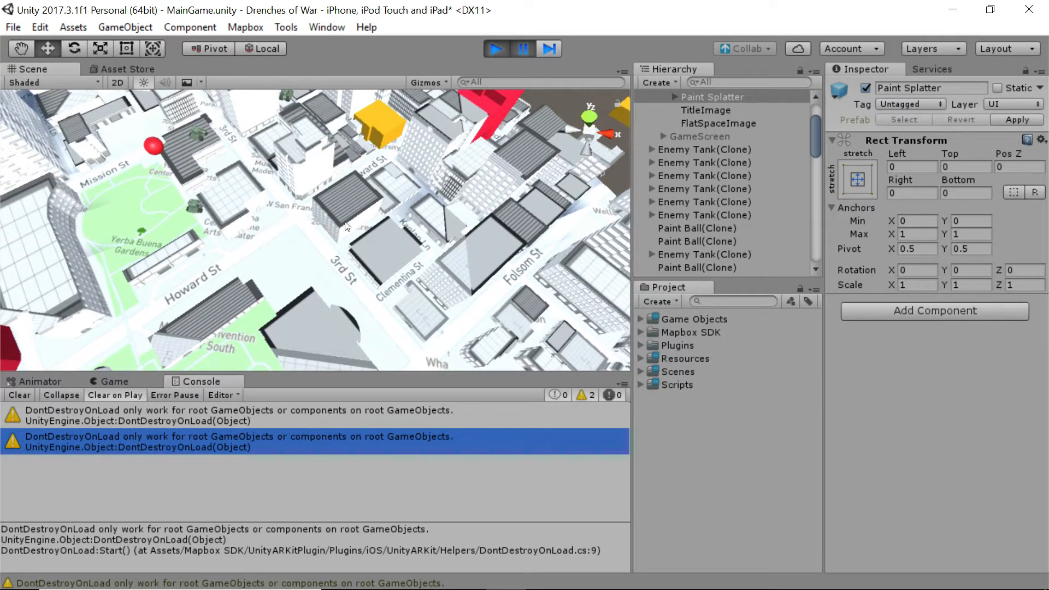
mouse_move(444, 206)
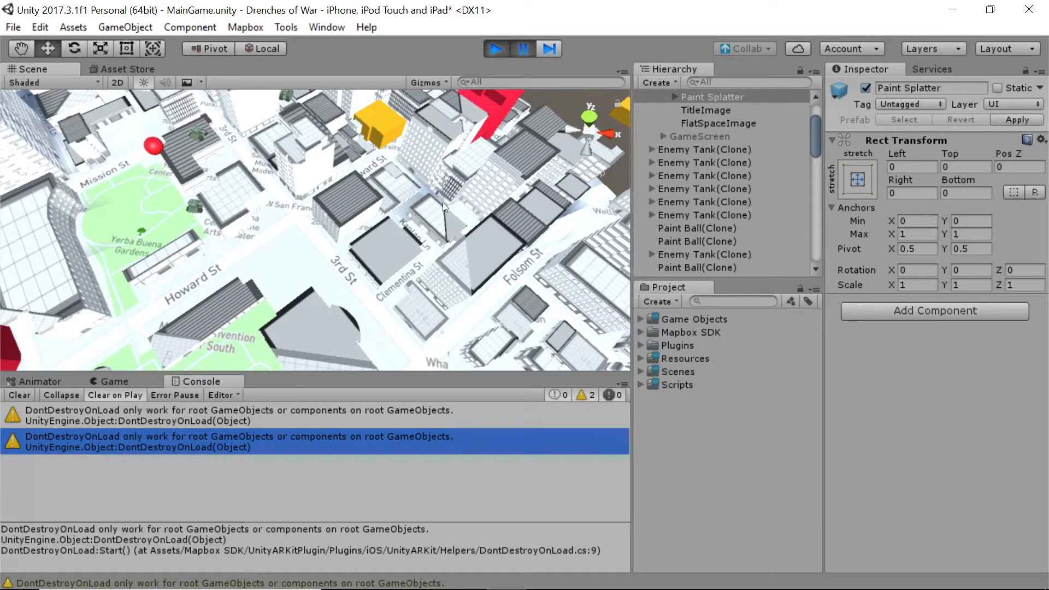
mouse_move(489, 174)
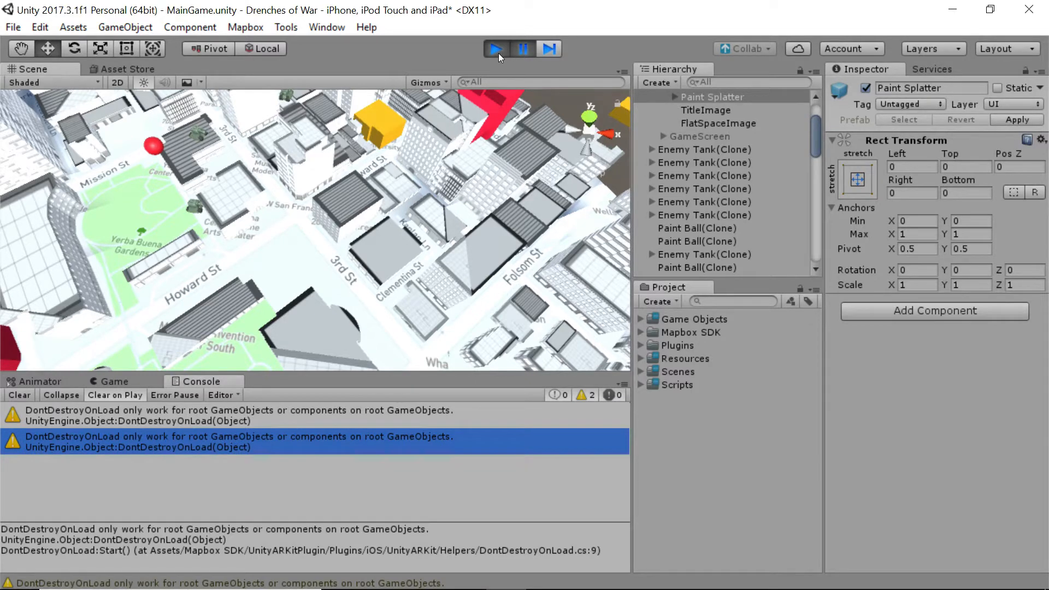
Stop play mode and create a TriggerDestruction C# script under Scripts > Collision Handlers.
click(495, 48)
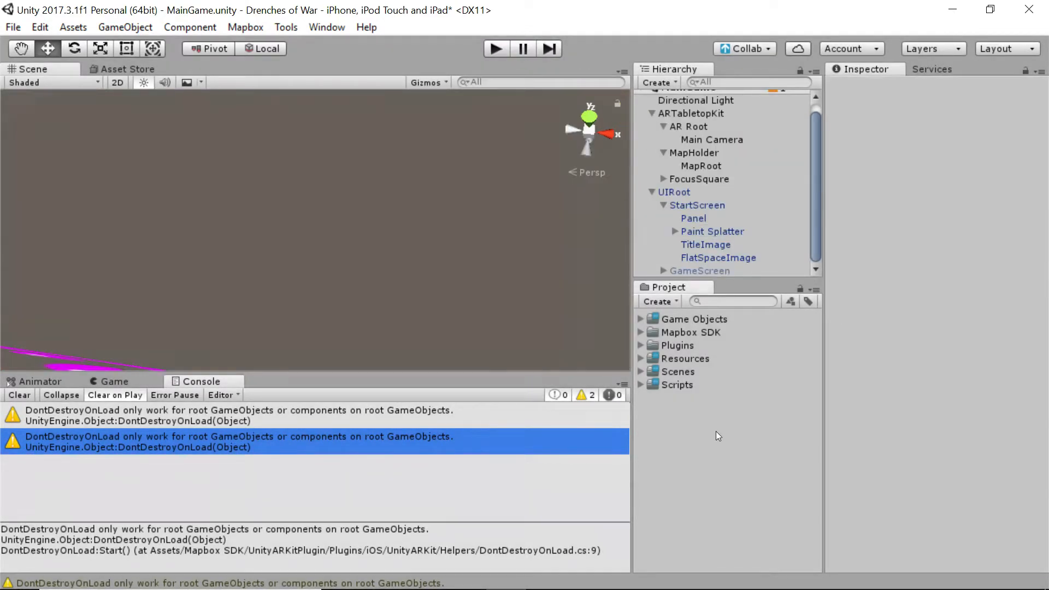
mouse_move(637, 387)
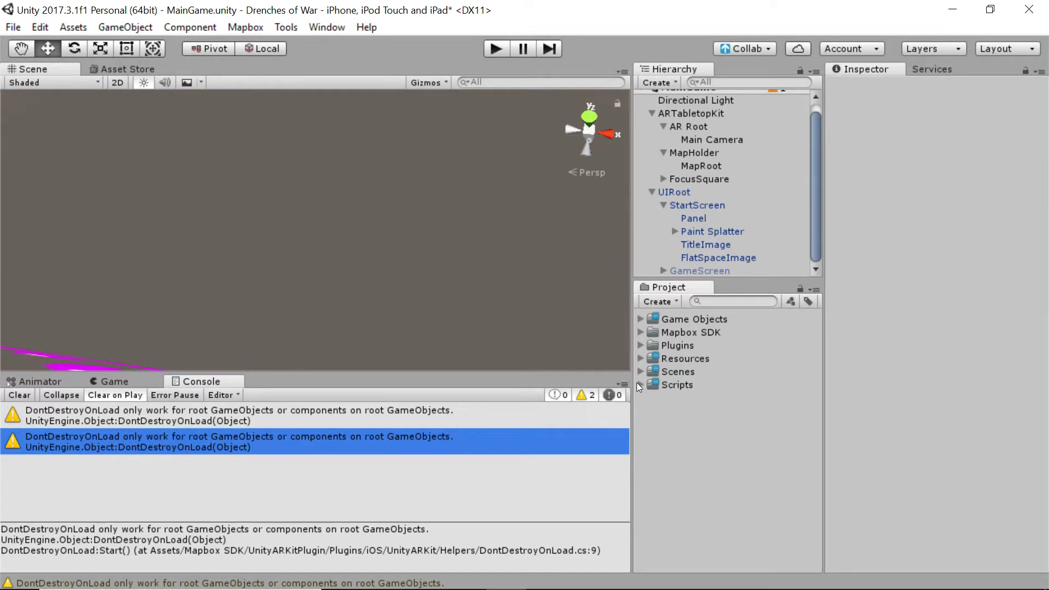
click(640, 385)
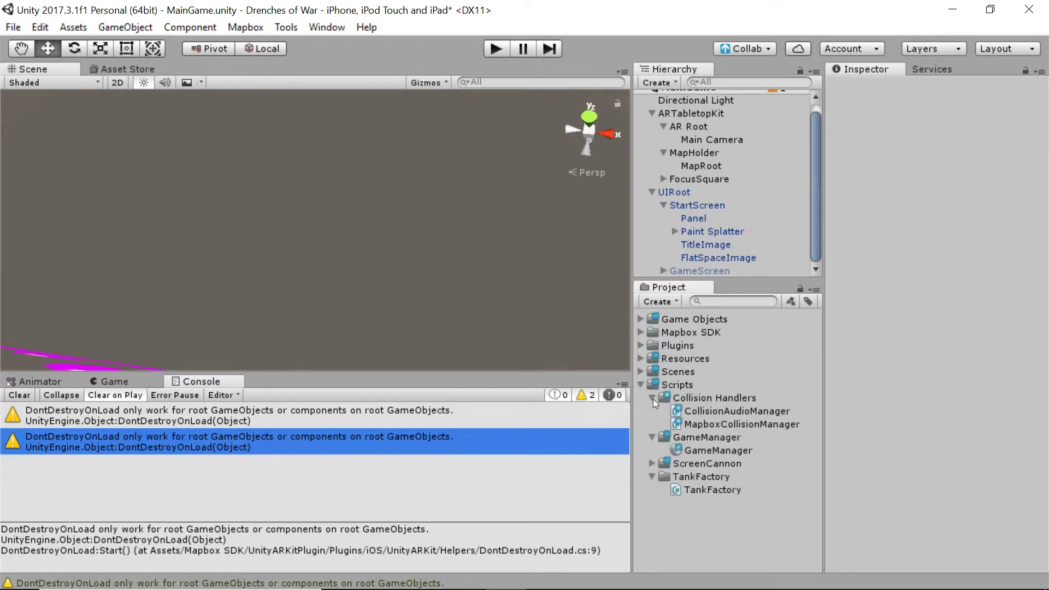
right_click(714, 397)
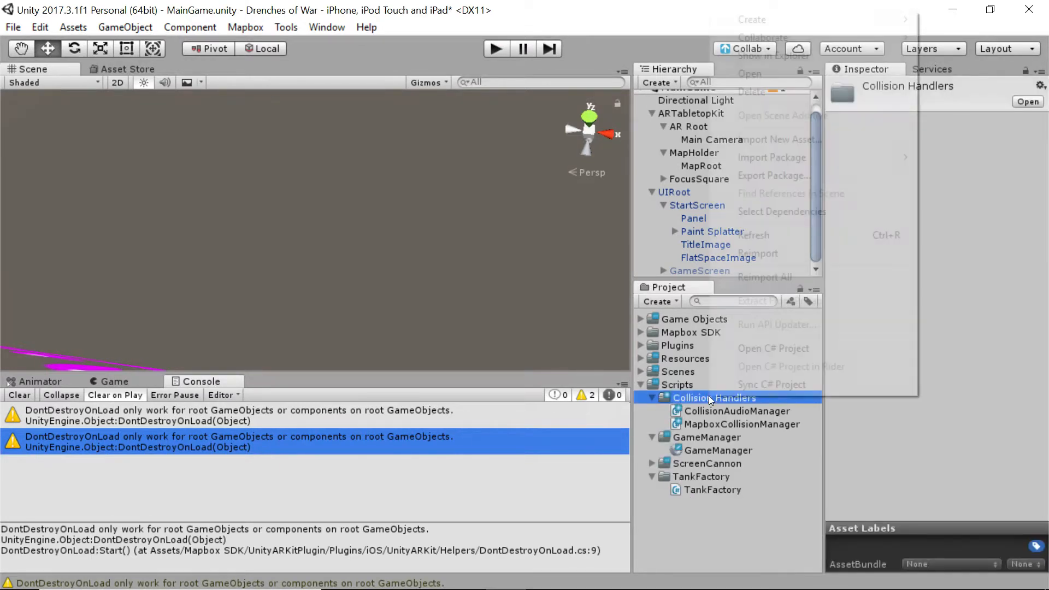
mouse_move(752, 20)
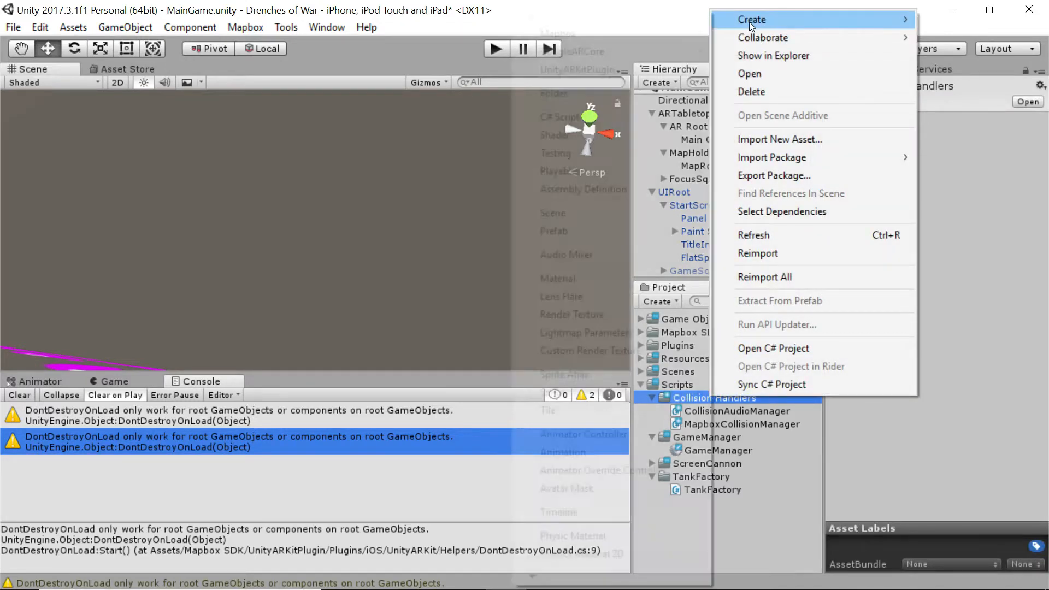
mouse_move(751, 18)
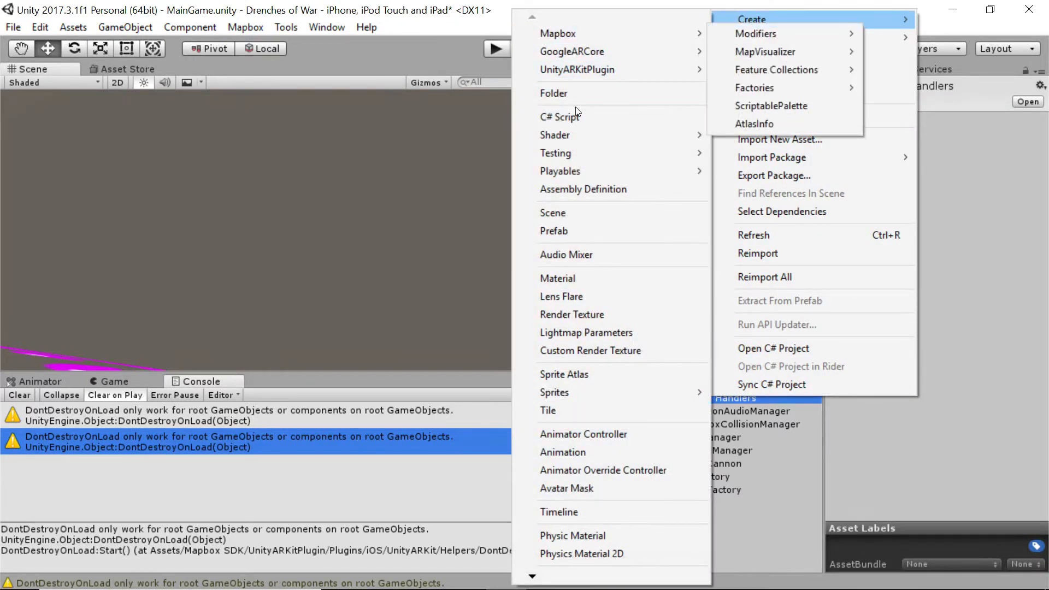
click(563, 116)
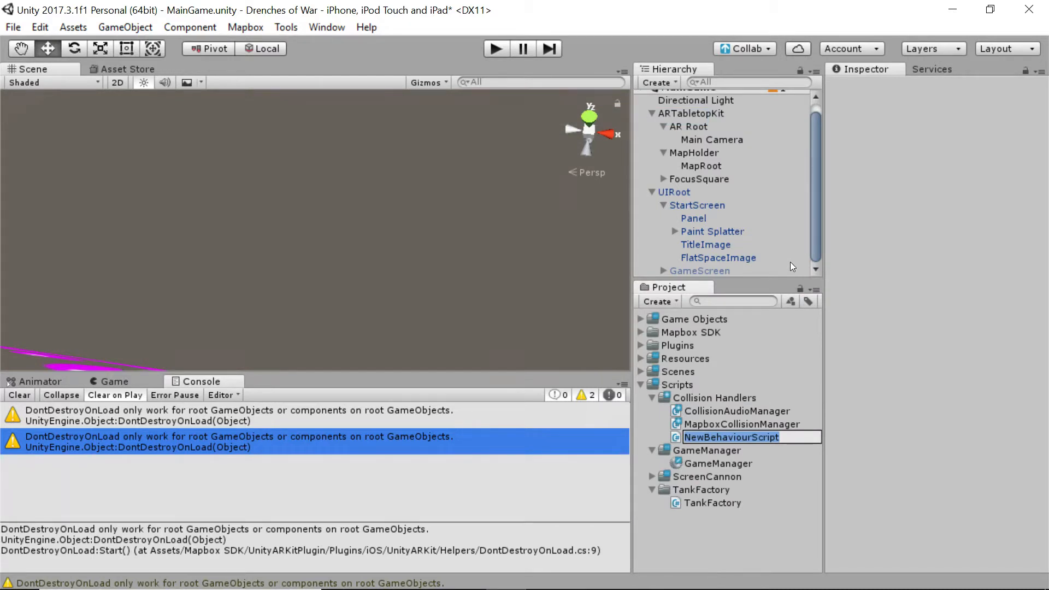
text(TriggerDe)
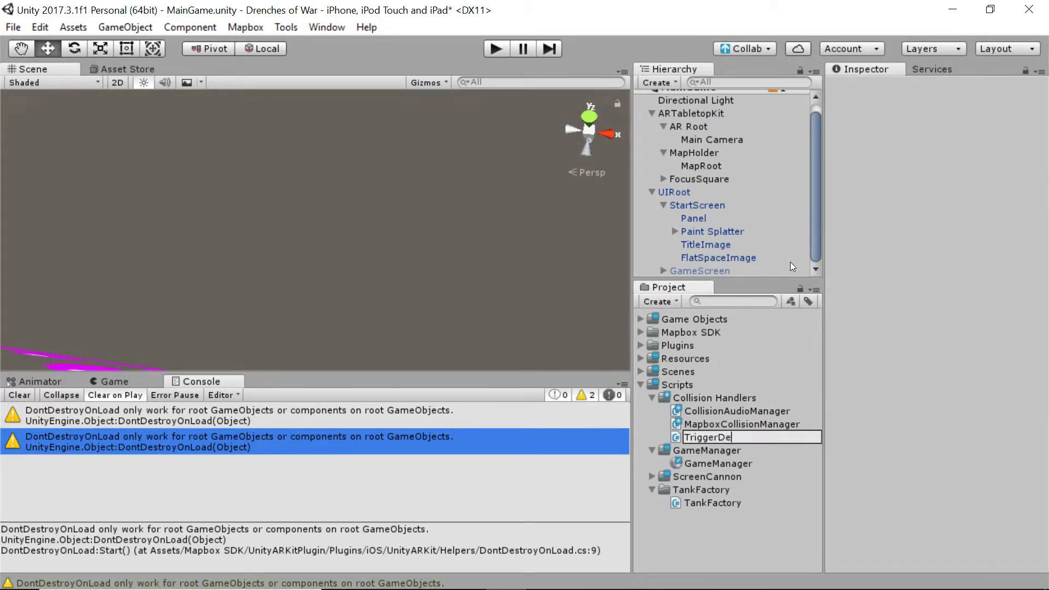
text(struction)
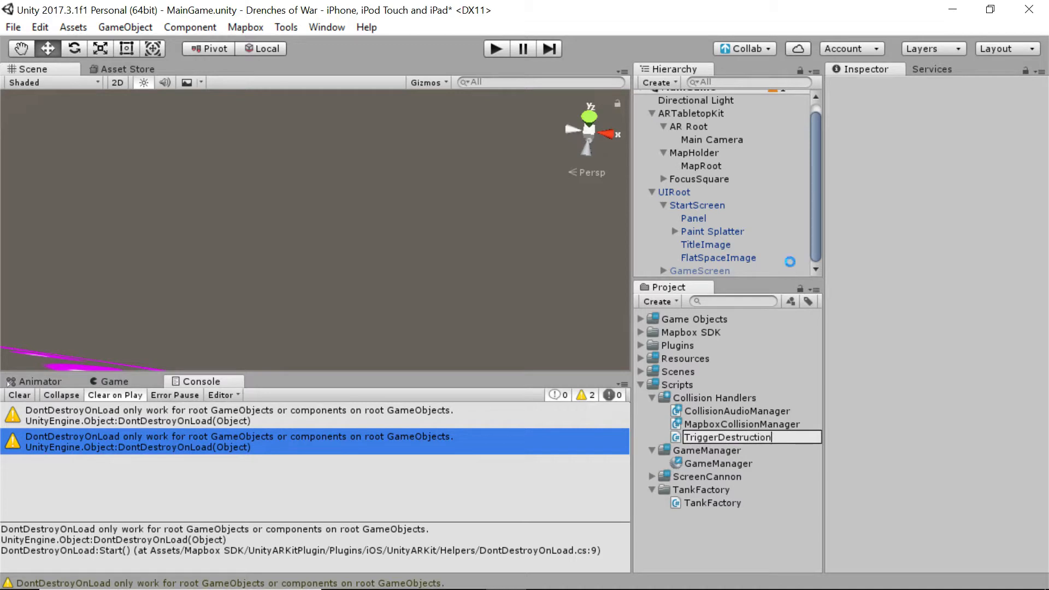
click(727, 437)
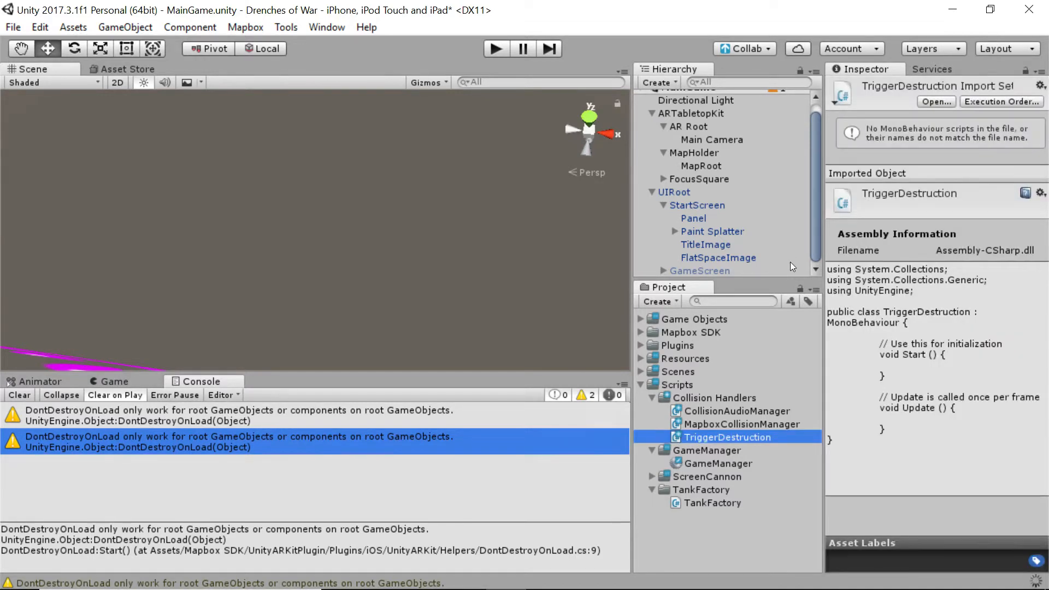
mouse_move(756, 438)
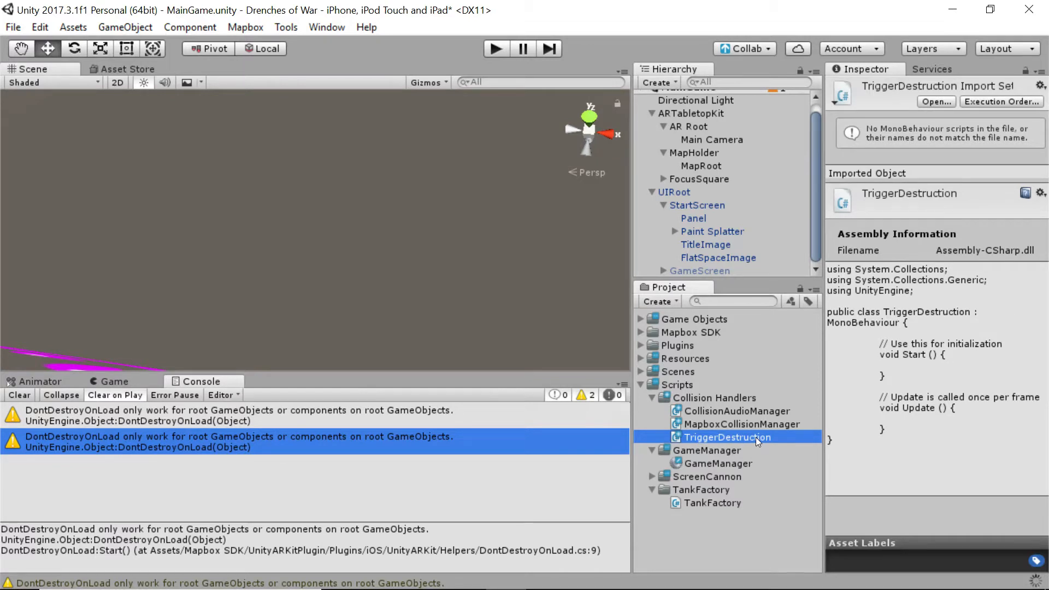
mouse_move(752, 414)
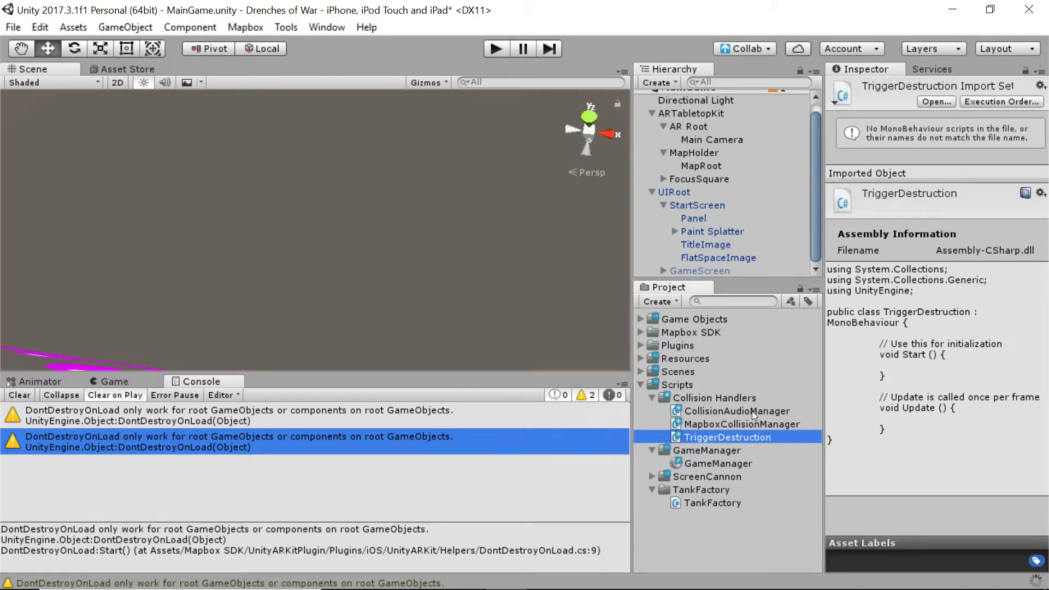
Read CollisionAudioManager's code in the Inspector, then open TriggerDestruction in the code editor.
click(735, 411)
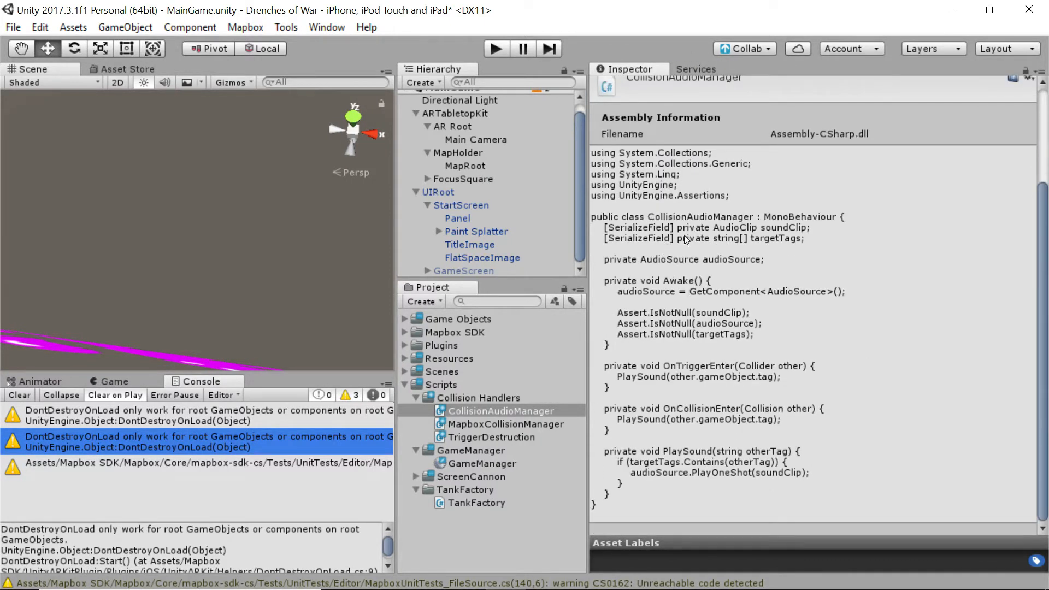
mouse_move(829, 235)
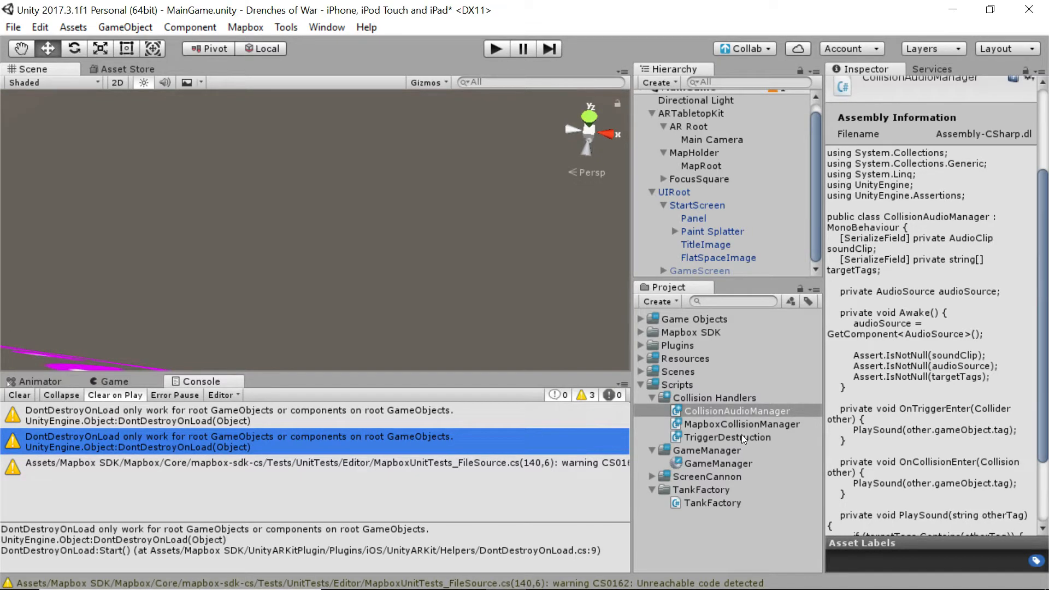
double_click(728, 437)
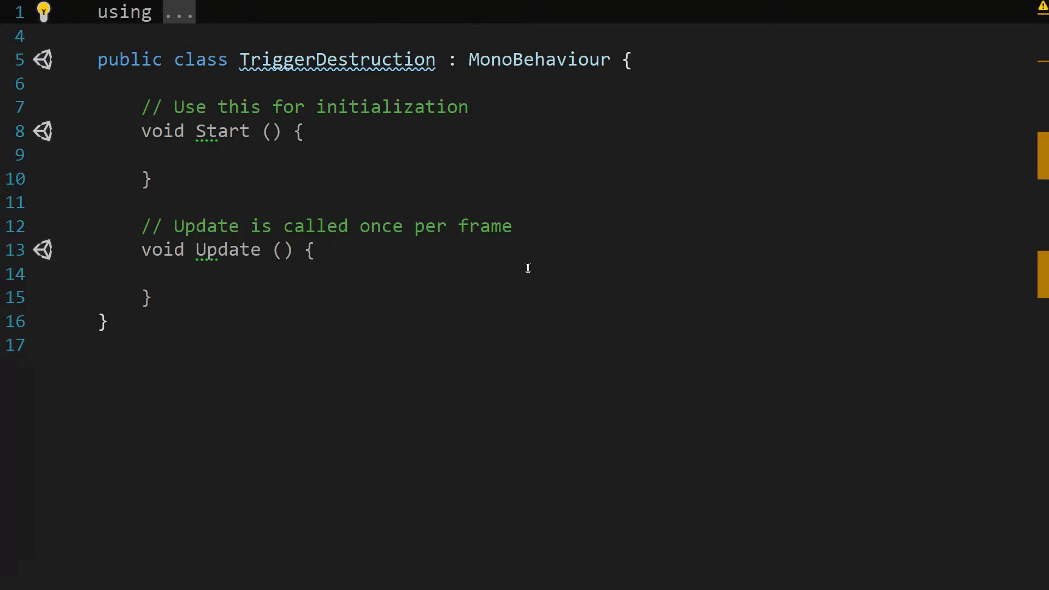
Replace the default Start and Update methods with a [SerializeField] private string[] _targetTags field.
click(152, 107)
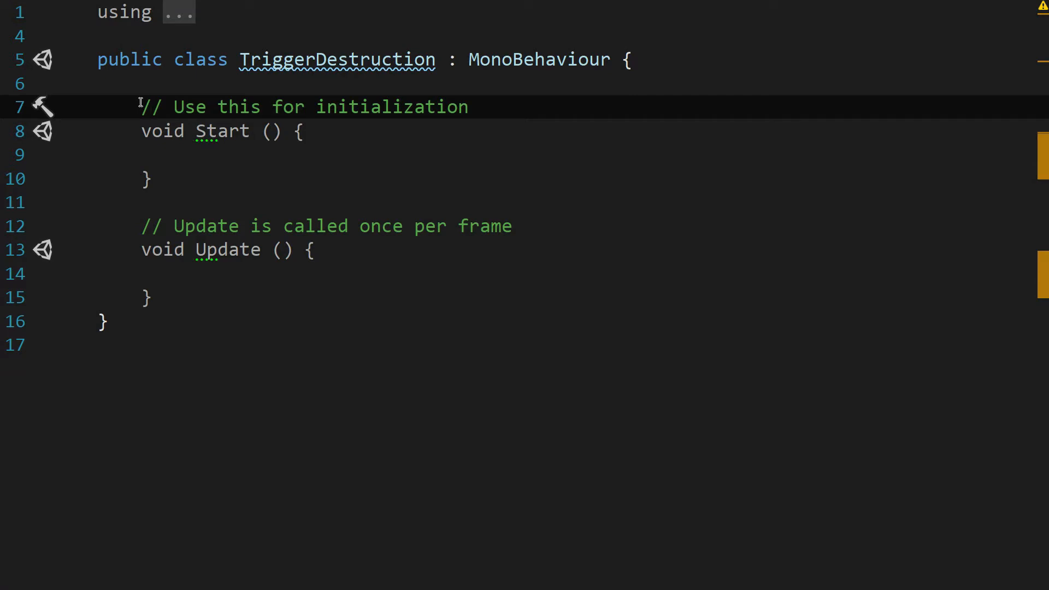
drag(138, 107, 199, 155)
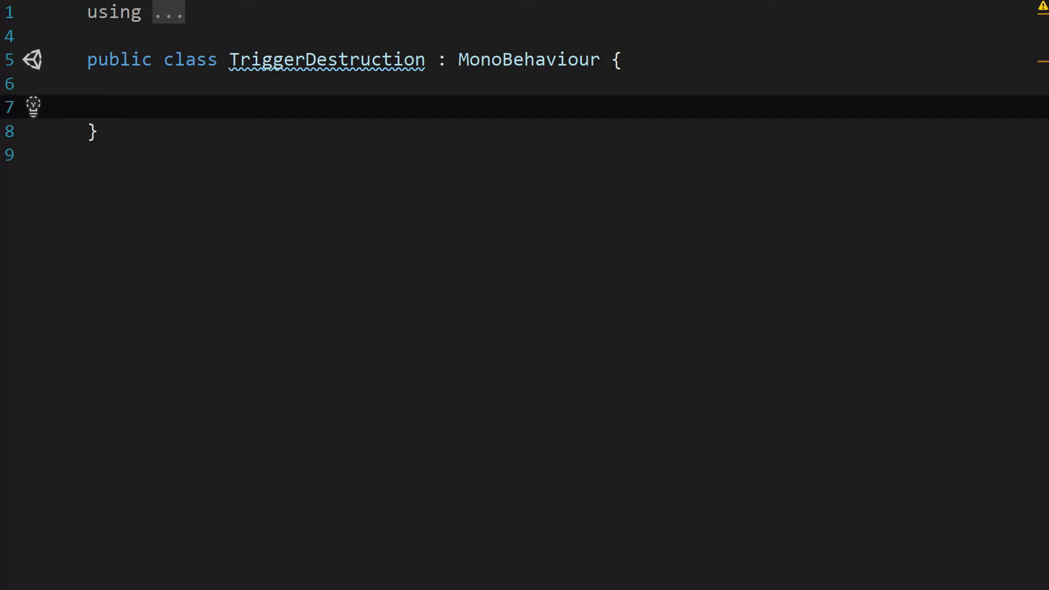
text([s])
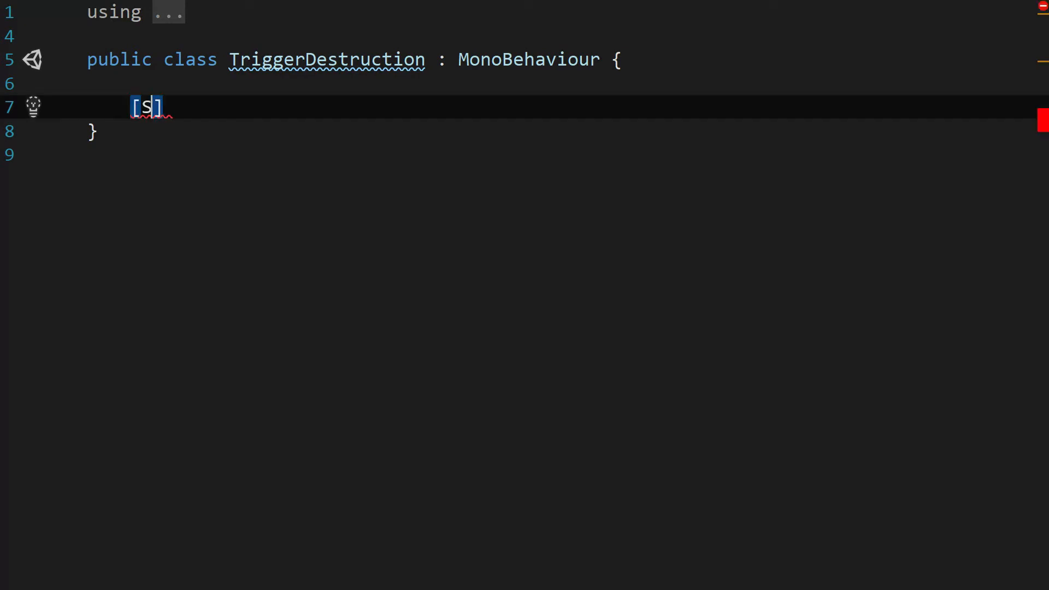
text(erializeField)
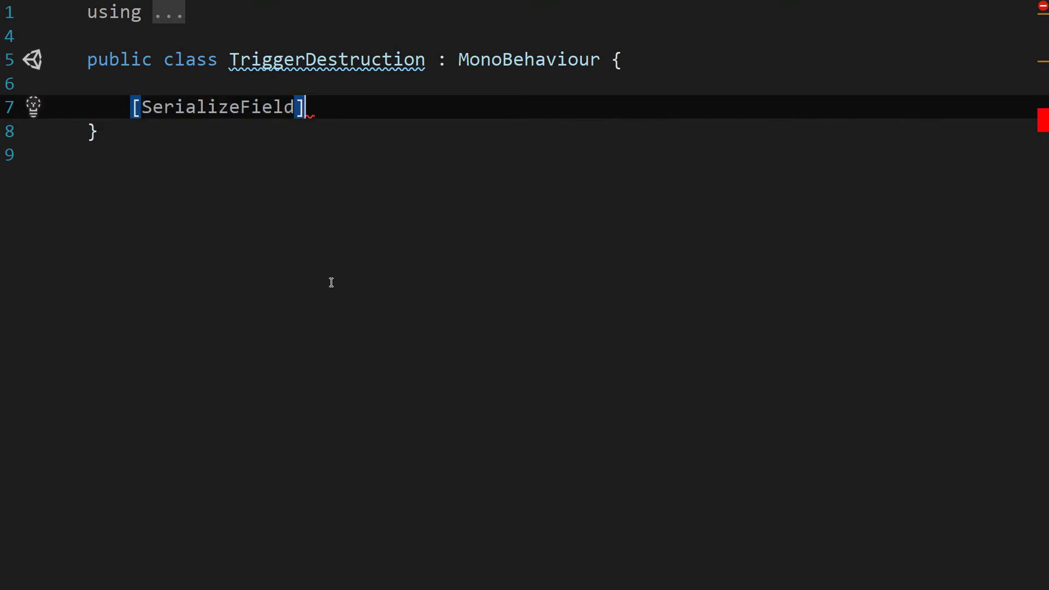
text(private)
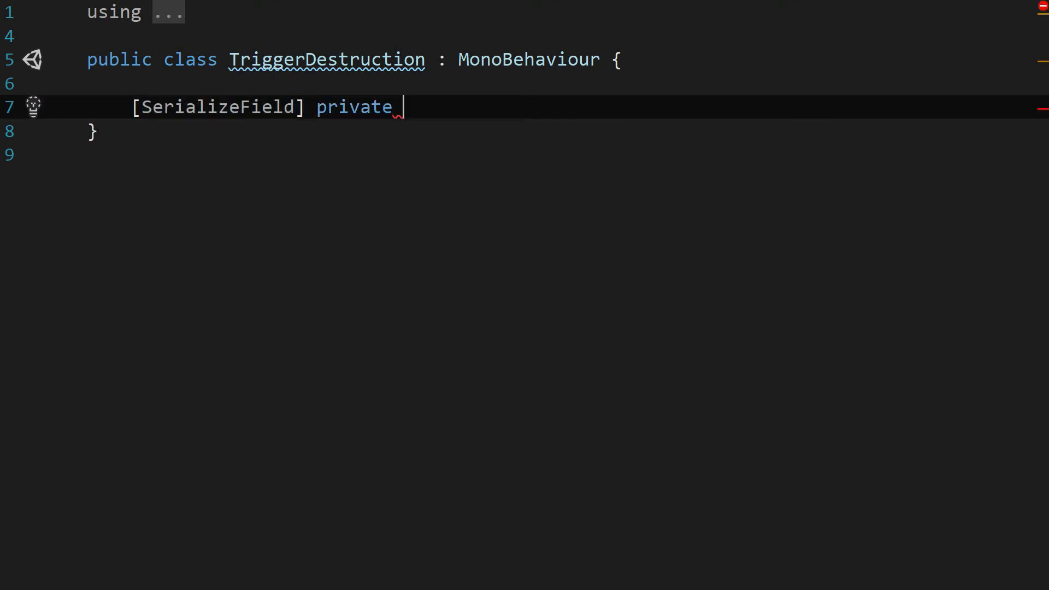
text(st)
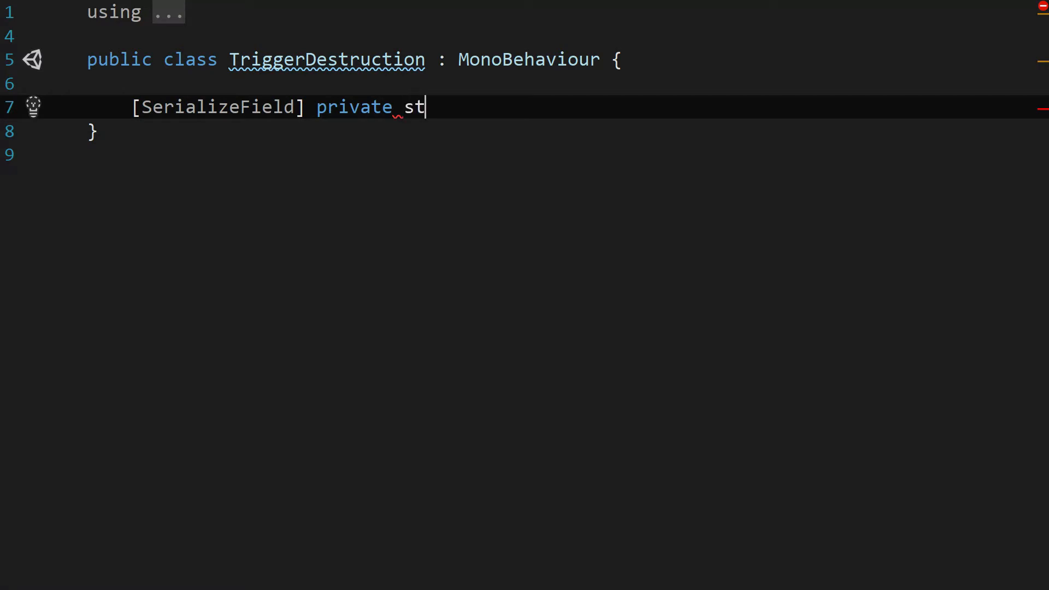
text(ring)
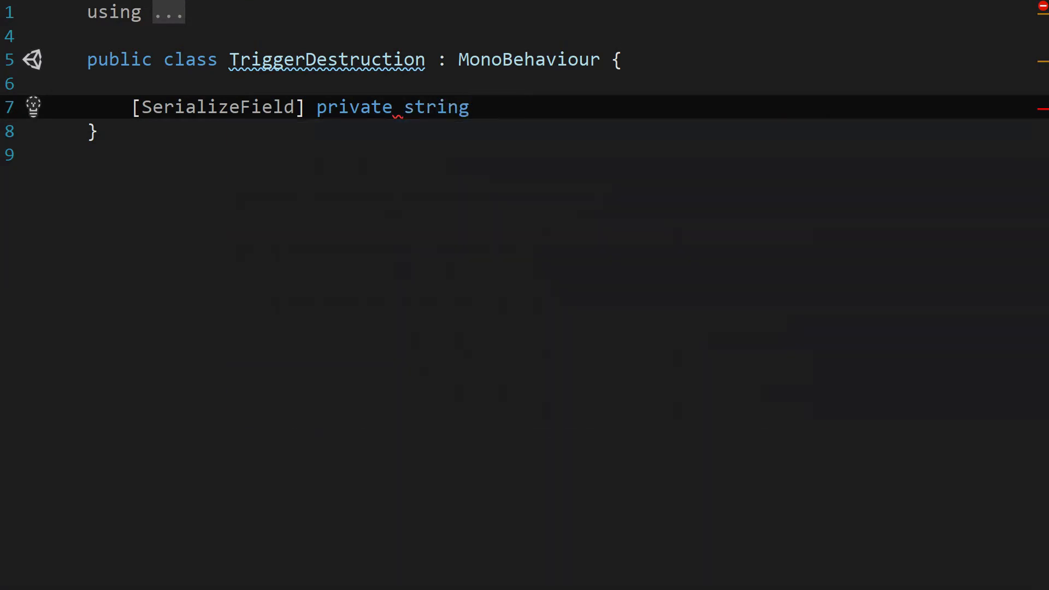
text([] _targ)
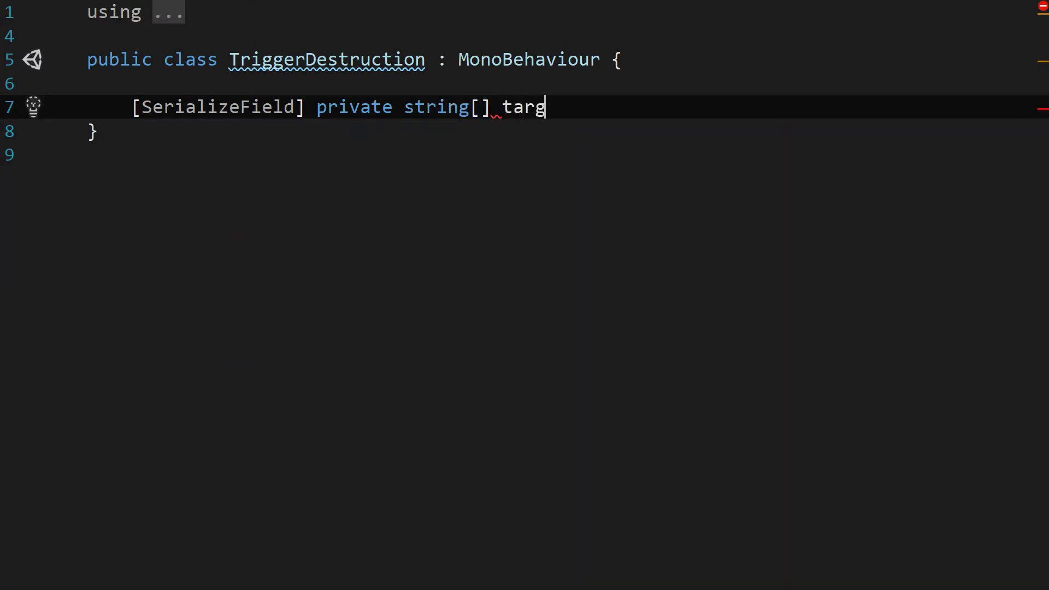
text(etTag)
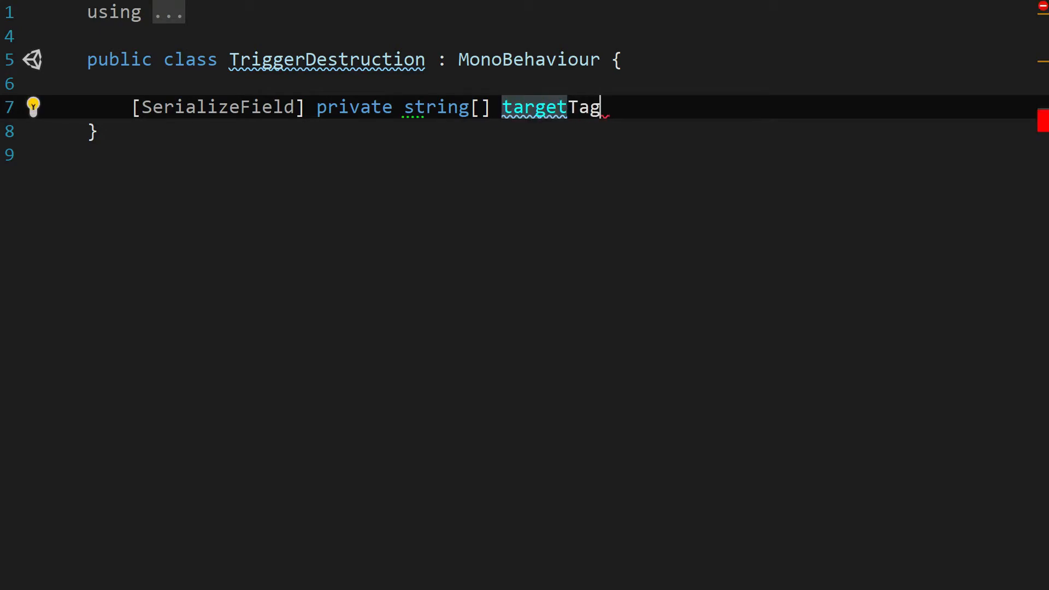
text(s;)
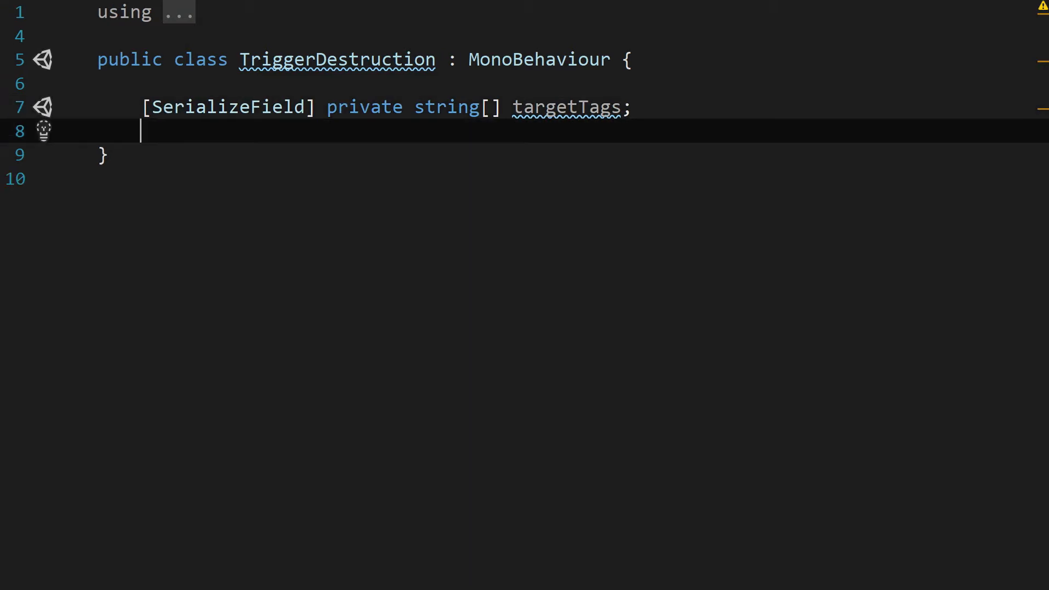
key(enter)
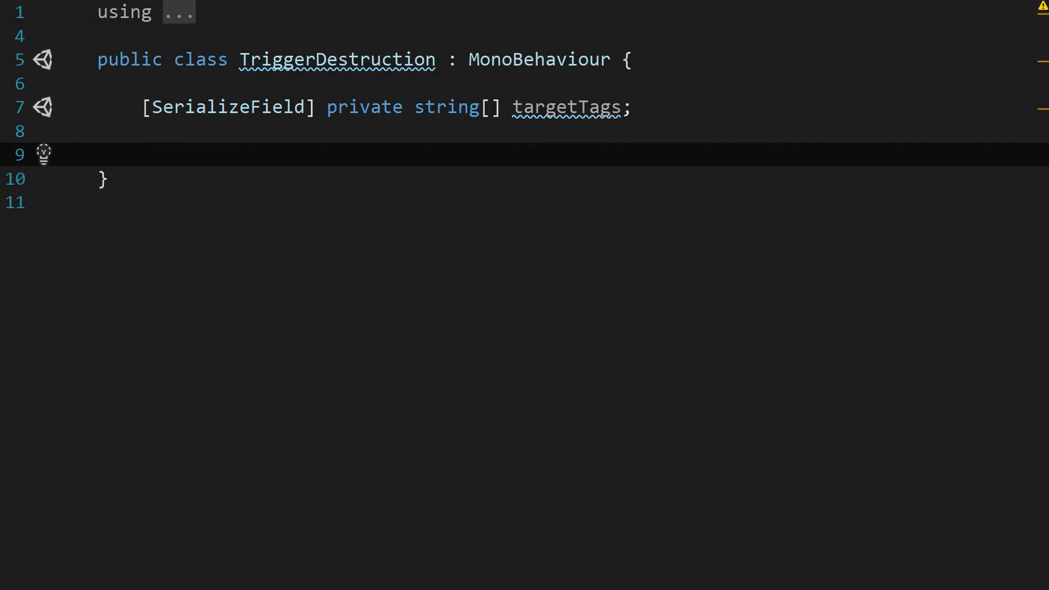
Add an OnTriggerExit method stub through autocomplete.
text(OnTriggerExi)
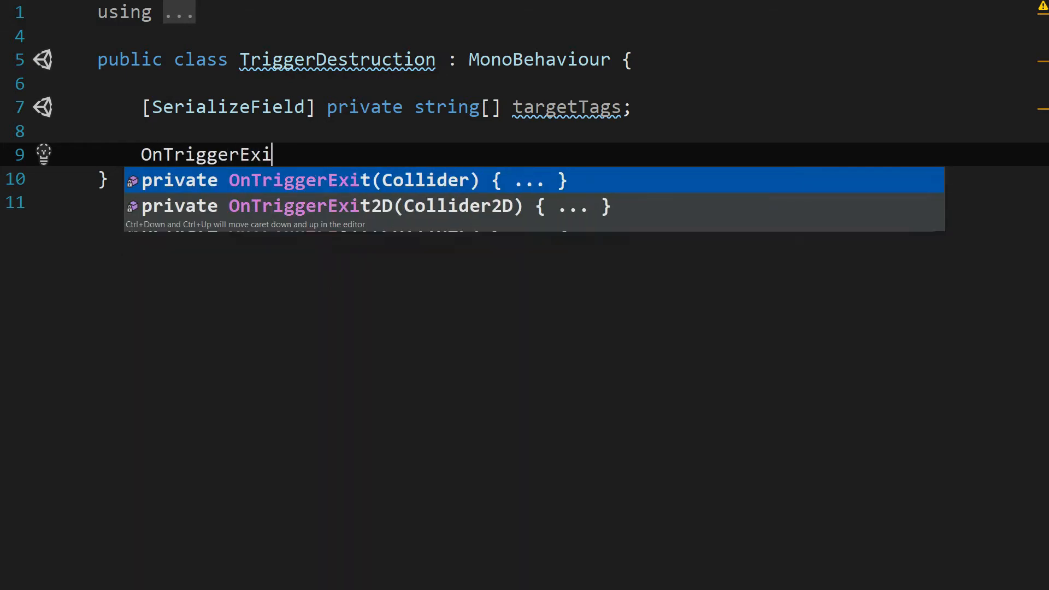
text(te void)
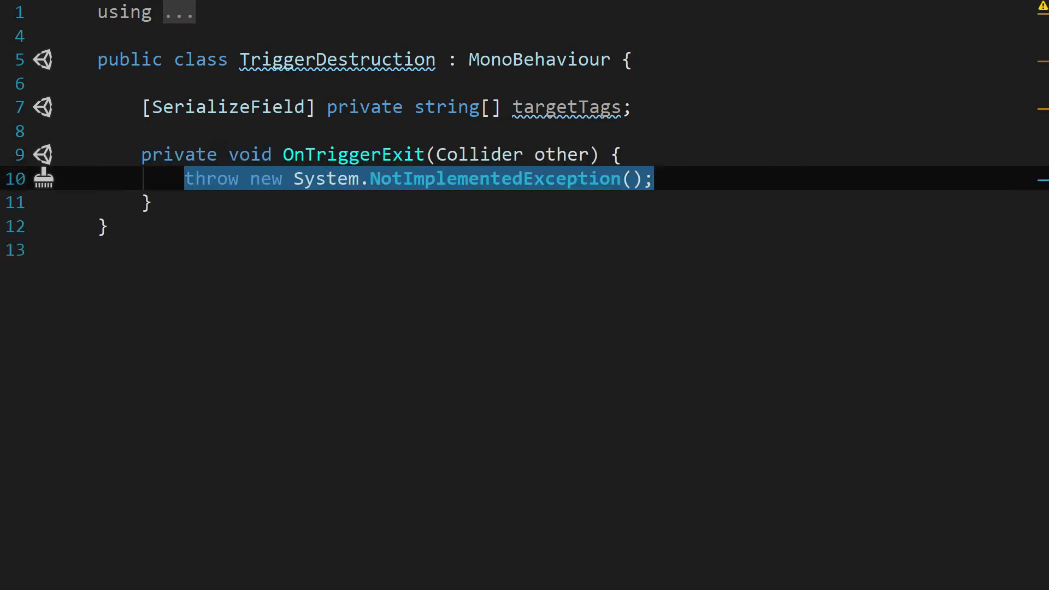
text(a)
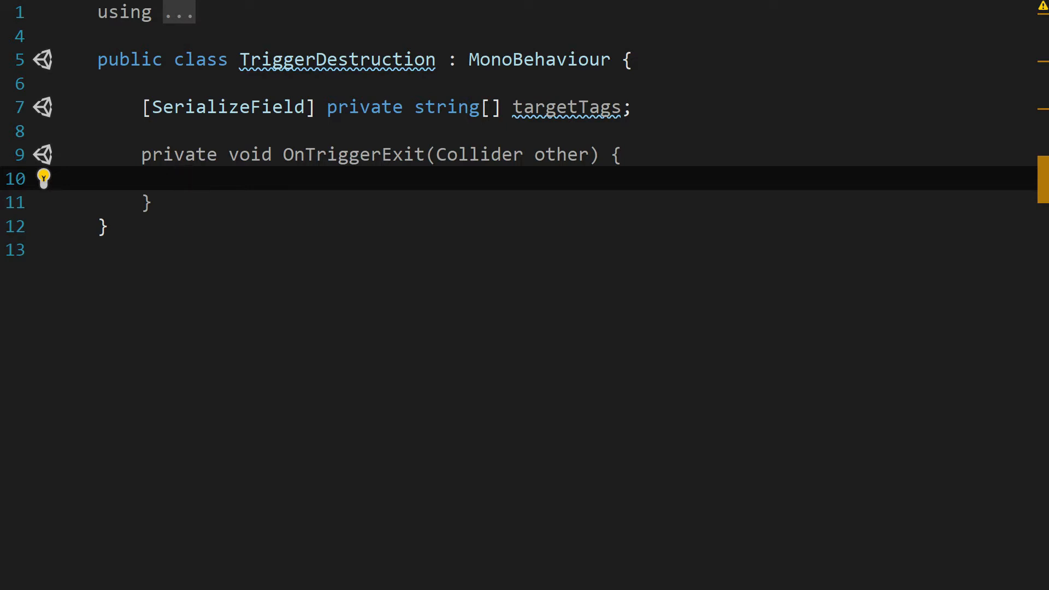
click(184, 179)
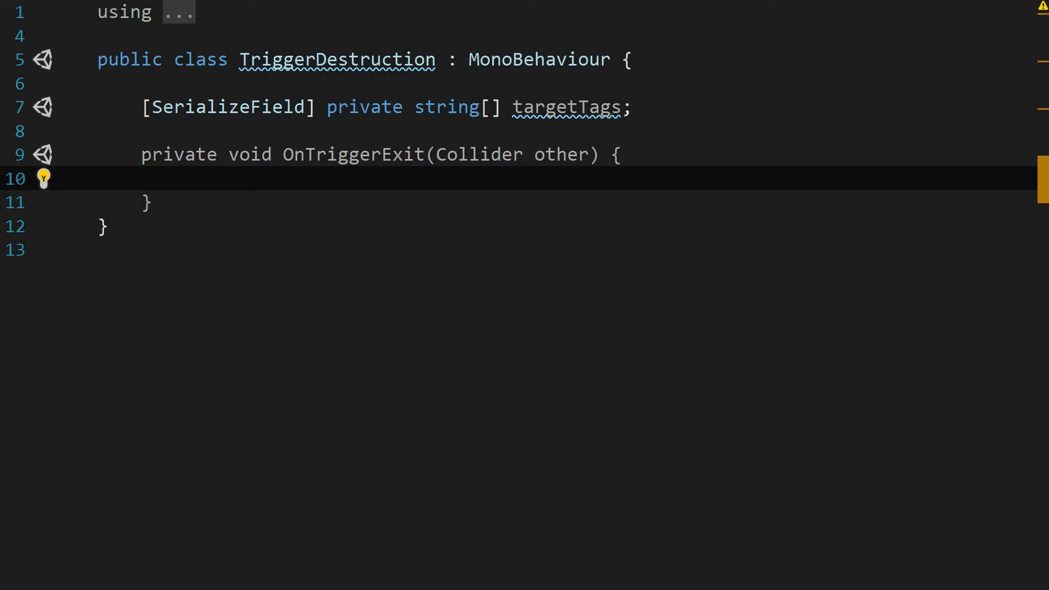
Fill OnTriggerExit with a check that destroys the object when other's tag is in targetTags.
click(184, 178)
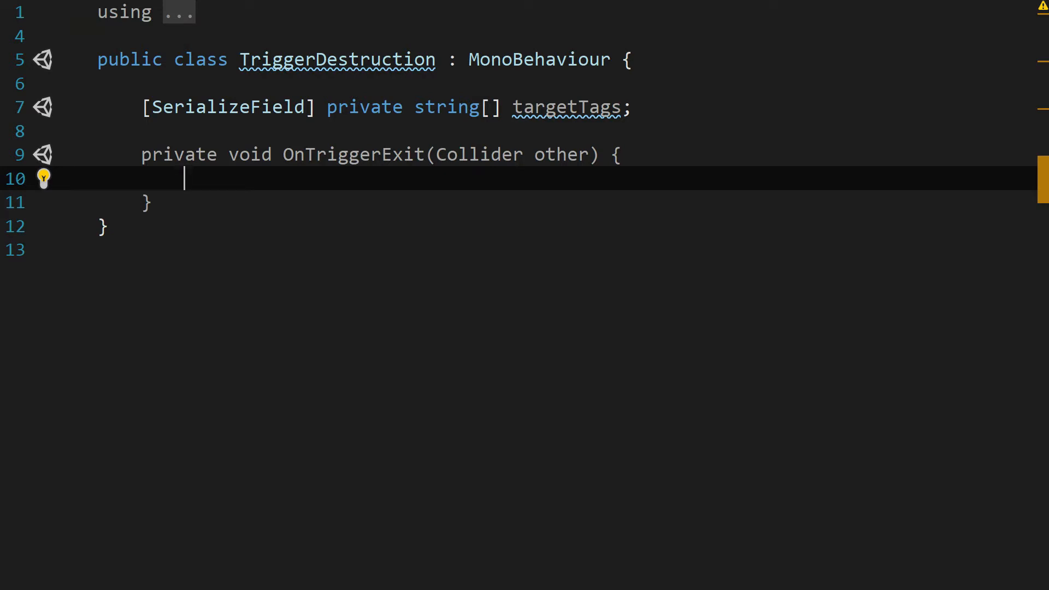
text(if)
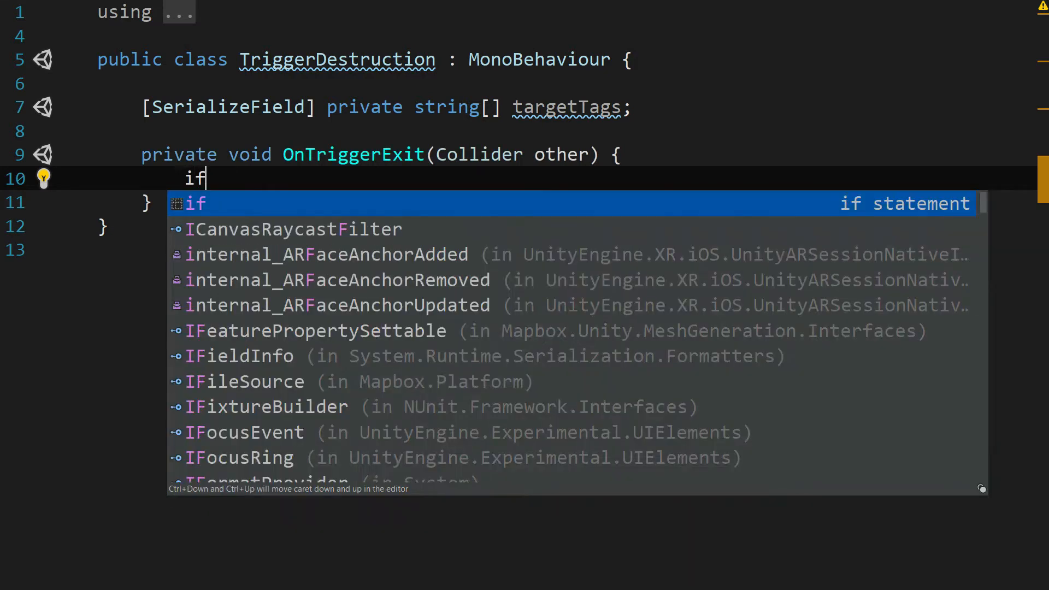
text((targetTags.Cont)
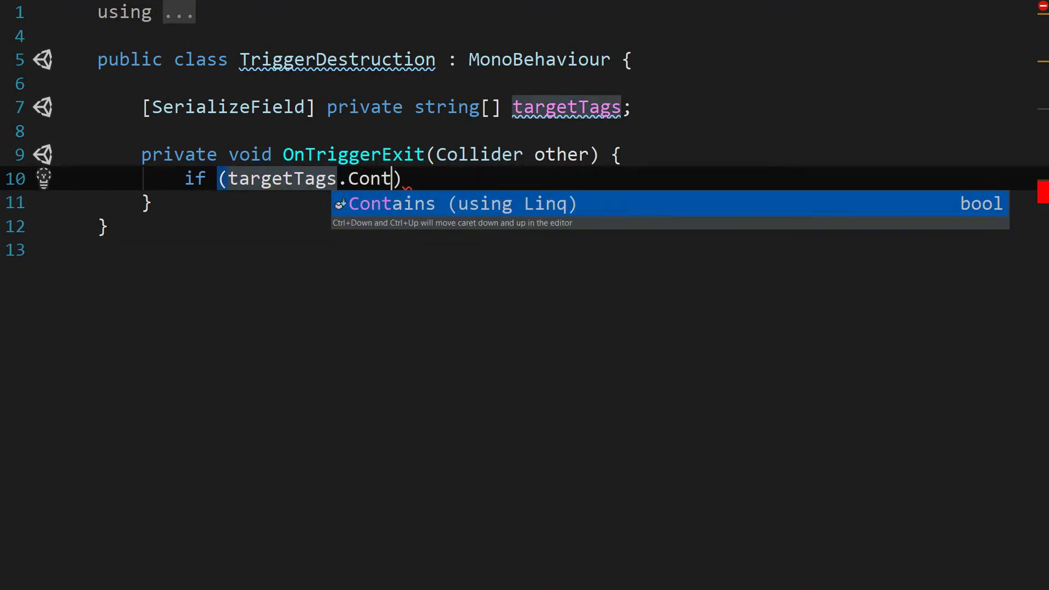
text(ains(other.tag)
text(Destroy(gameObject);)
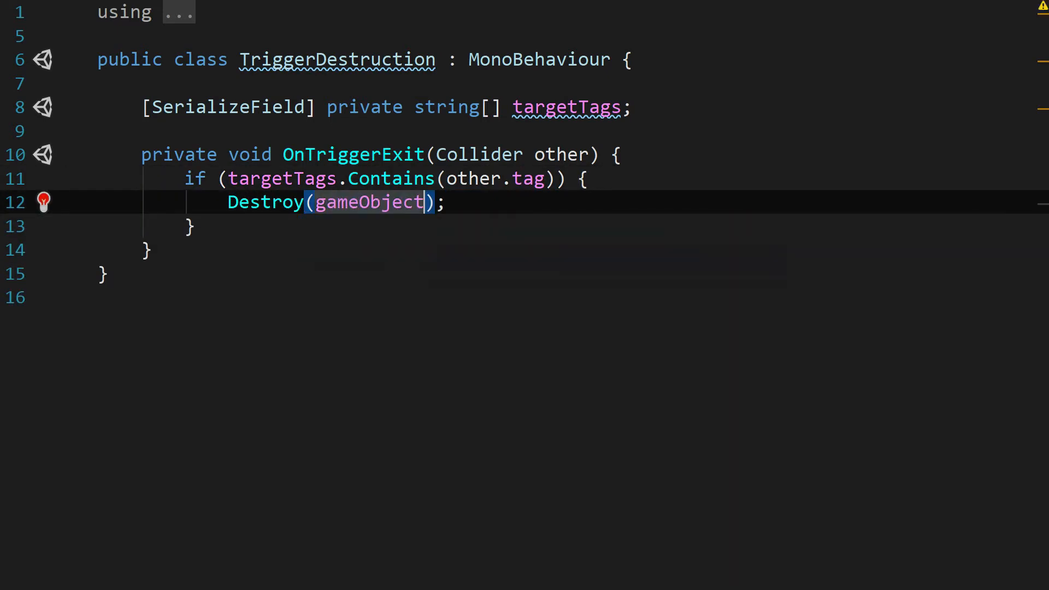
click(445, 202)
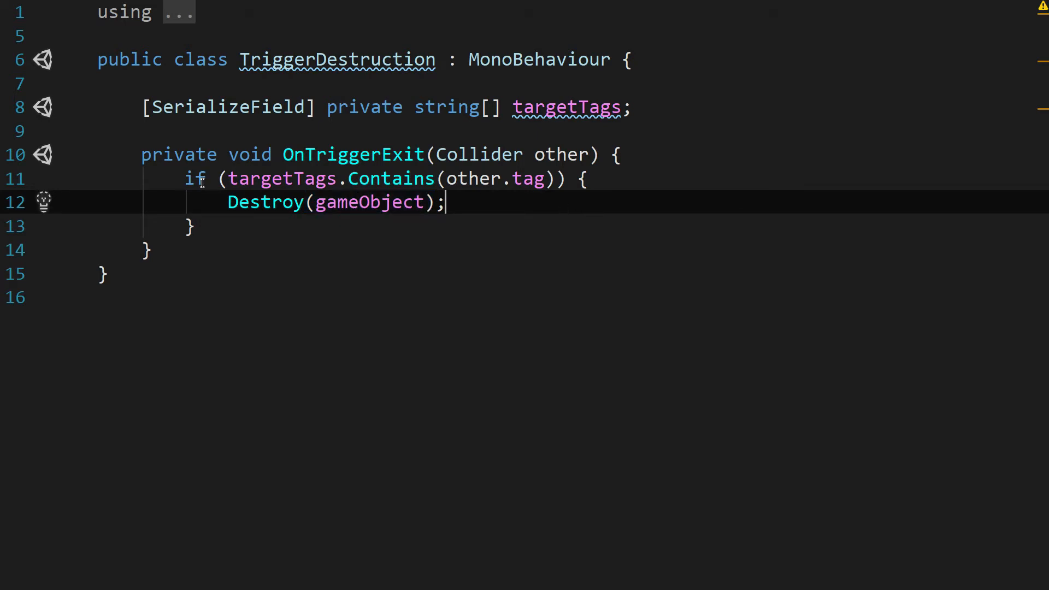
mouse_move(235, 228)
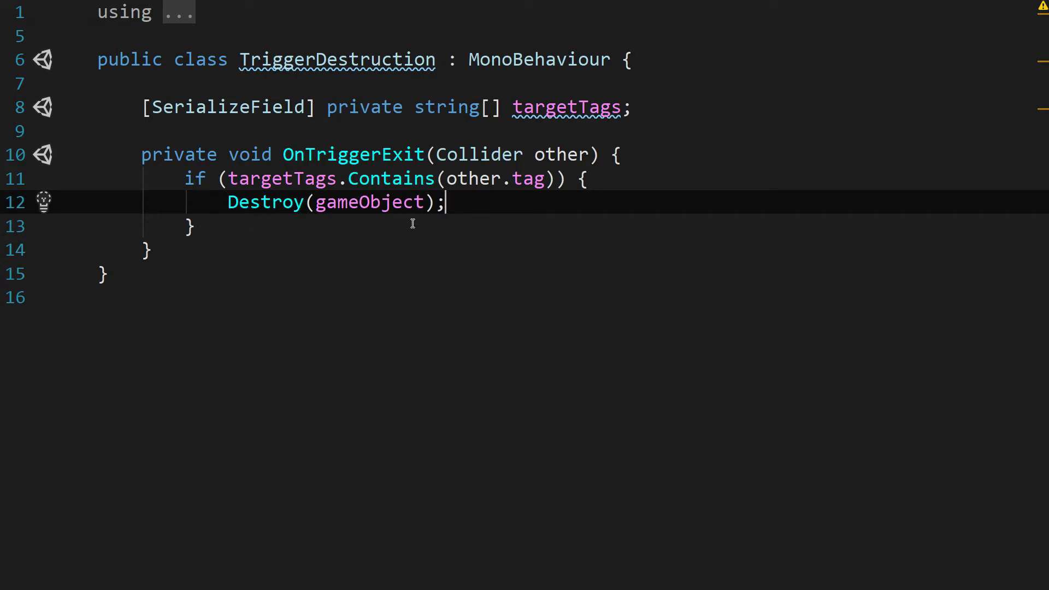
mouse_move(367, 202)
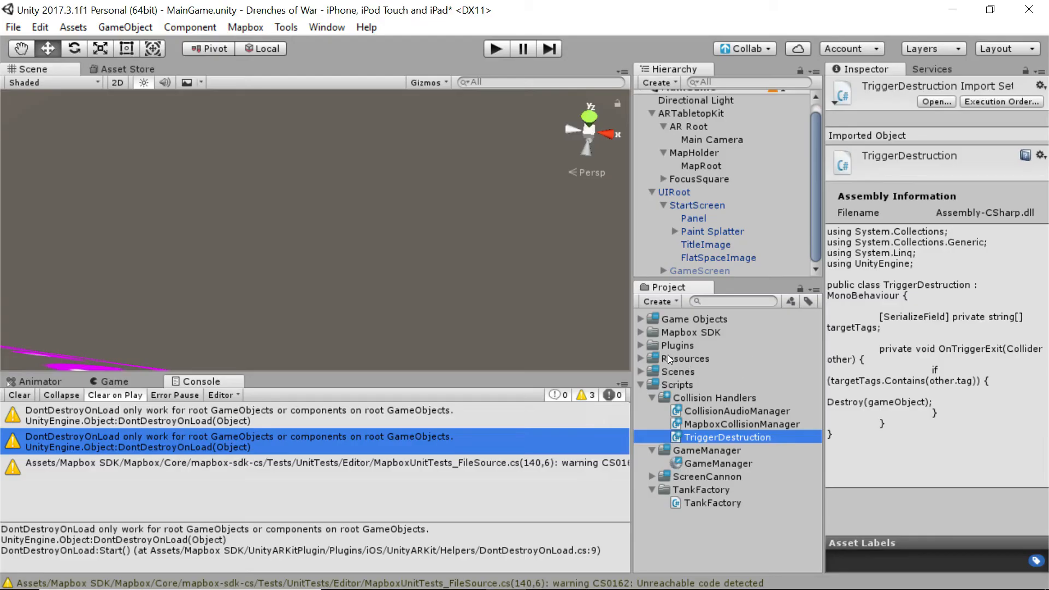
Set the Paint Ball prefab's Trigger Destruction target tags to Building and POI.
click(640, 319)
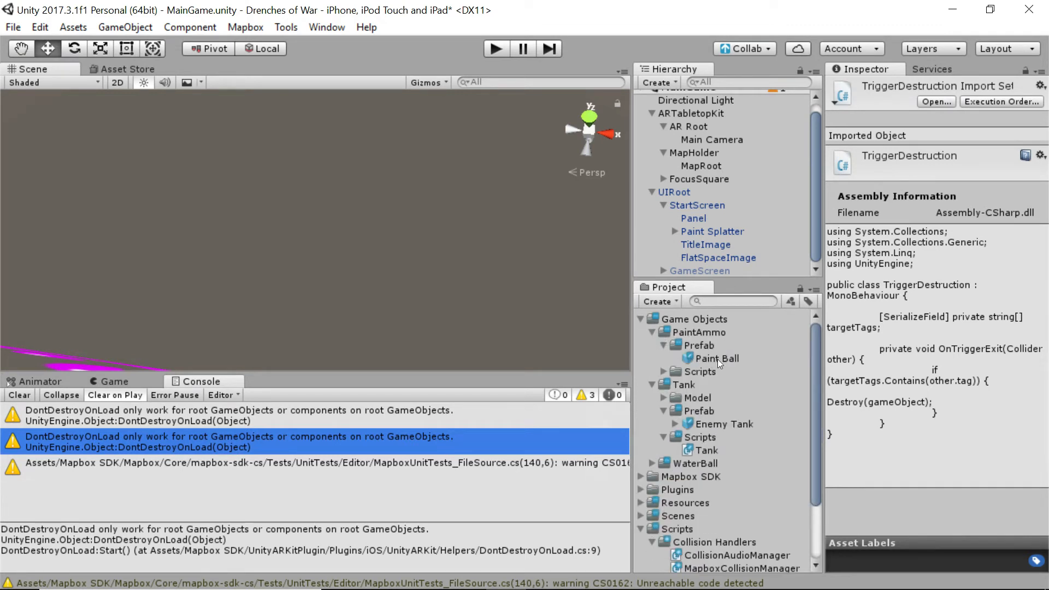
click(714, 357)
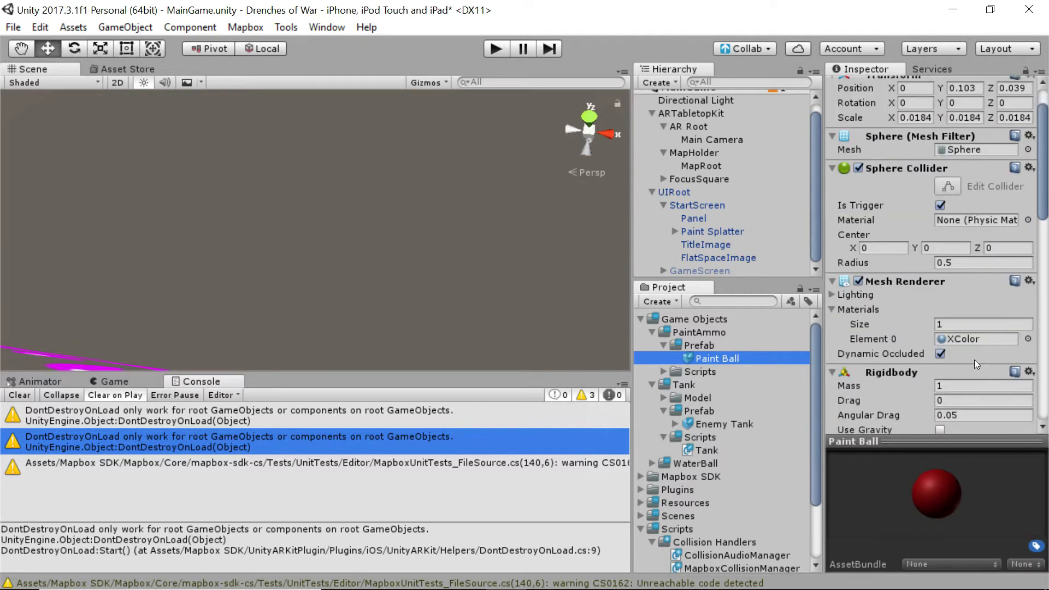
scroll(down, 3)
text(2)
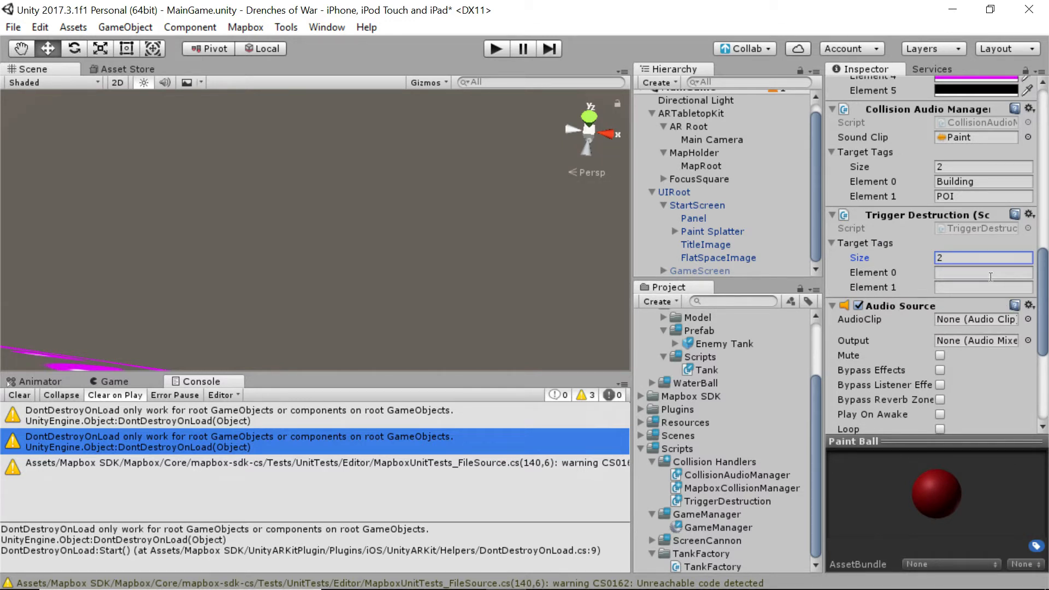
click(983, 272)
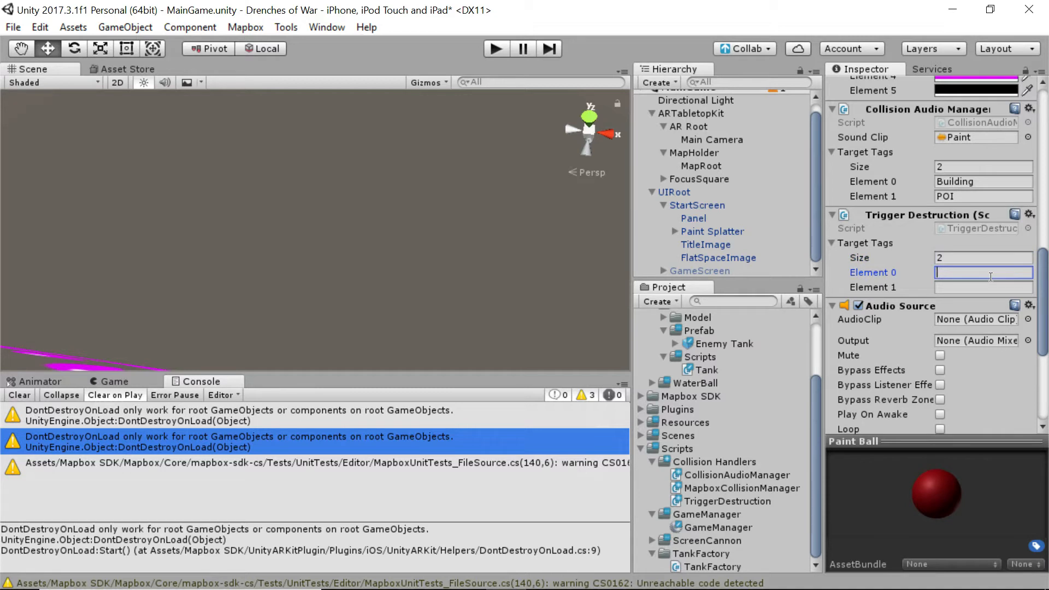
text(Buildi)
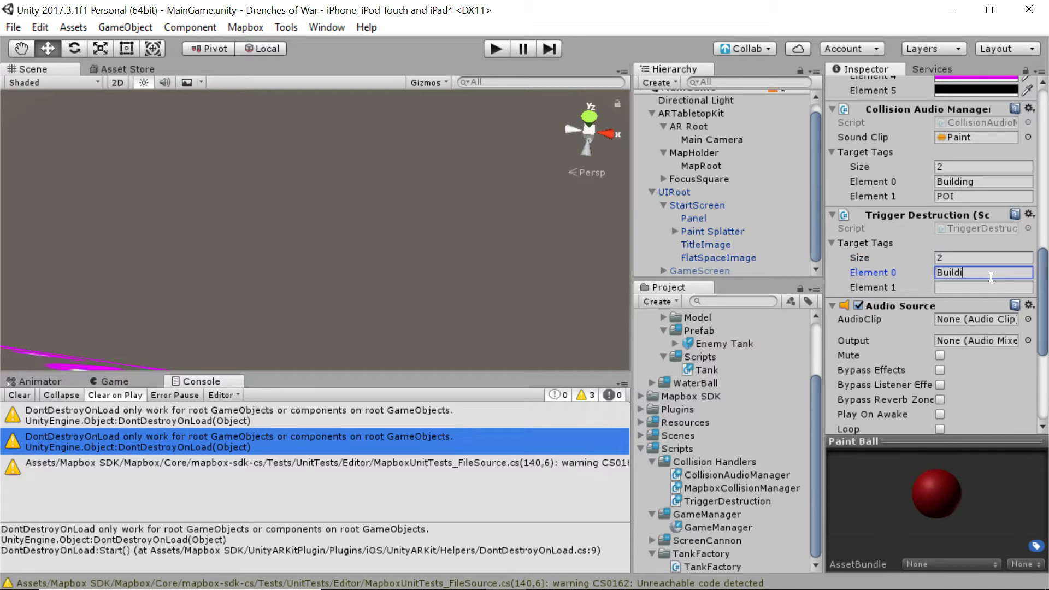
text(PO)
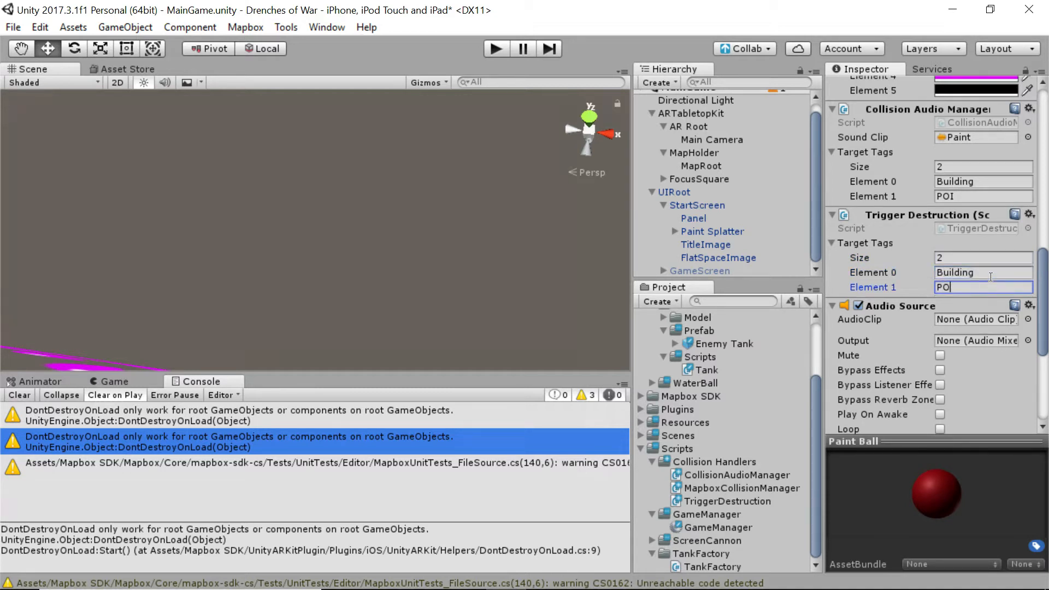
text(I)
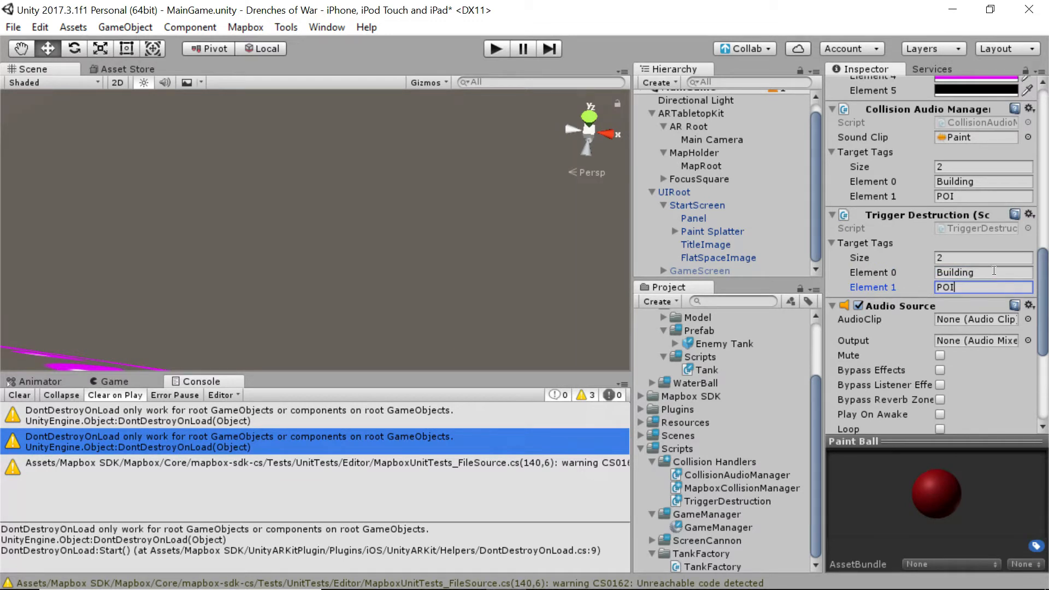
mouse_move(783, 244)
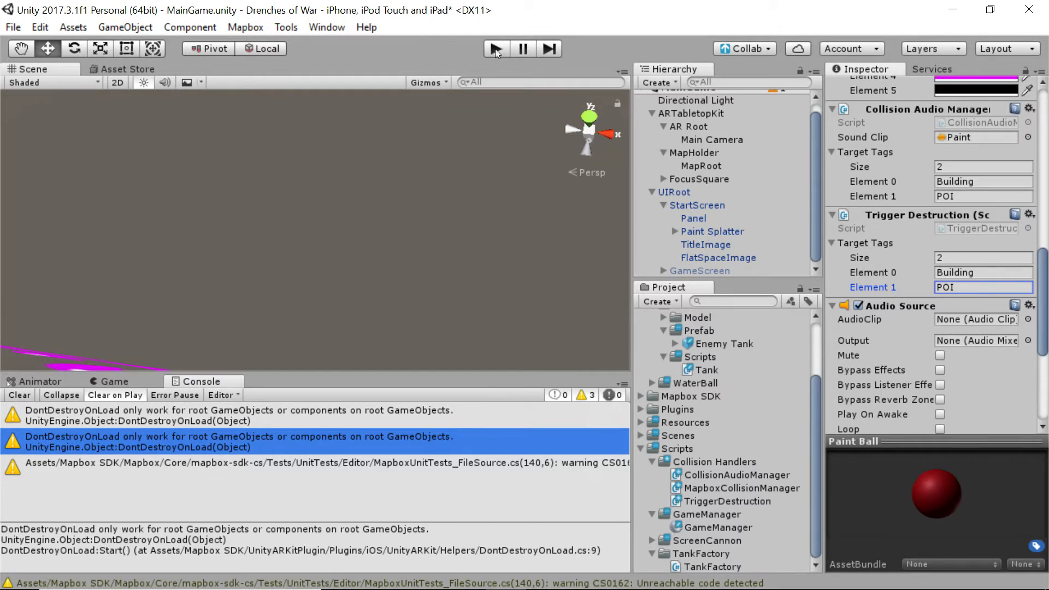
mouse_move(495, 48)
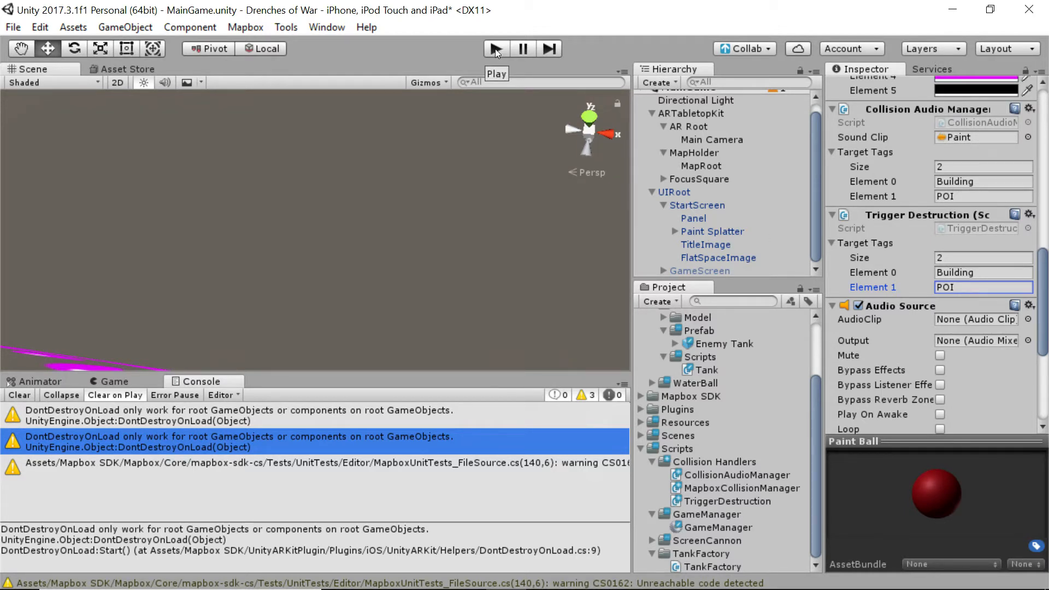
Play the game, show the Console, and orbit the Scene view over spawned tanks.
click(495, 48)
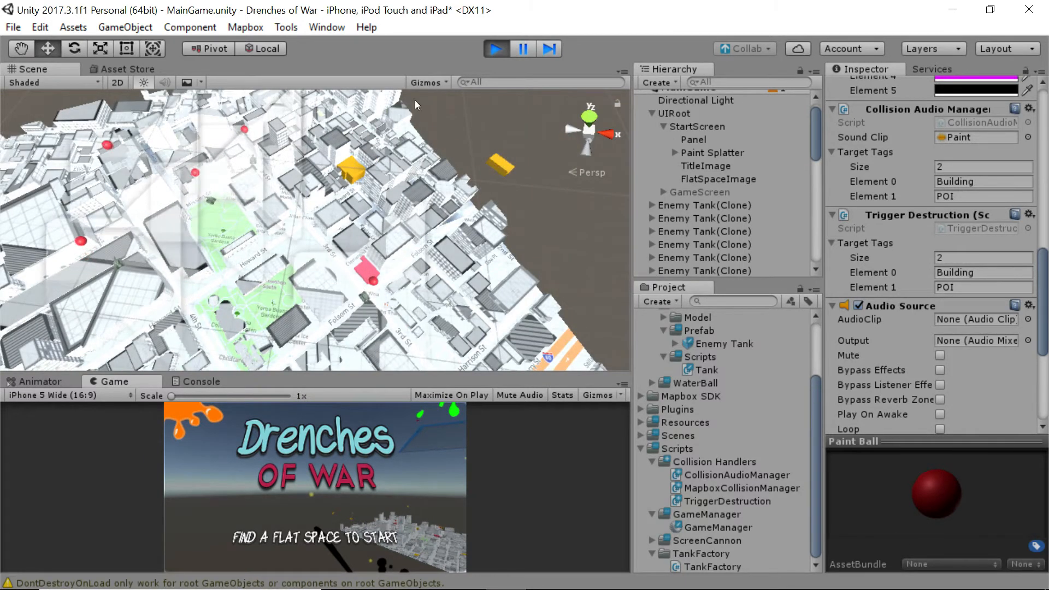
click(495, 48)
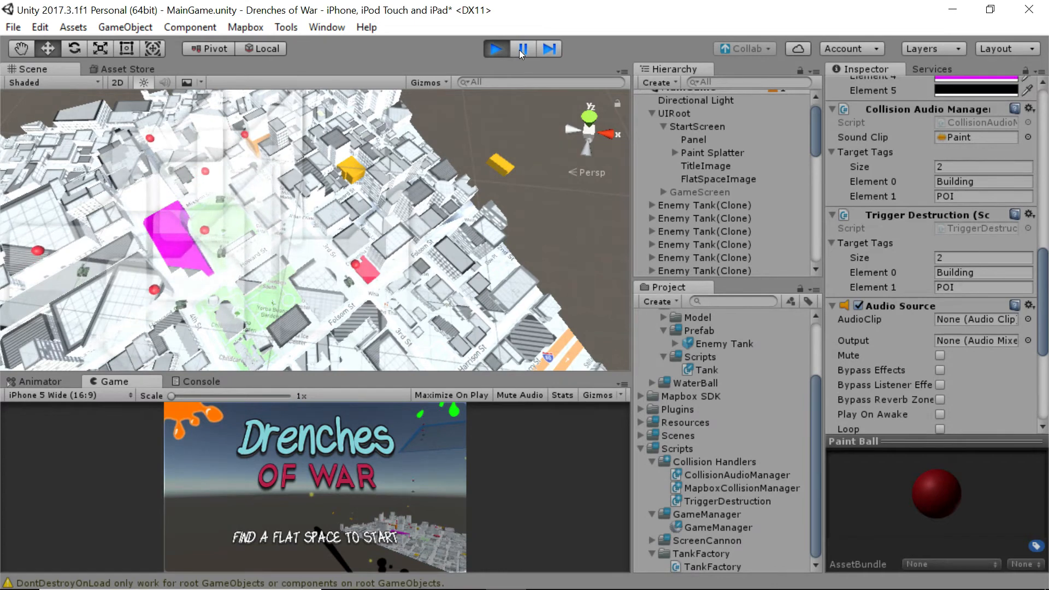
click(197, 381)
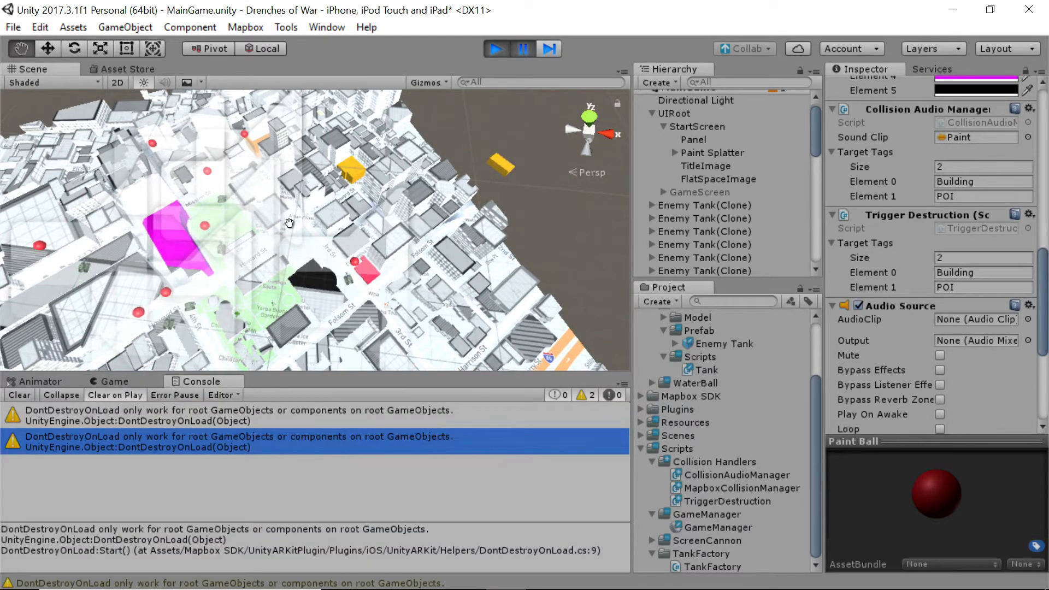
drag(288, 228, 375, 241)
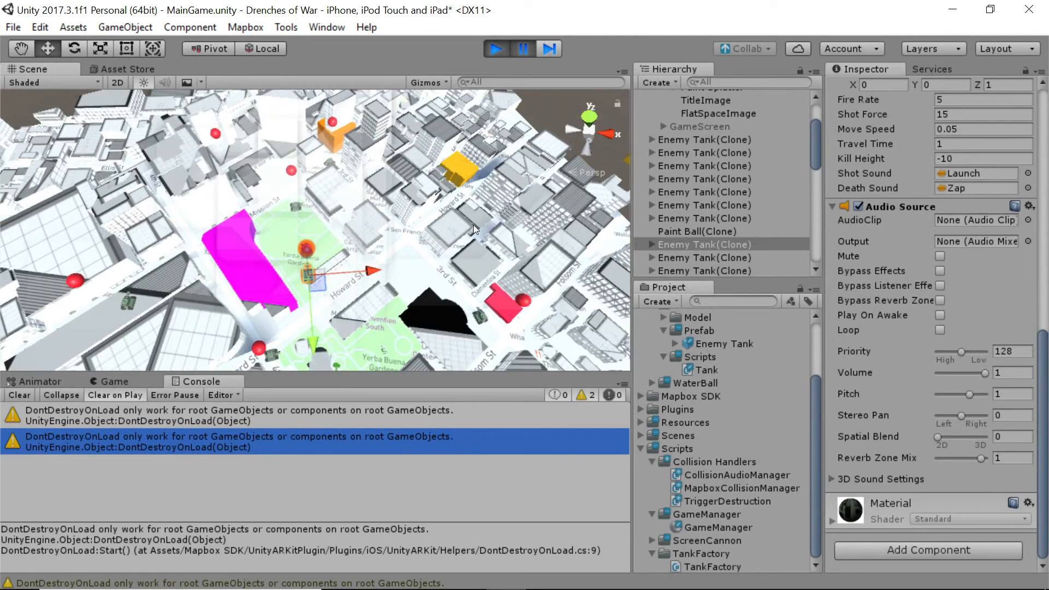
Stop play mode and add an Enemy tag from the Enemy Tank prefab's Tag dropdown.
click(494, 48)
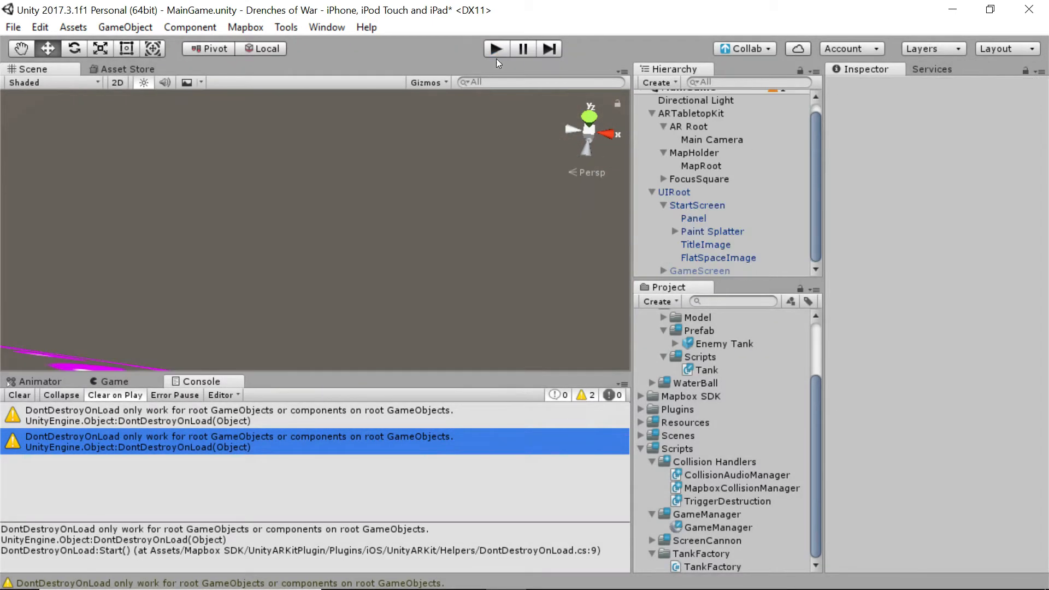
mouse_move(816, 229)
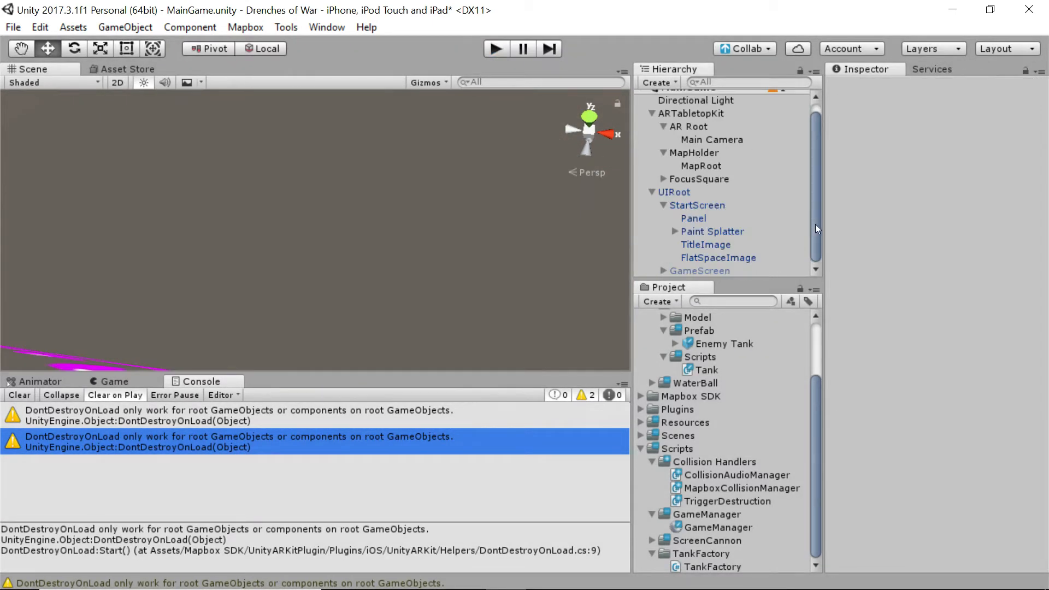
mouse_move(770, 364)
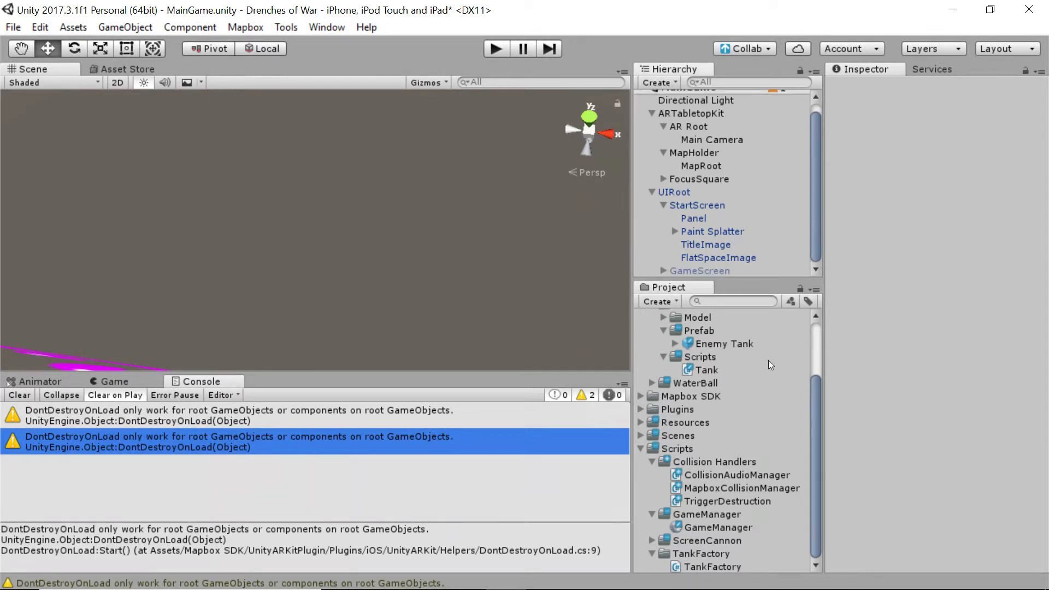
click(721, 343)
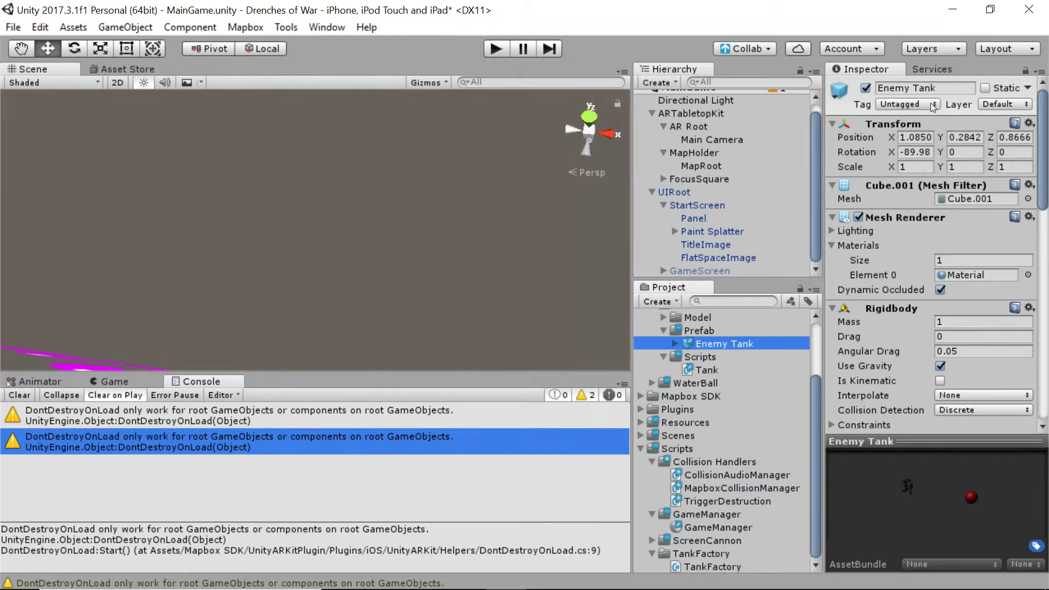
click(904, 105)
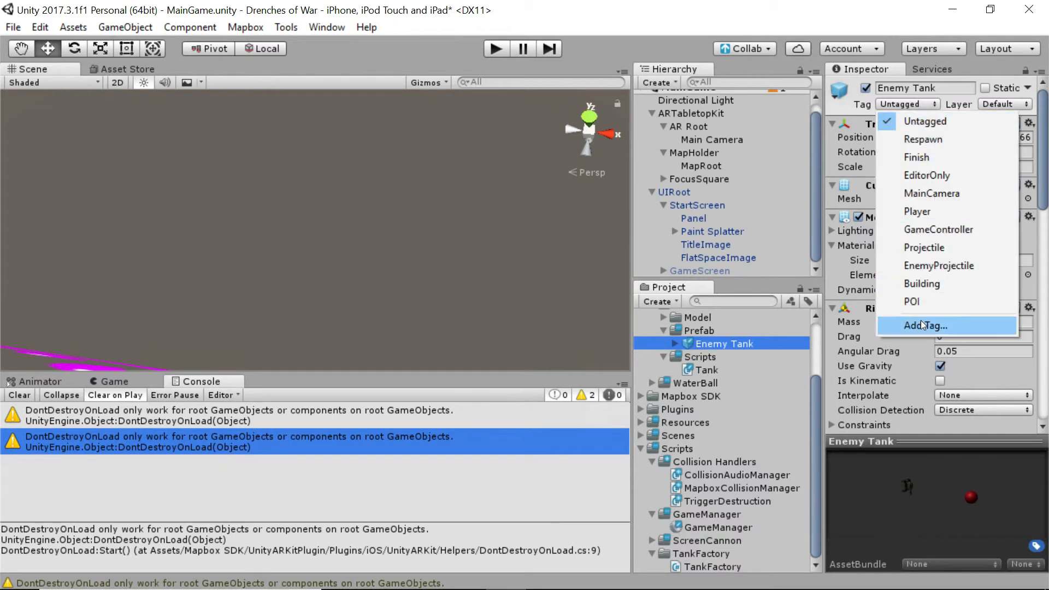
click(925, 325)
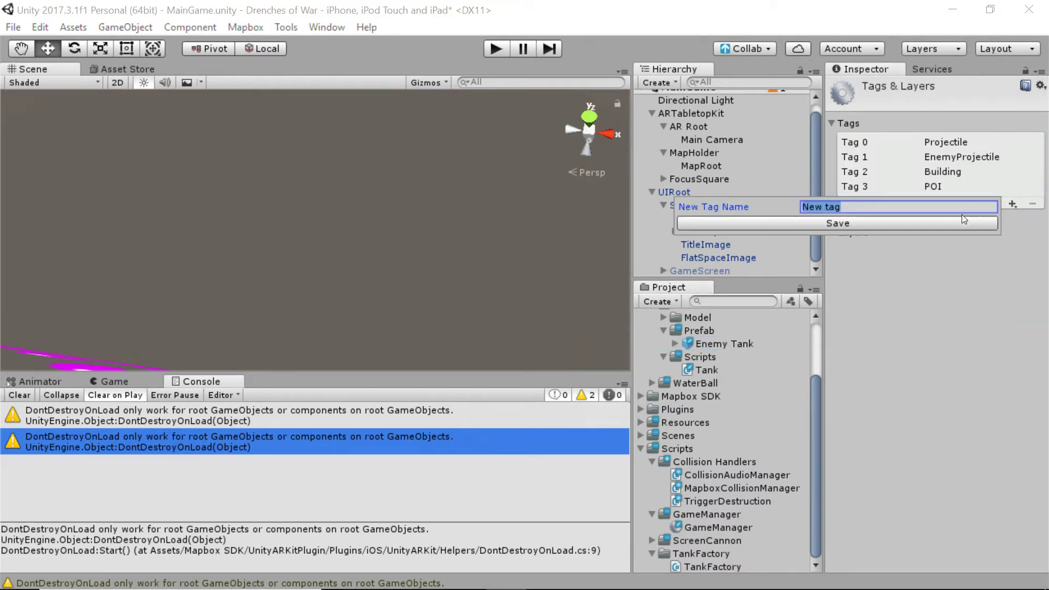
text(Enemy)
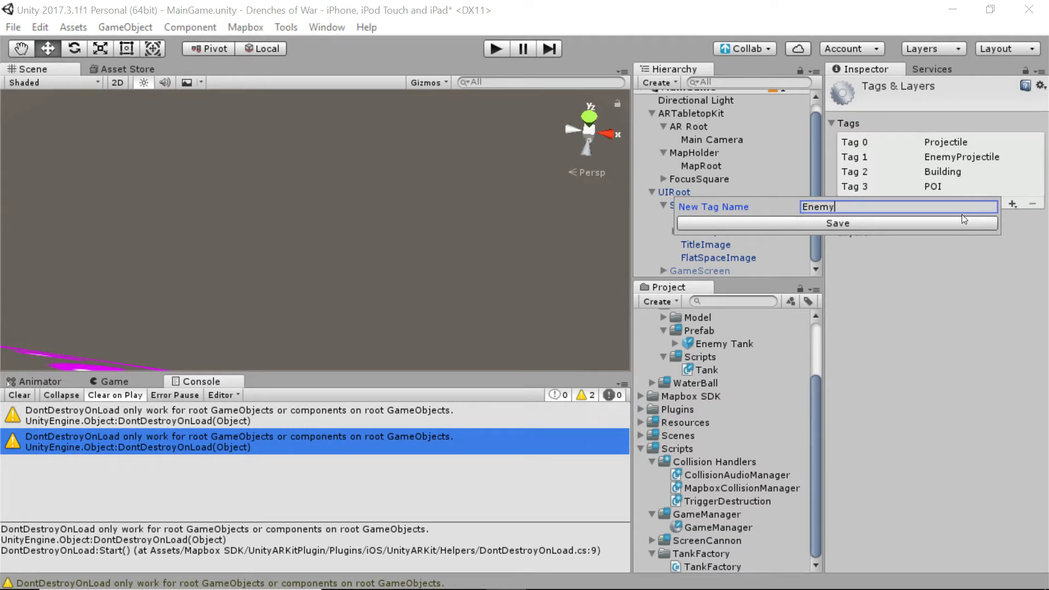
click(837, 223)
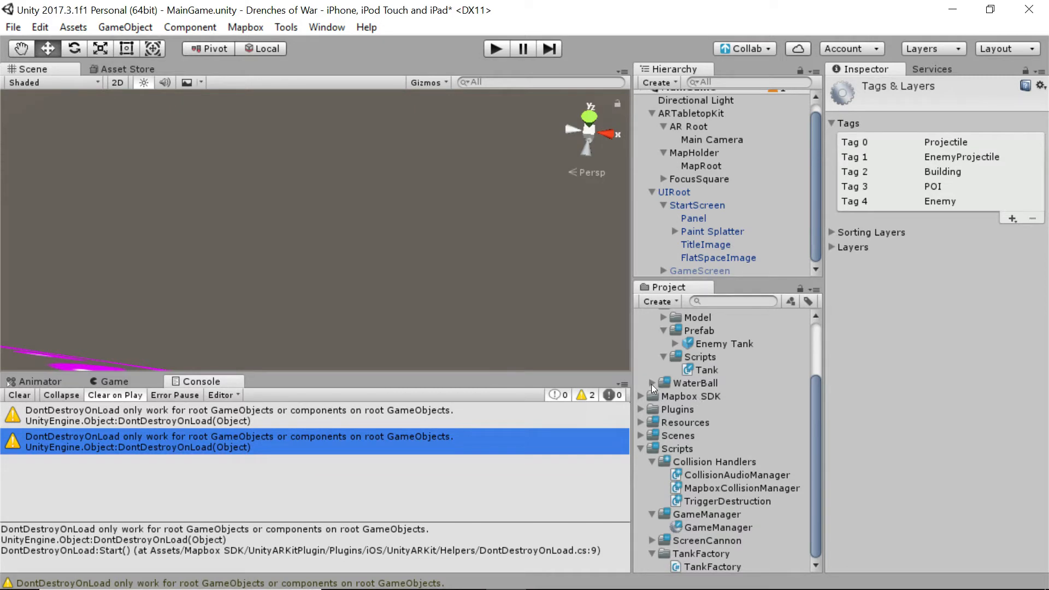
Open the WaterBall script from WaterBall > Scripts in Visual Studio Code.
click(720, 408)
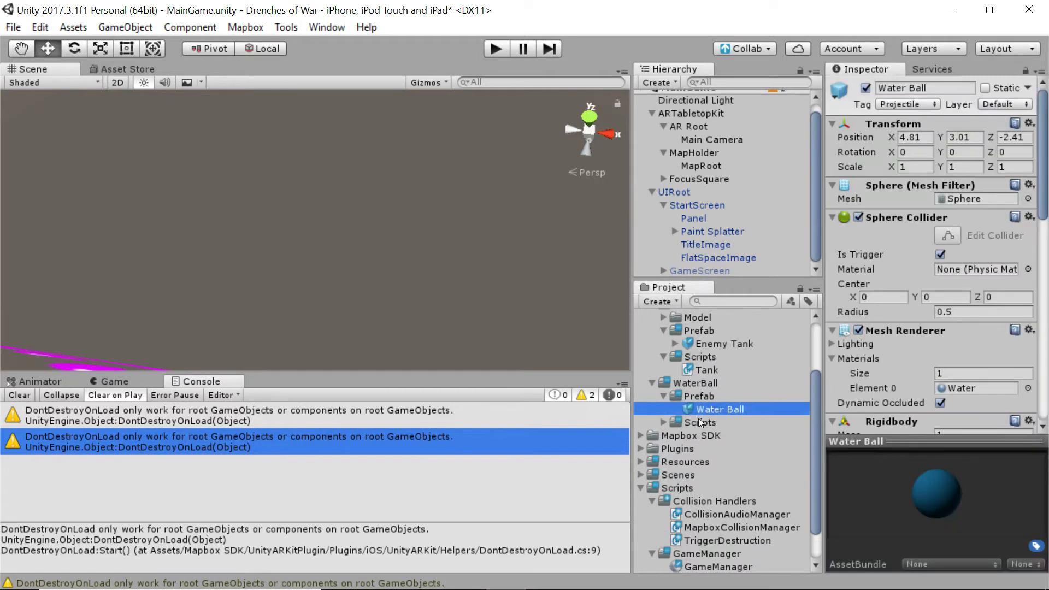
click(664, 423)
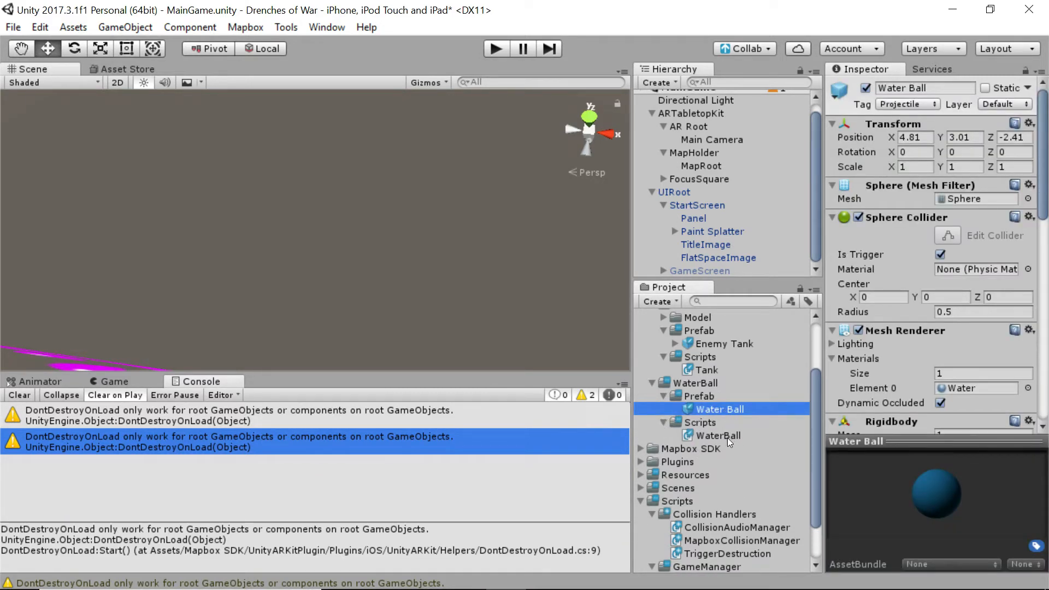
click(718, 435)
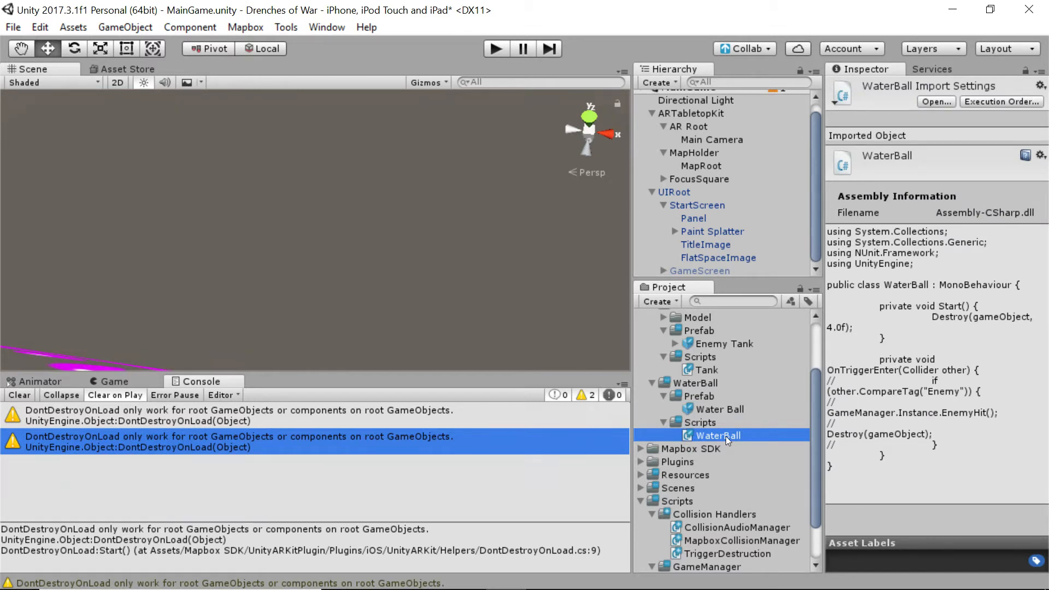
double_click(715, 435)
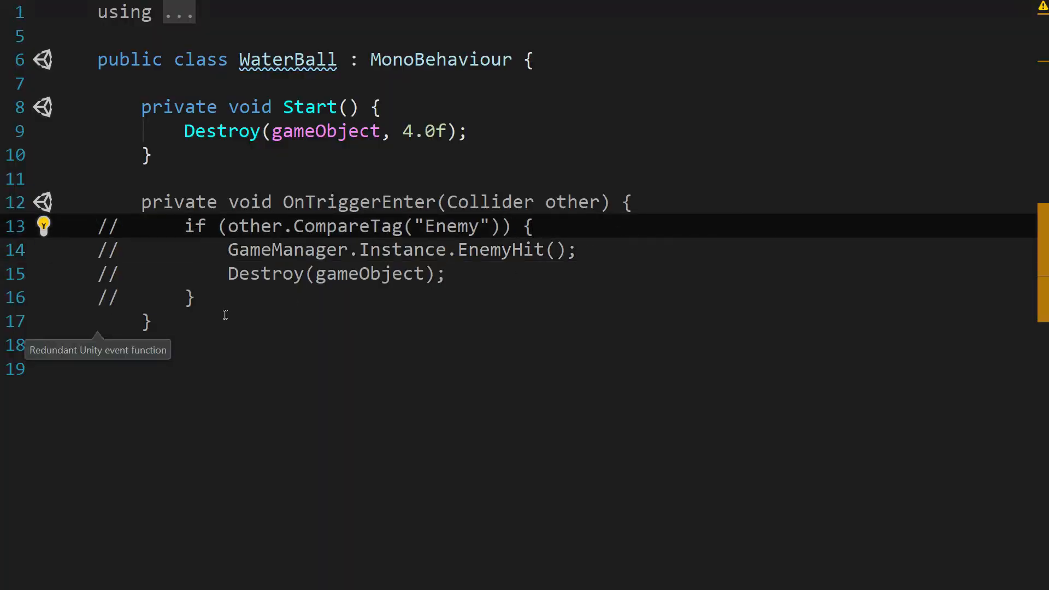
Uncomment the Enemy tag check and EnemyHit call in WaterBall's OnTriggerEnter.
drag(101, 226, 194, 298)
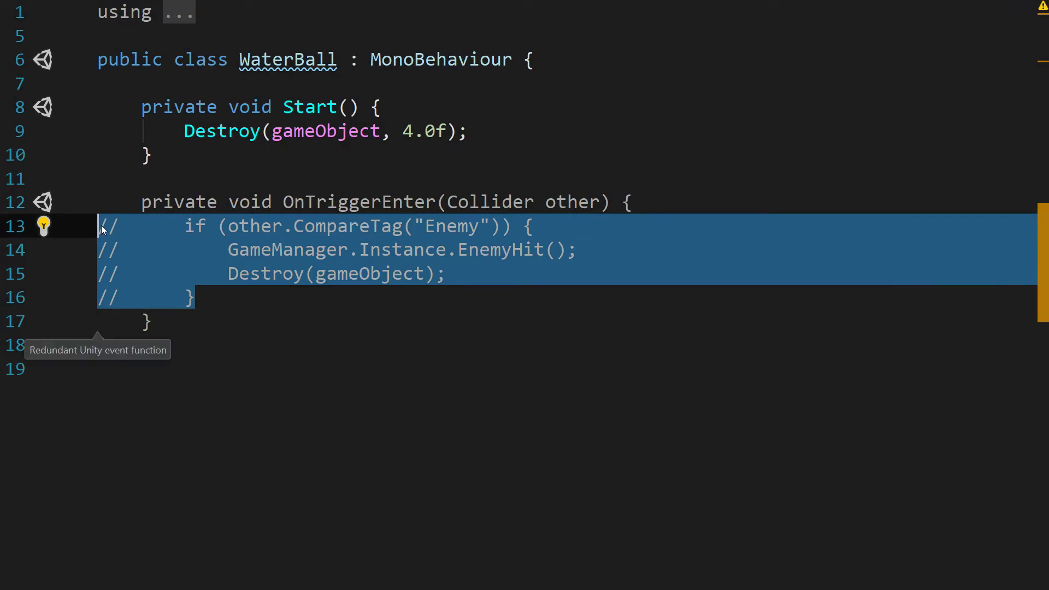
key(ctrl+/)
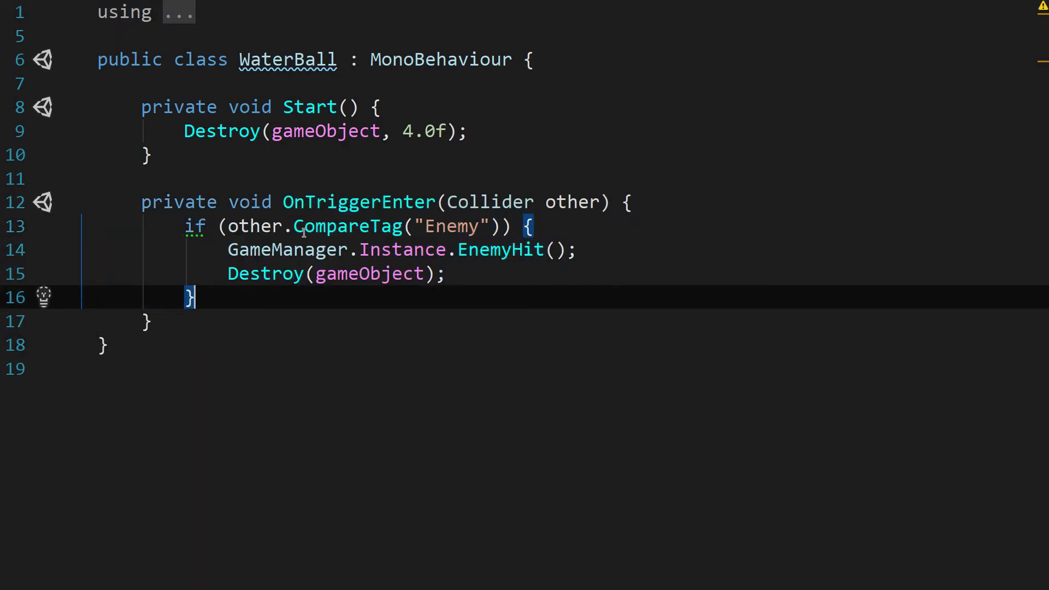
mouse_move(402, 250)
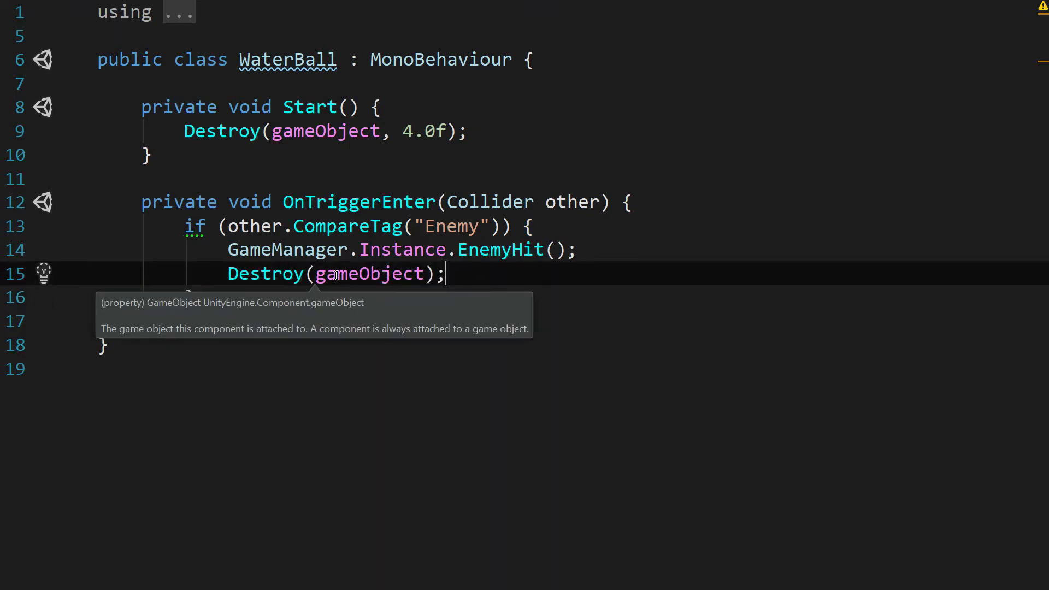
mouse_move(413, 218)
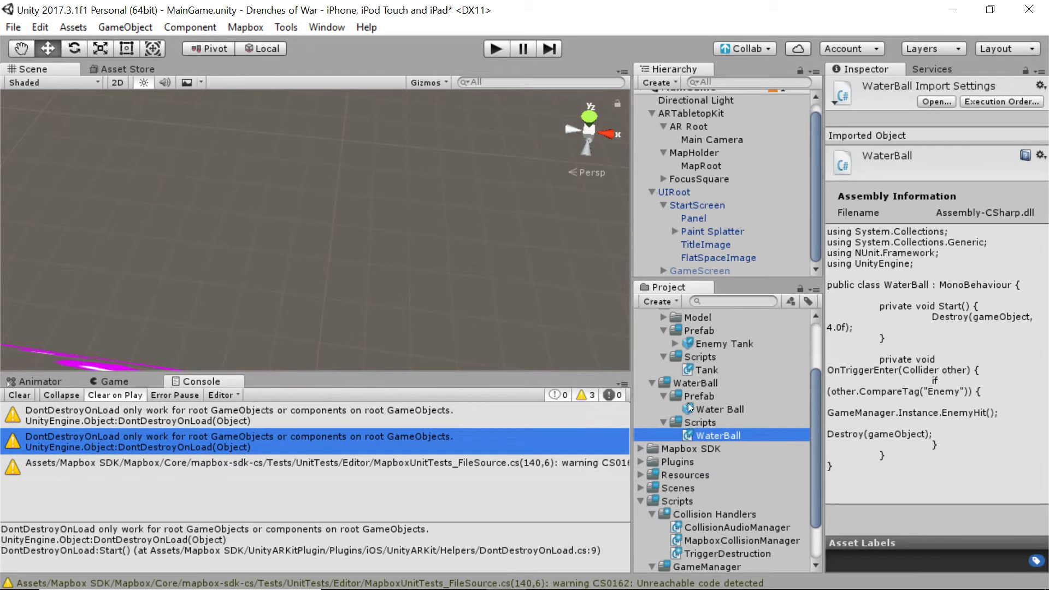
mouse_move(711, 415)
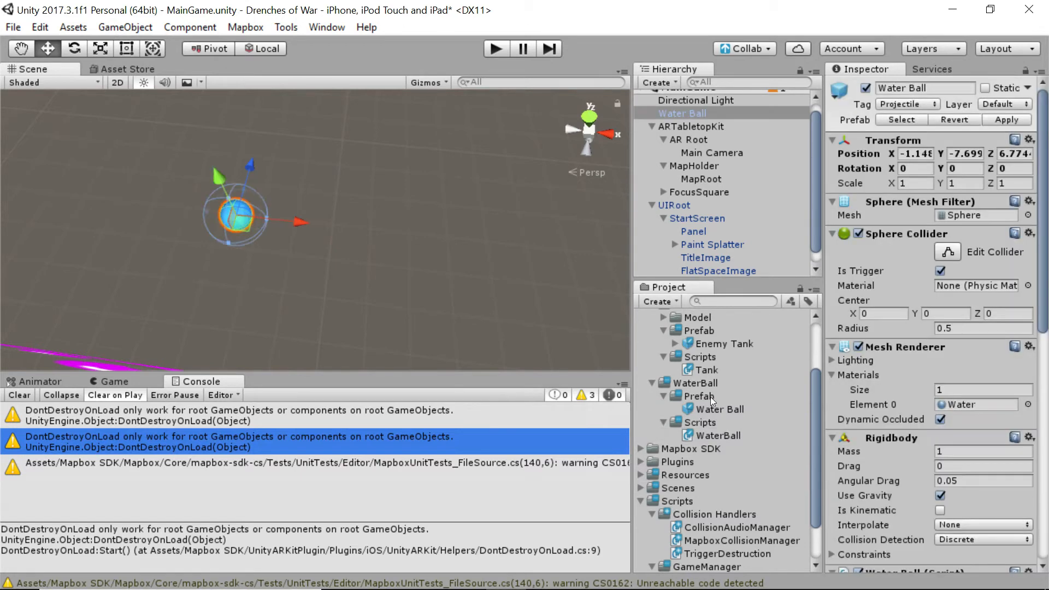
mouse_move(671, 324)
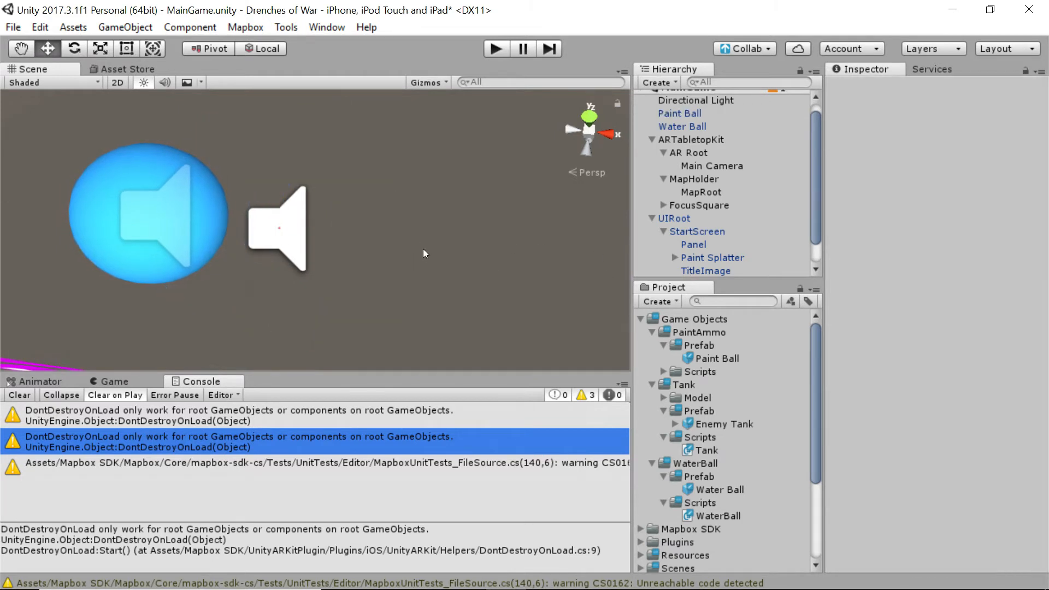
mouse_move(233, 233)
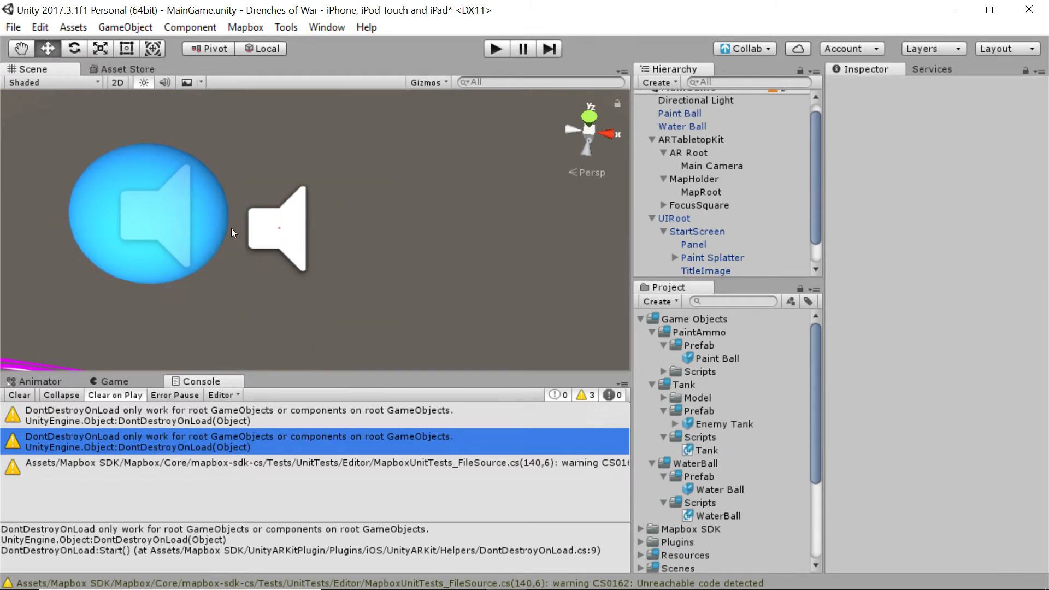
mouse_move(199, 232)
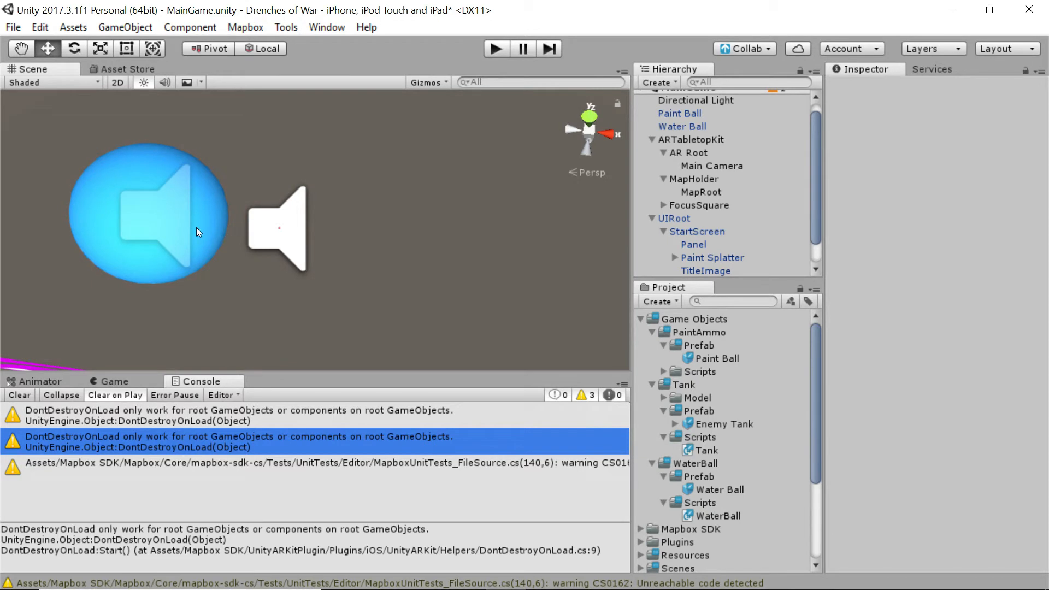
Drag the Water Ball to a new spot and shrink it with the Scale tool.
click(682, 126)
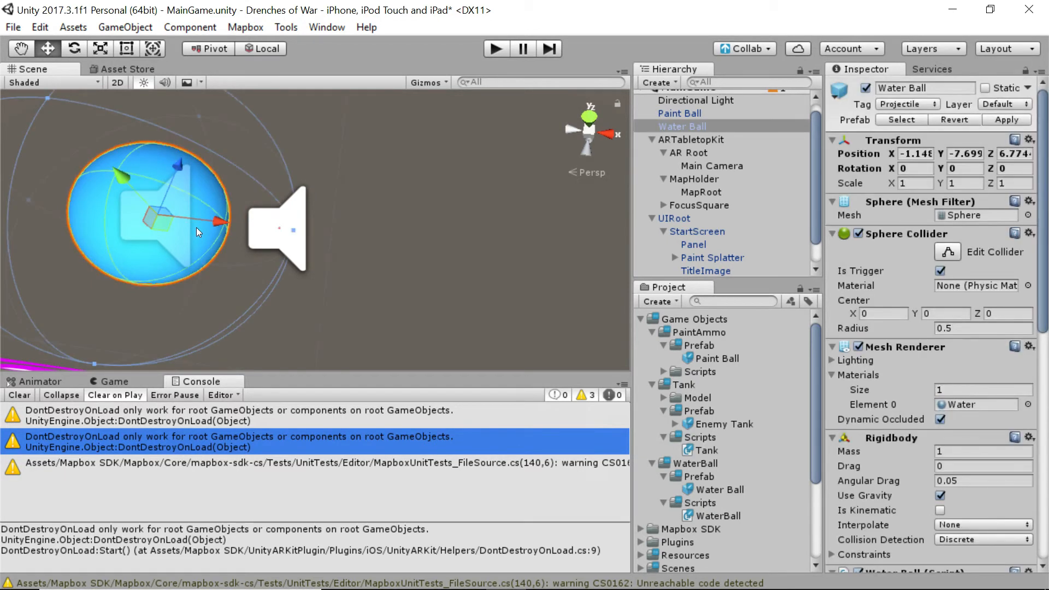
mouse_move(202, 236)
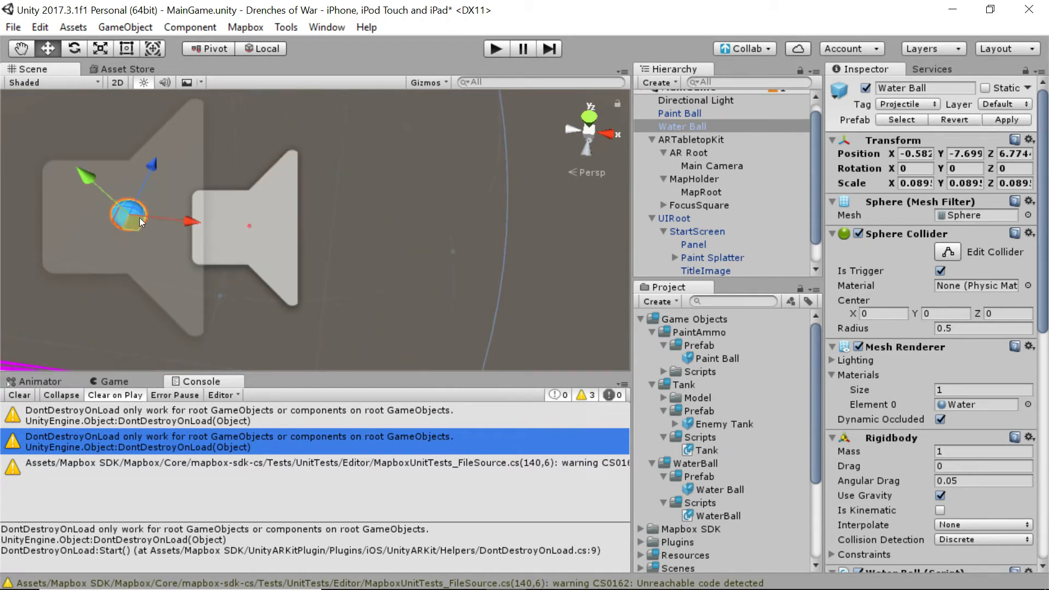
drag(134, 221, 176, 257)
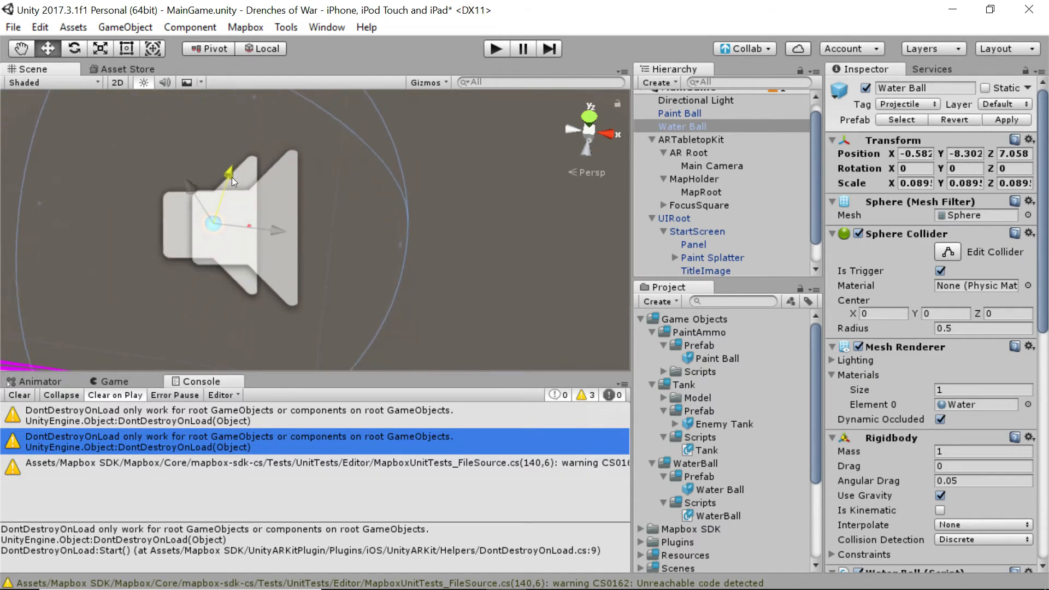
drag(230, 180, 288, 238)
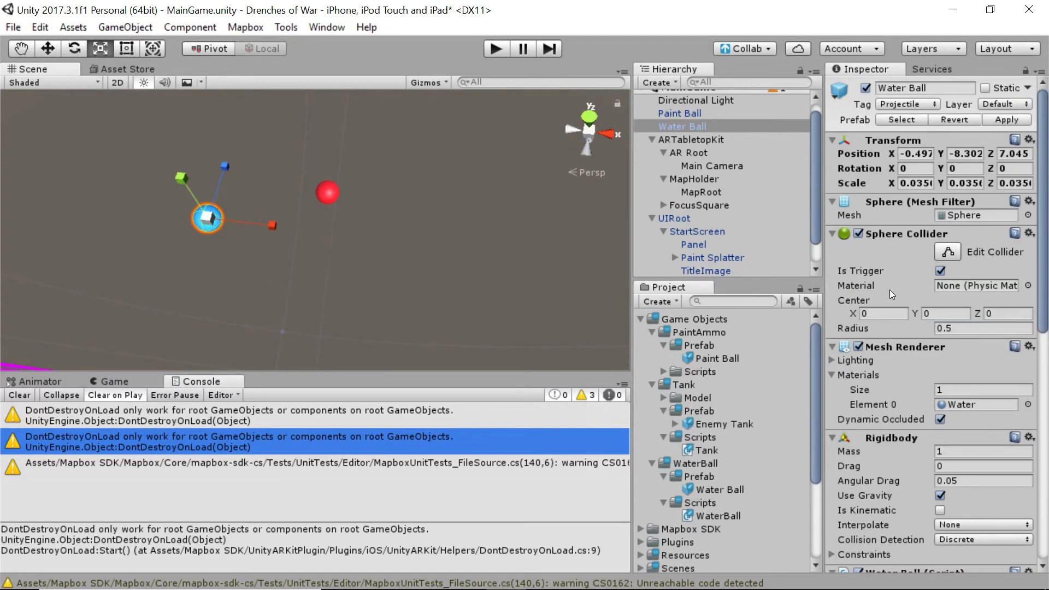
mouse_move(247, 213)
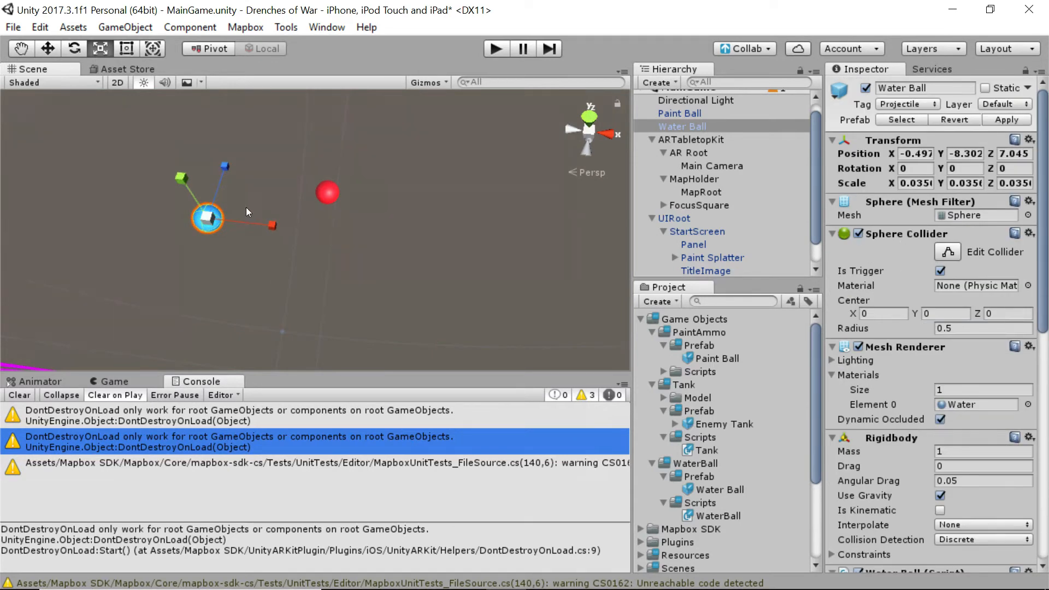
Check the Paint Ball's scale (about 0.0184), then set the Water Ball's scale to 0.02.
click(679, 113)
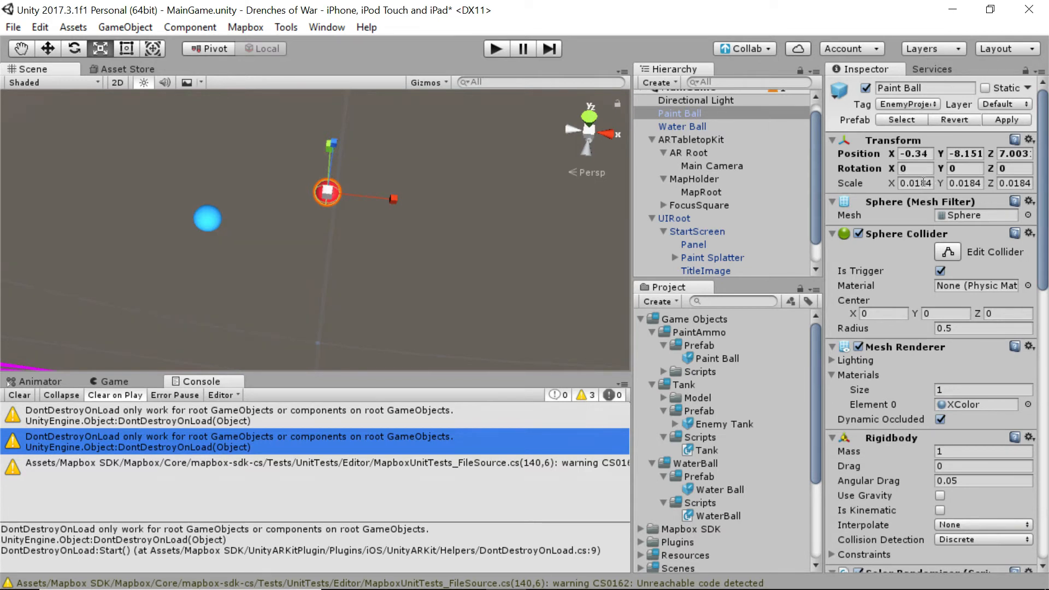
text(47919)
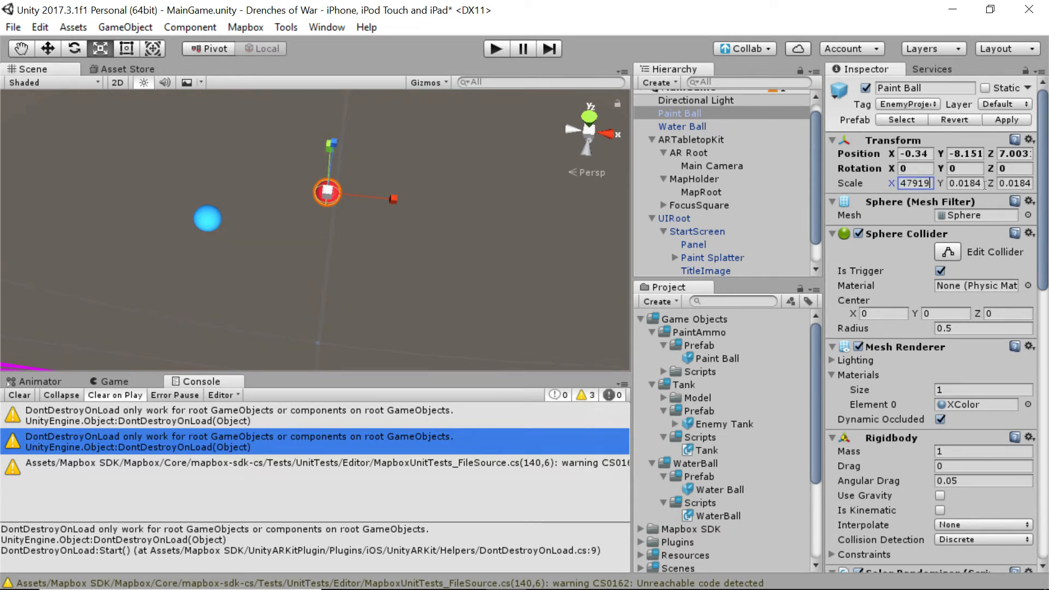
text(0.0184)
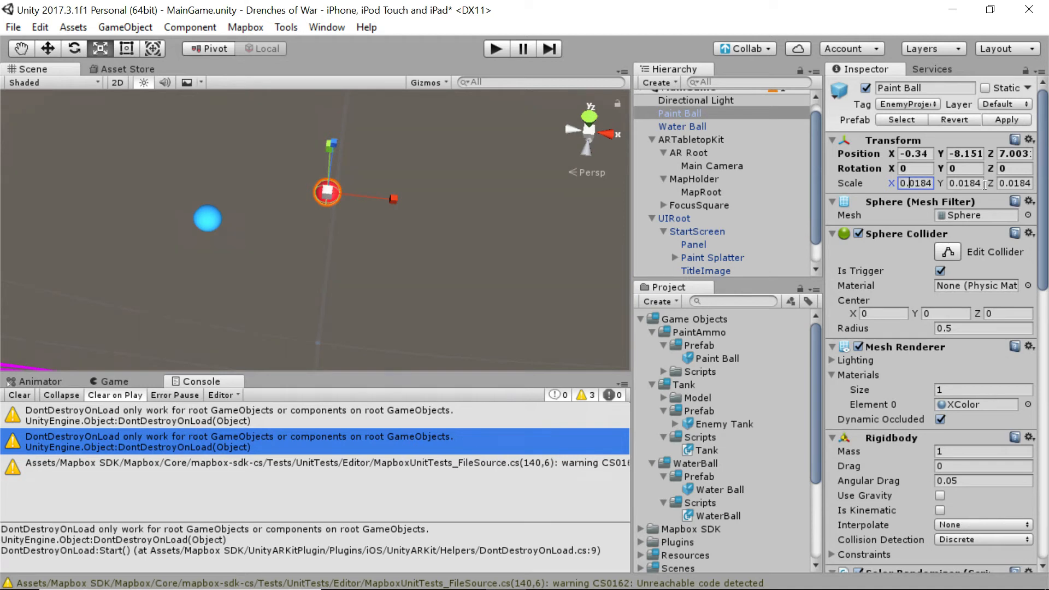
text(18479)
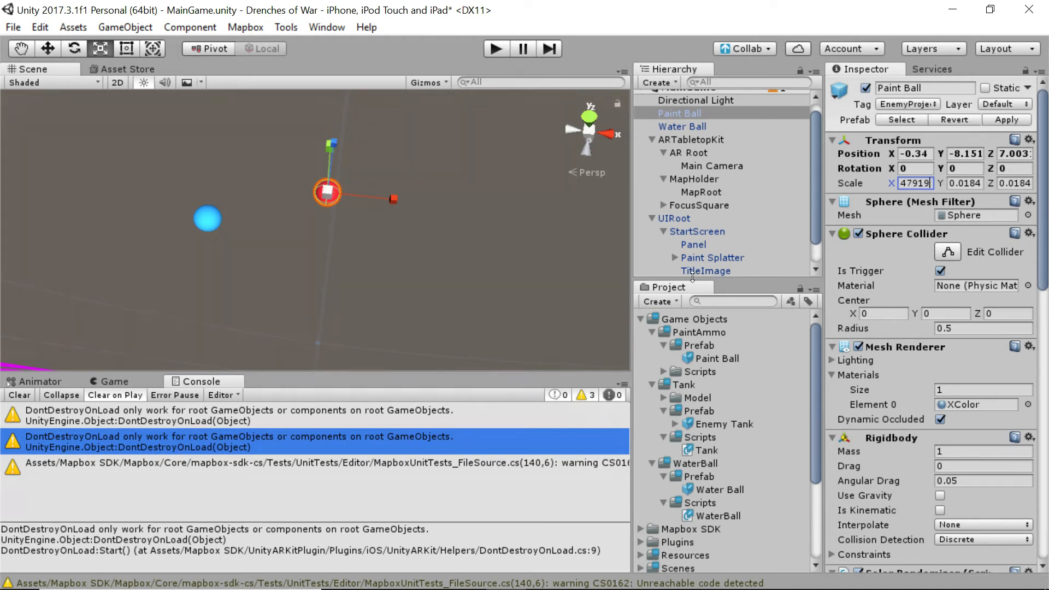
click(681, 126)
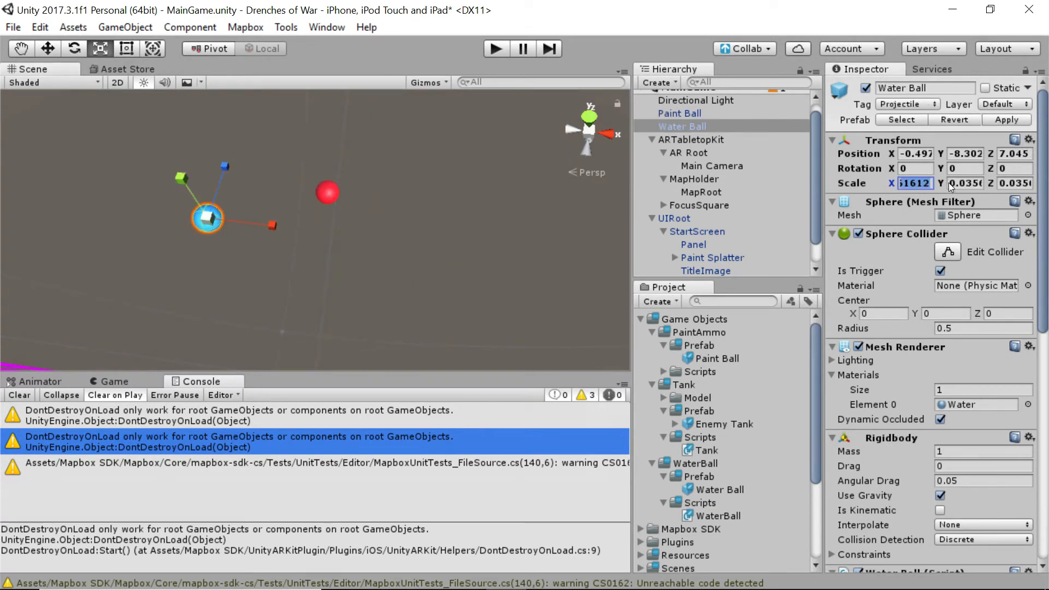
text(0.02)
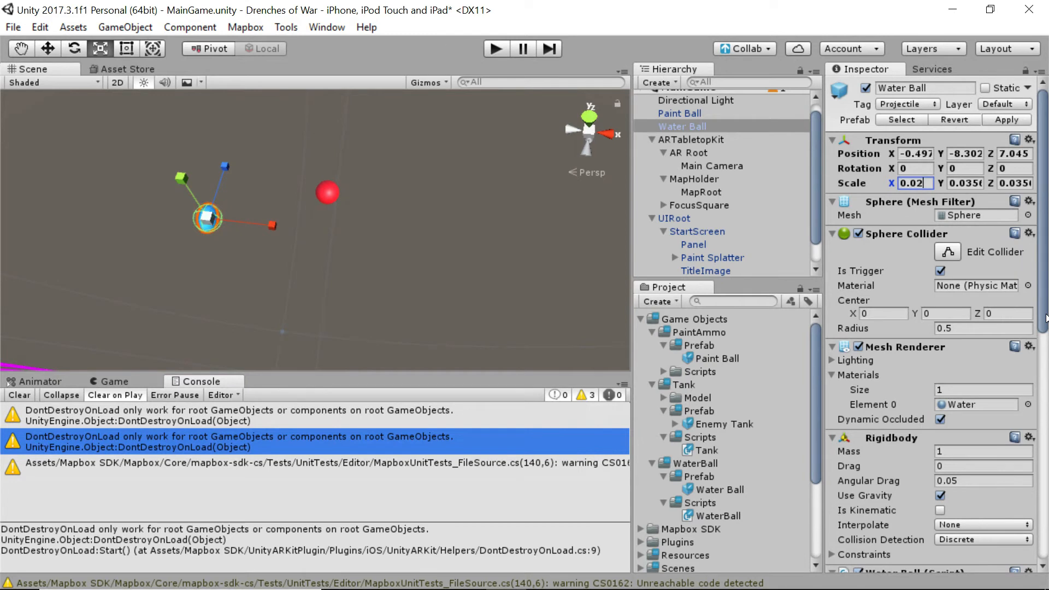
click(965, 183)
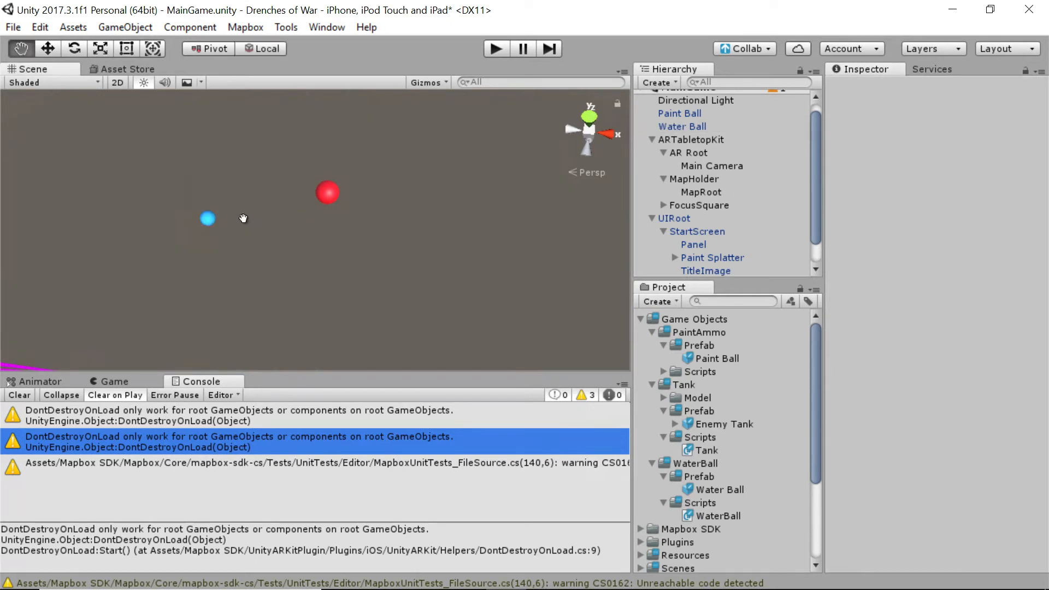
Enter 0.05 for the Water Ball's Transform scale, then deselect it.
click(682, 126)
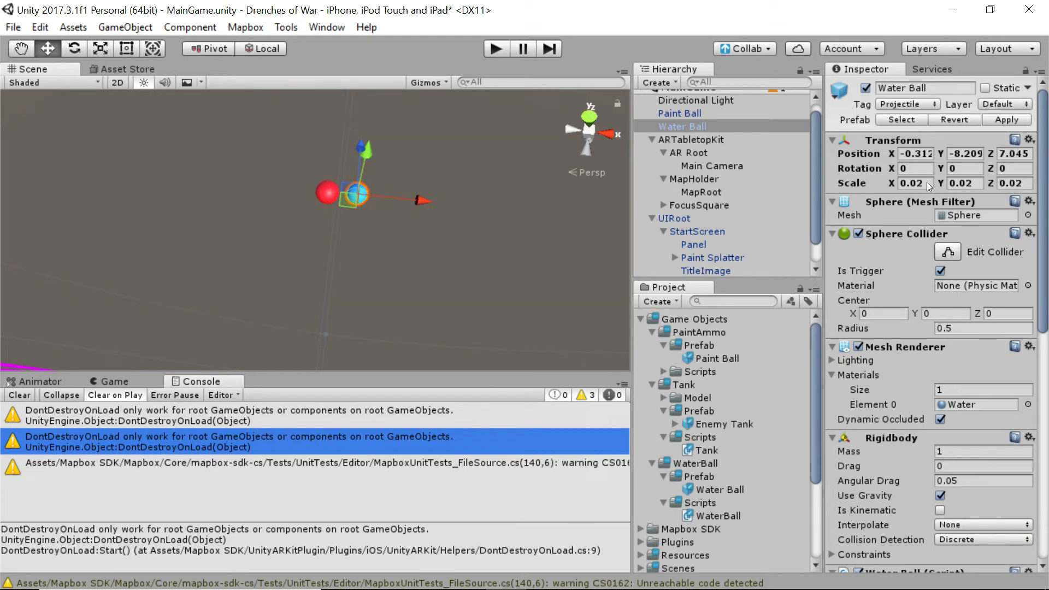
click(915, 182)
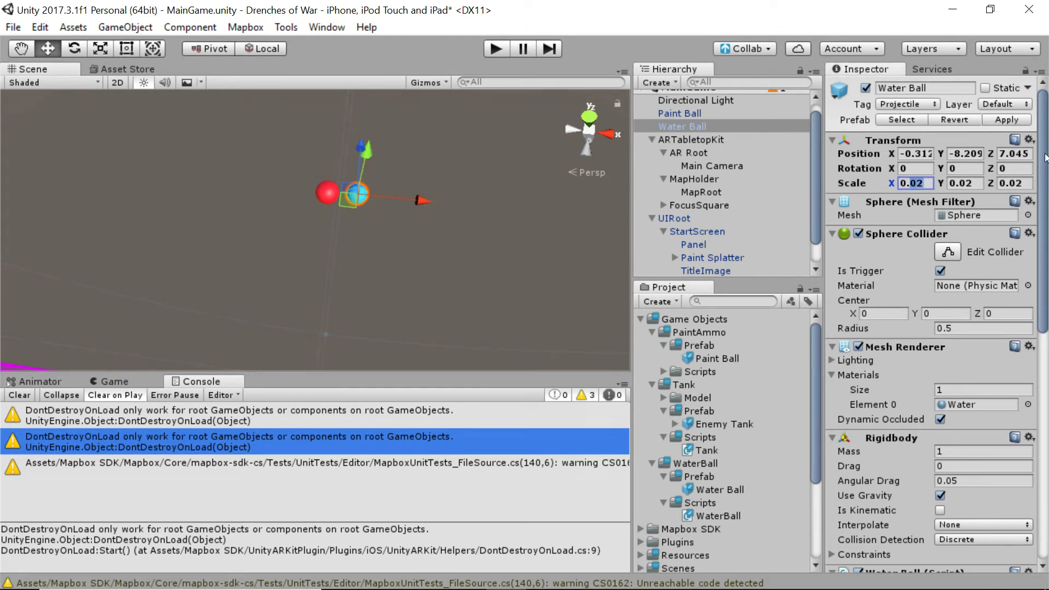
text(0.05)
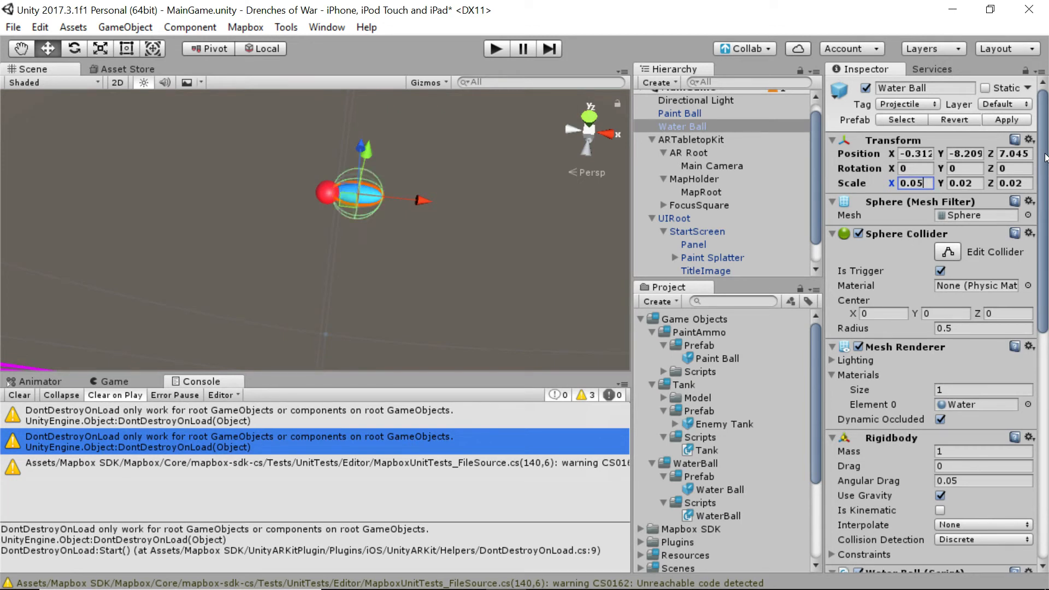
click(960, 183)
text(0.05)
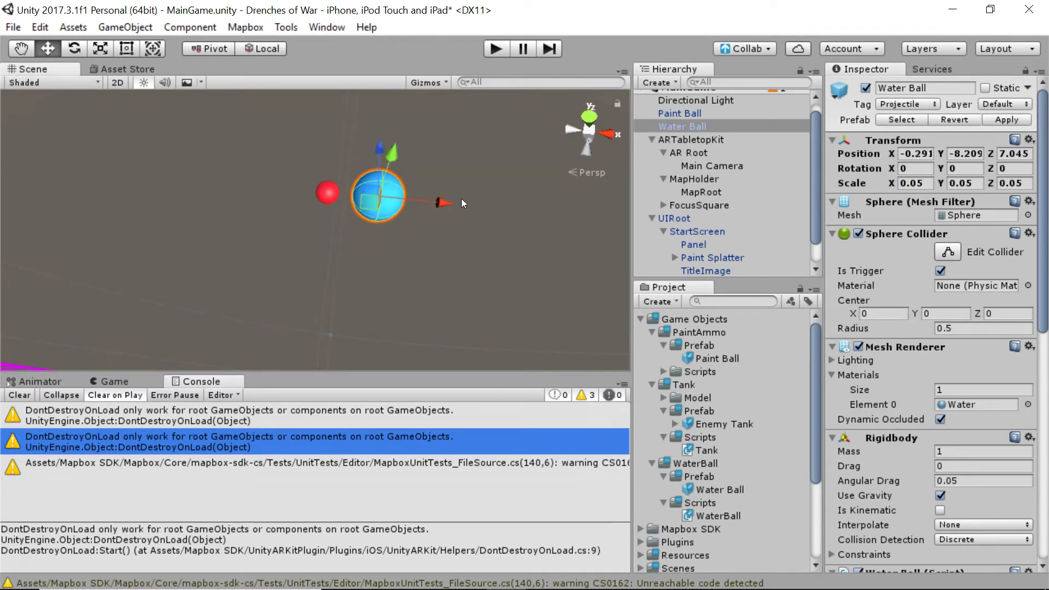
click(913, 184)
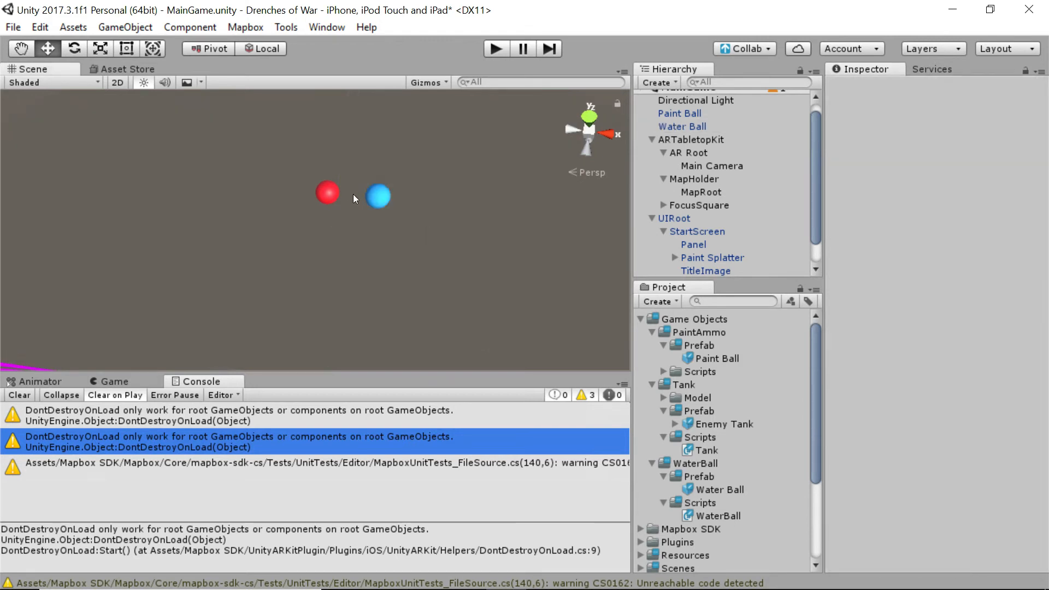
mouse_move(425, 211)
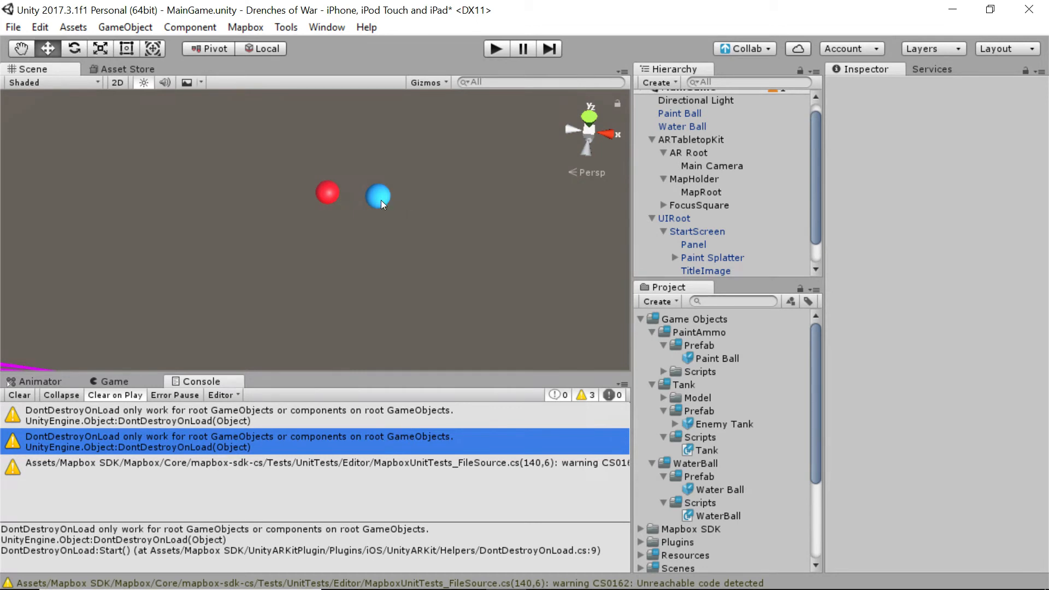
mouse_move(382, 194)
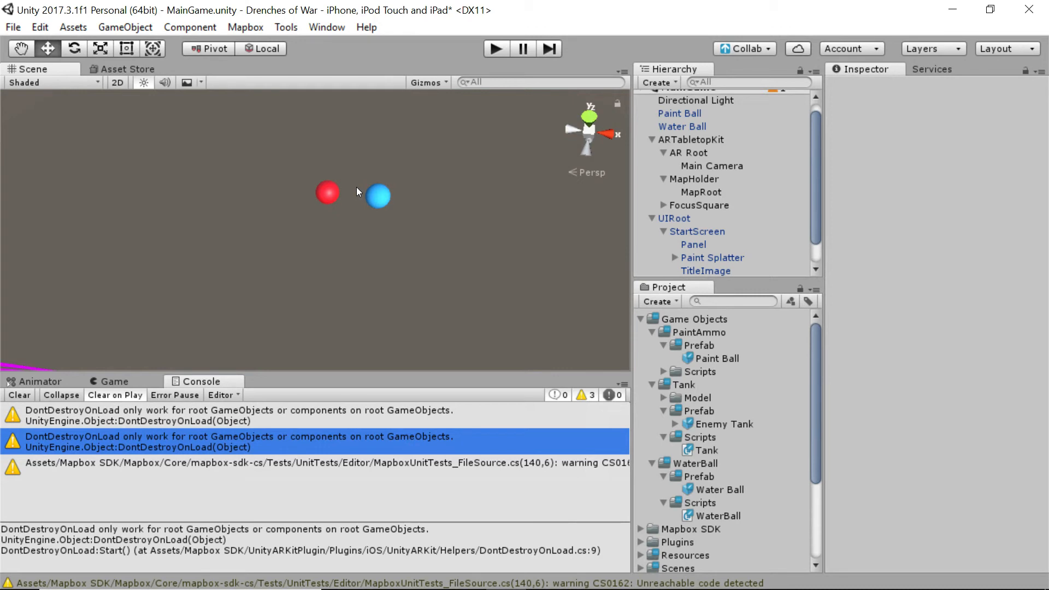
mouse_move(478, 211)
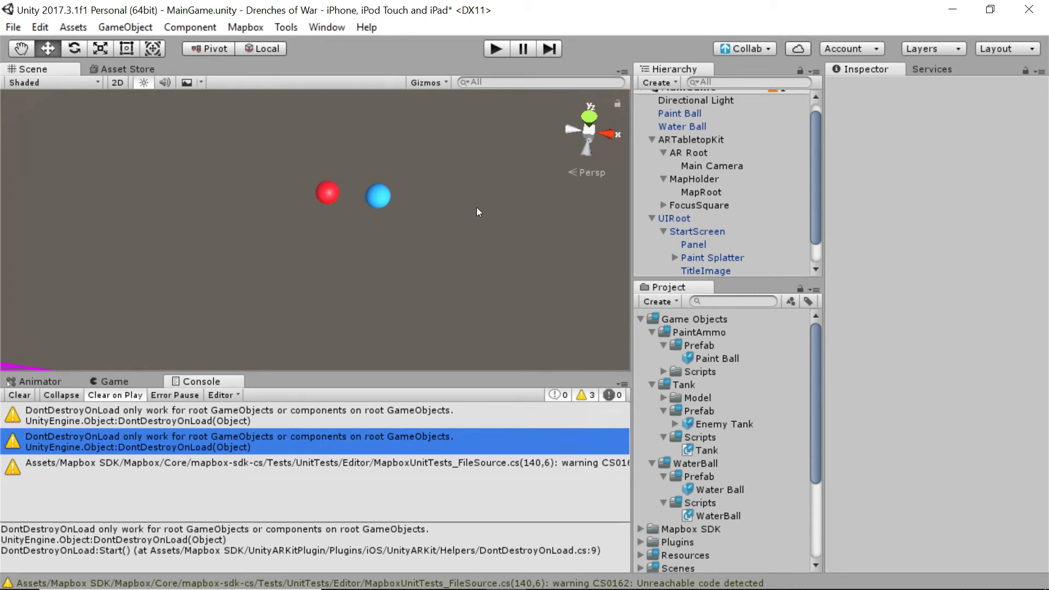
mouse_move(477, 215)
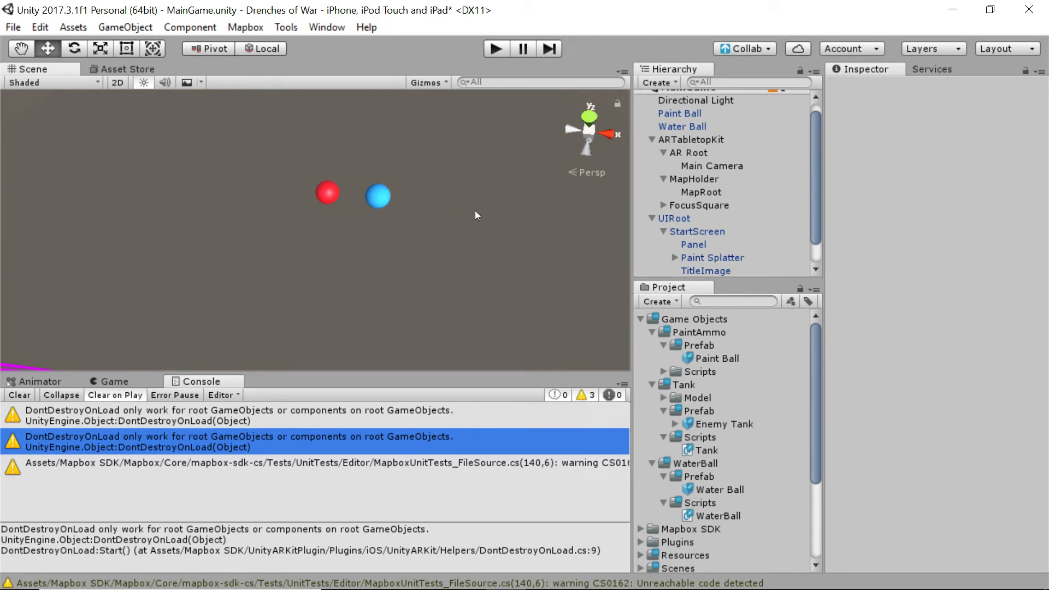
mouse_move(401, 200)
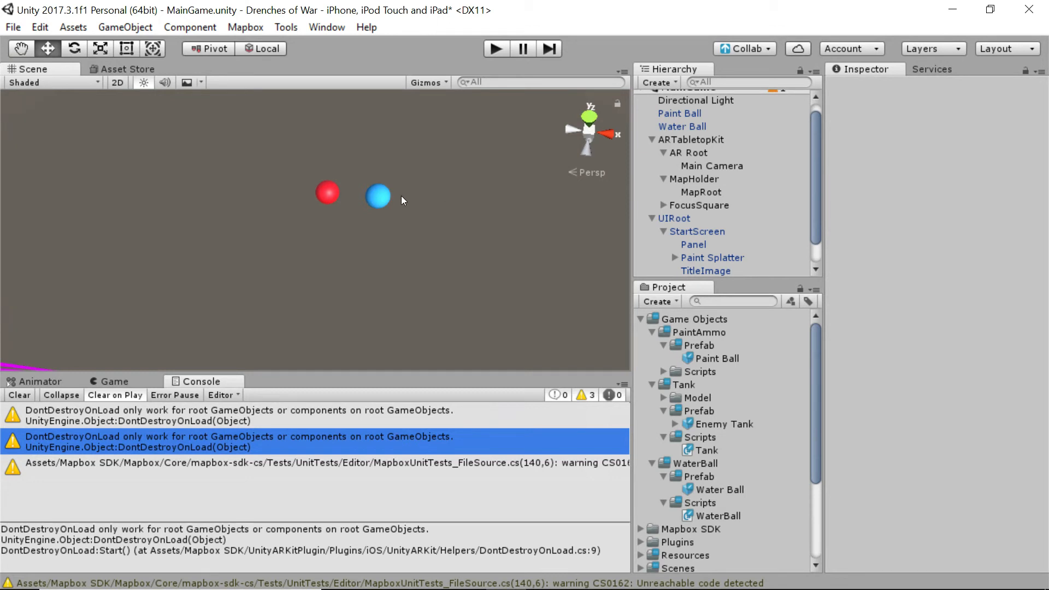
Select the test ball in the Hierarchy for removal.
click(682, 126)
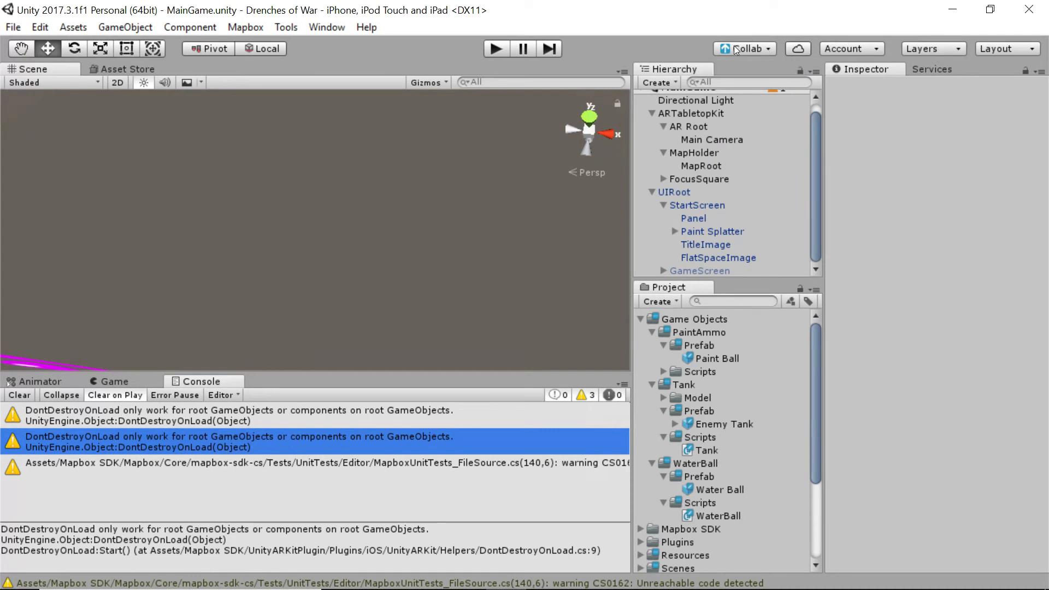
Publish the changes via Collab with note 'Added sounds, collision detection, and cleanup.'.
click(742, 48)
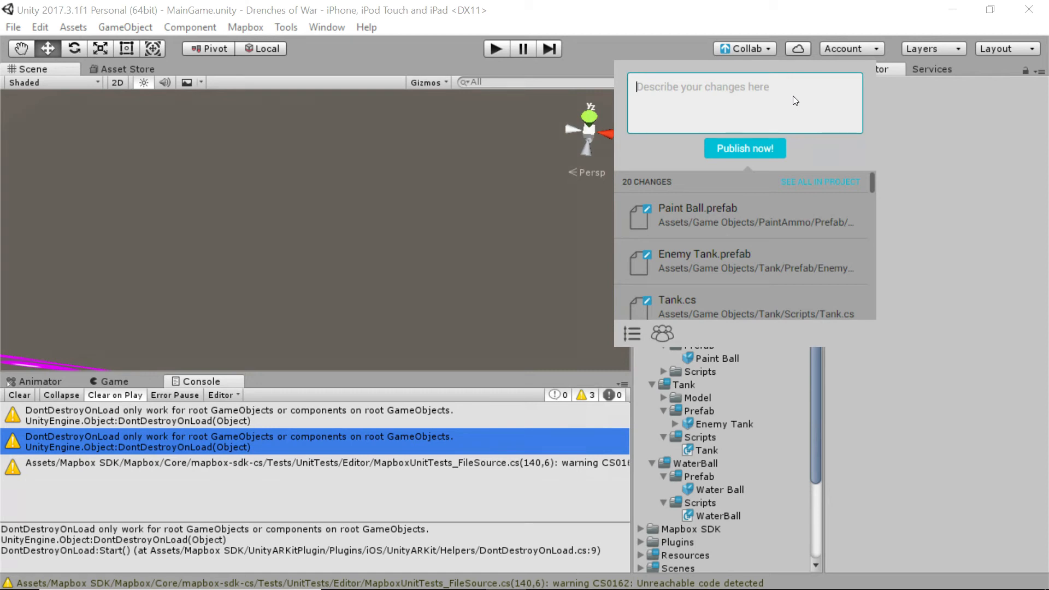
text(Added sou)
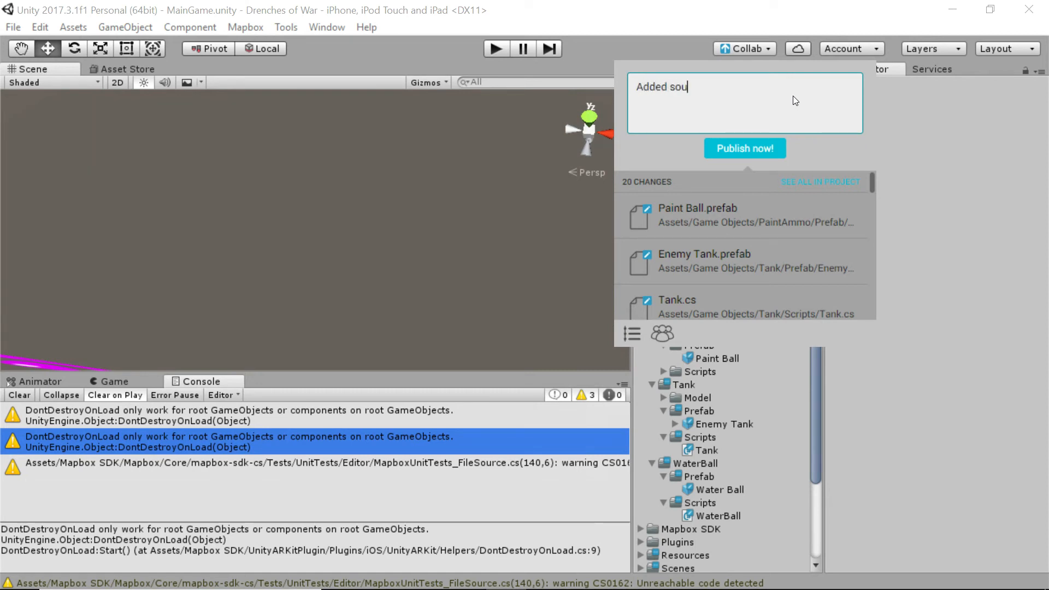
text(nds, collision)
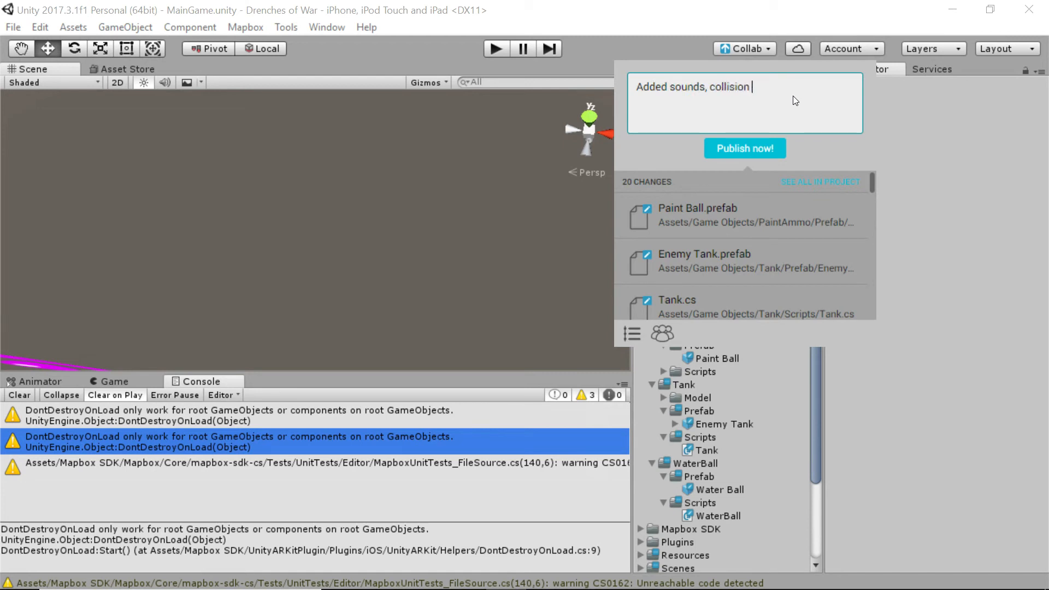
text(detection.)
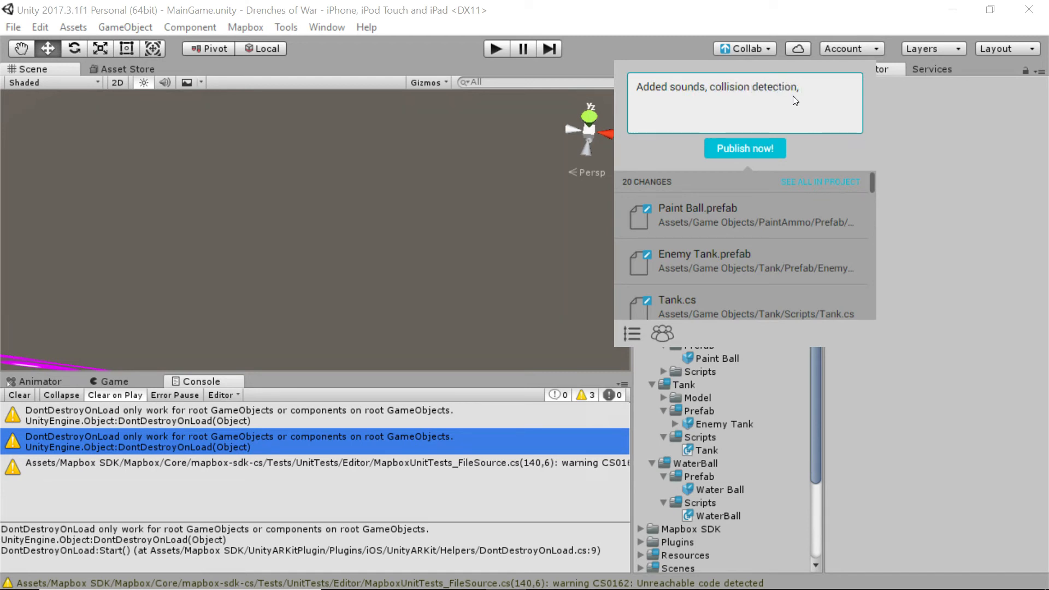
text(and cleanup.)
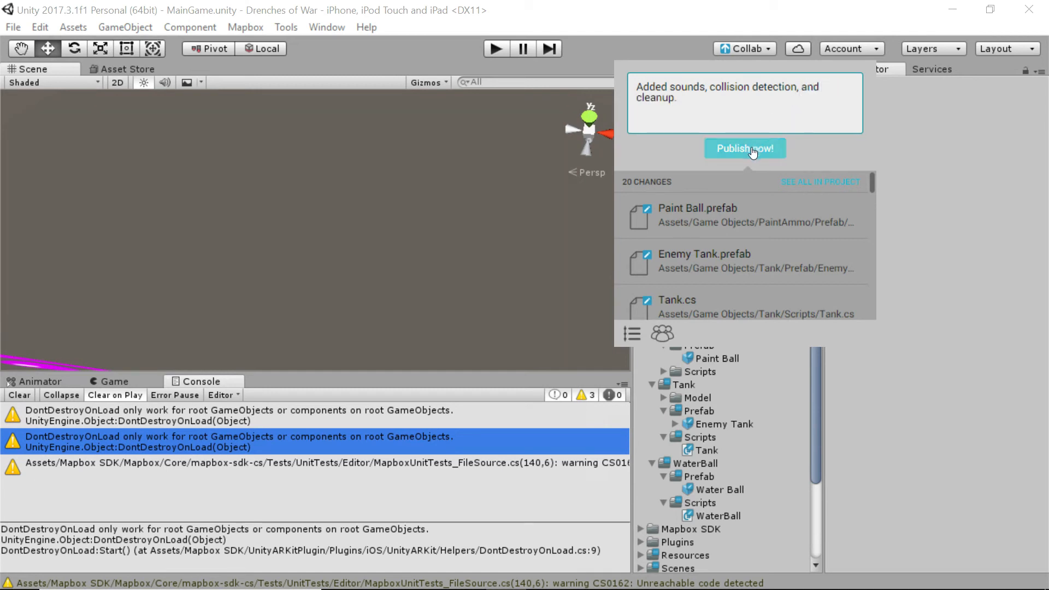
click(745, 148)
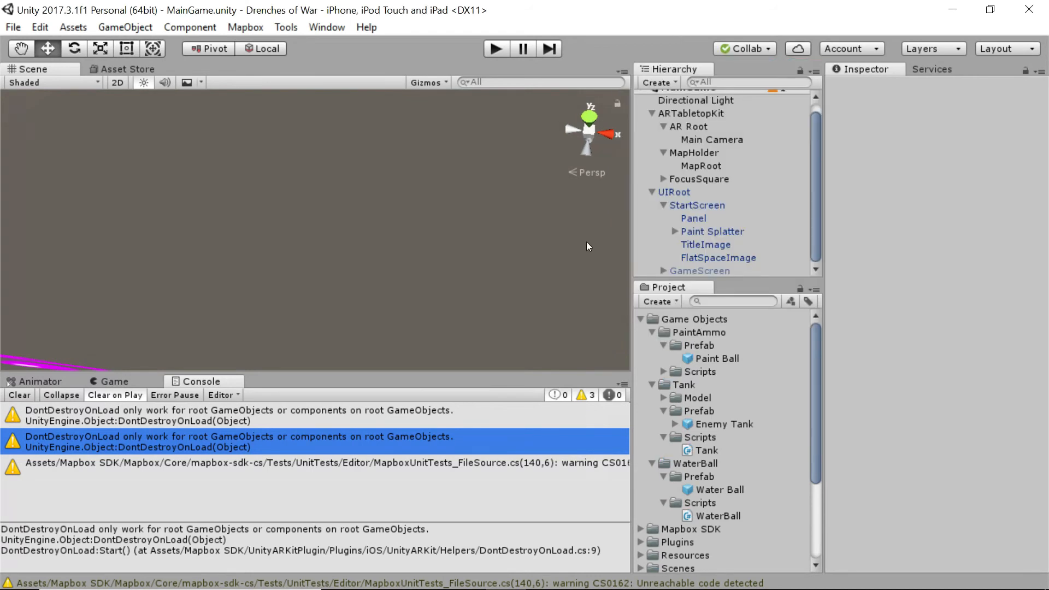
scroll(down, 3)
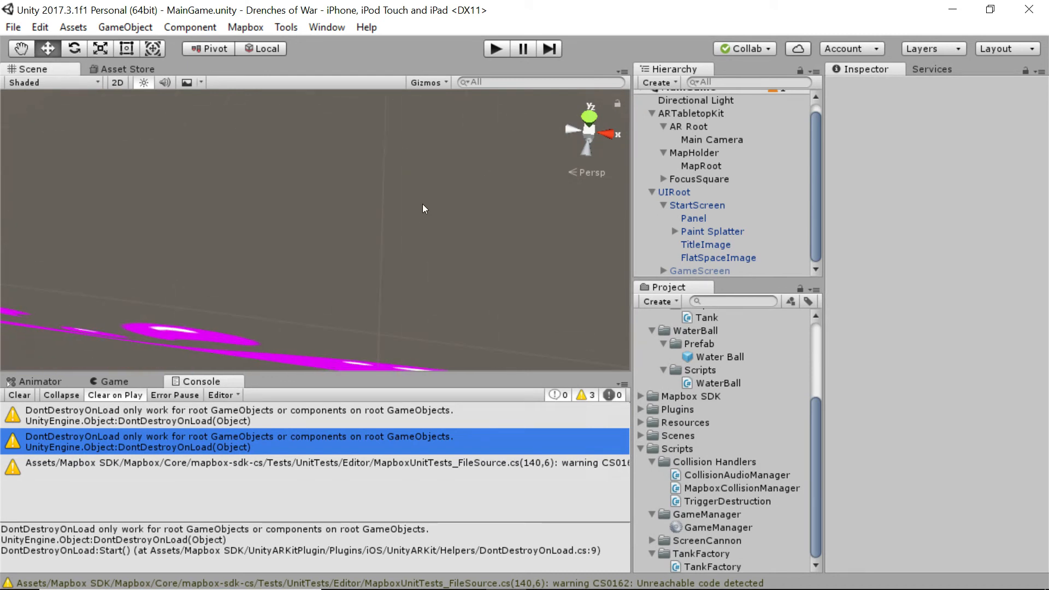
mouse_move(438, 201)
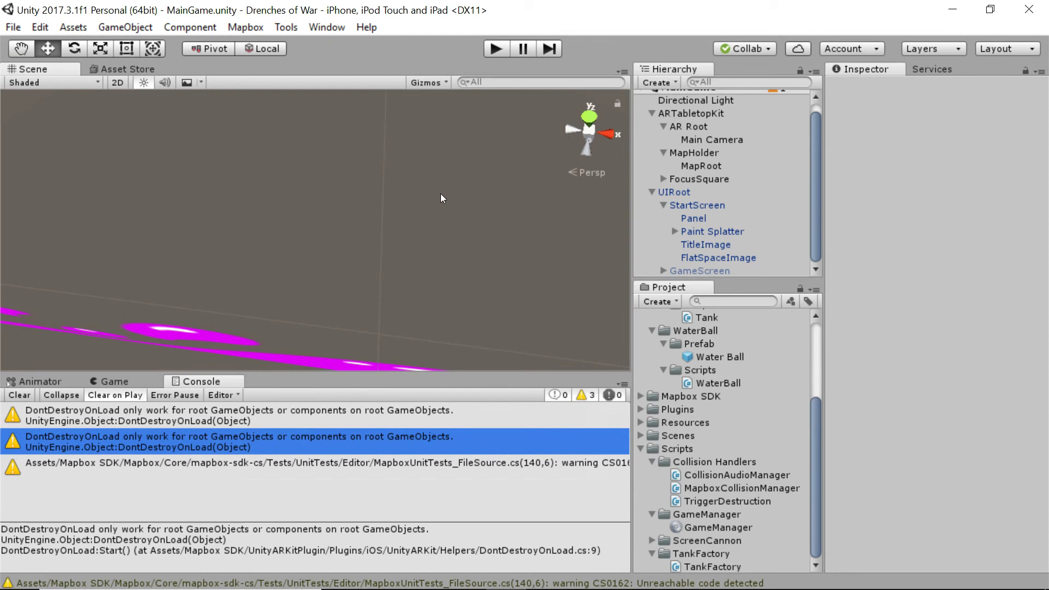
mouse_move(738, 342)
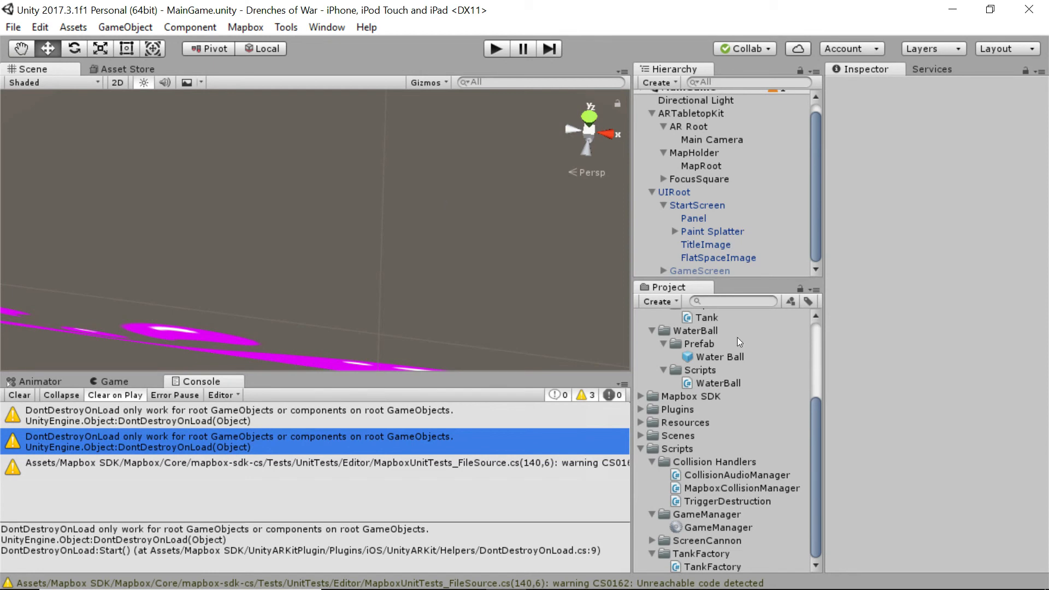
Select the Enemy Tank prefab and choose Enemy from its Inspector Tag dropdown.
click(705, 317)
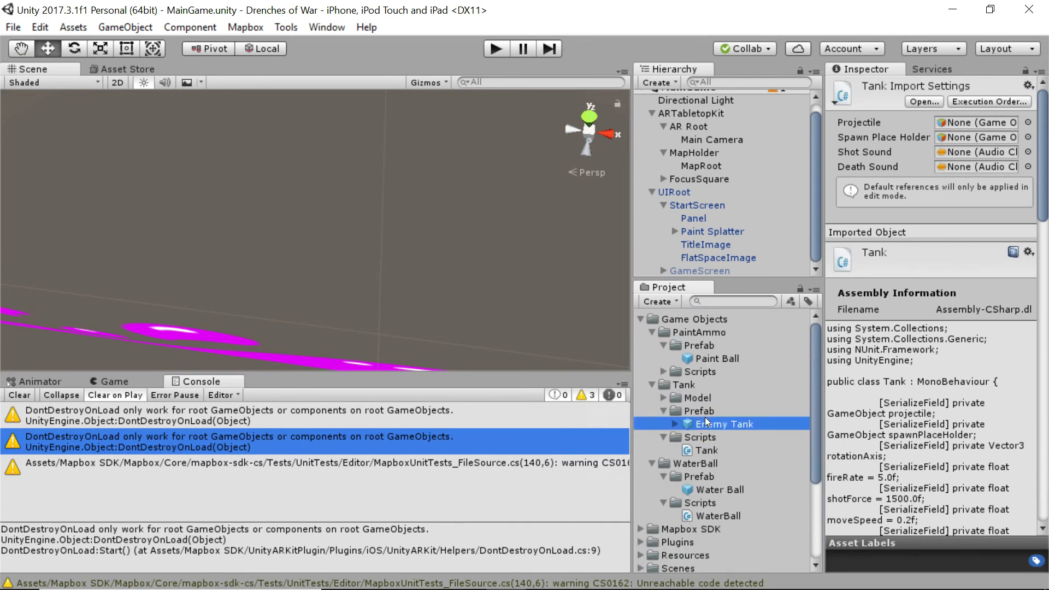
click(722, 424)
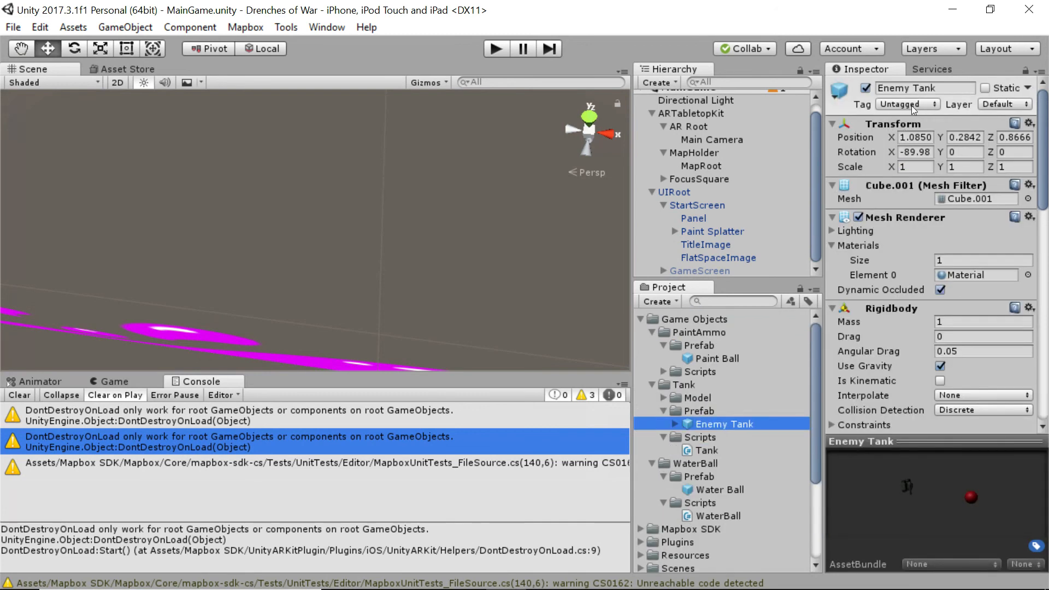
click(906, 104)
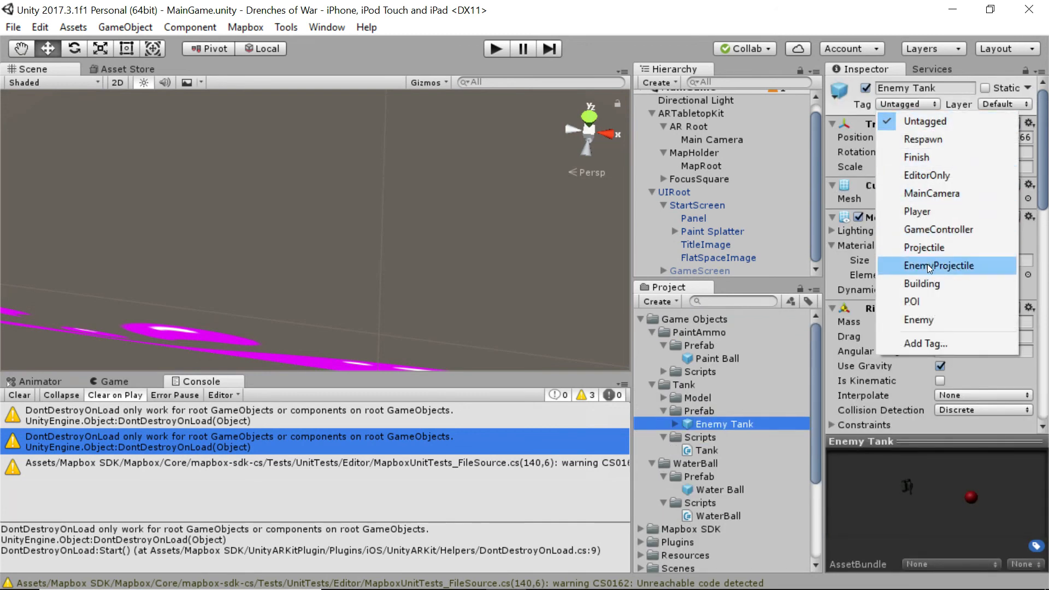
mouse_move(918, 319)
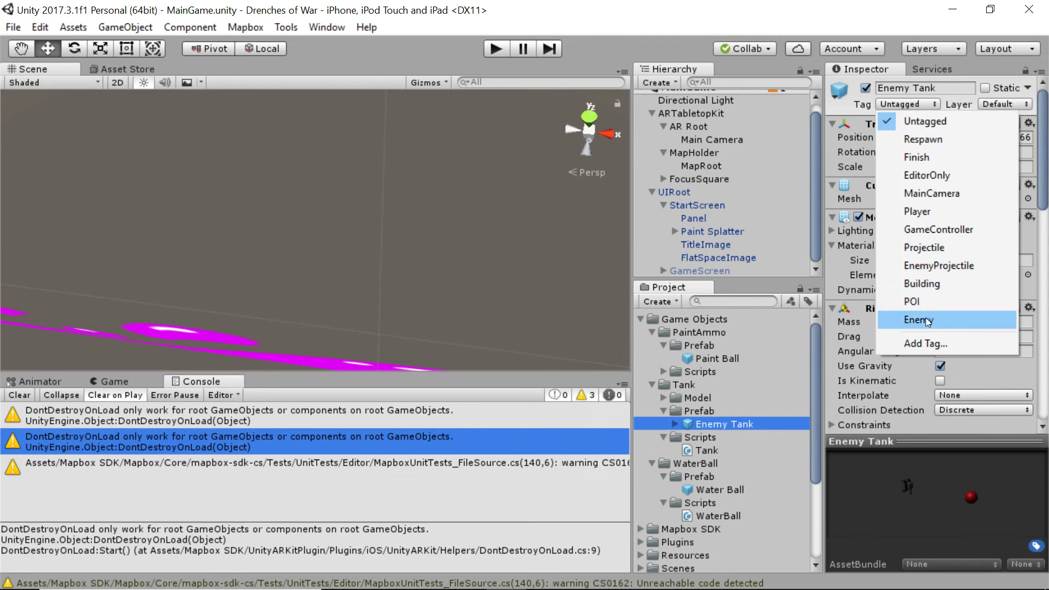
click(918, 320)
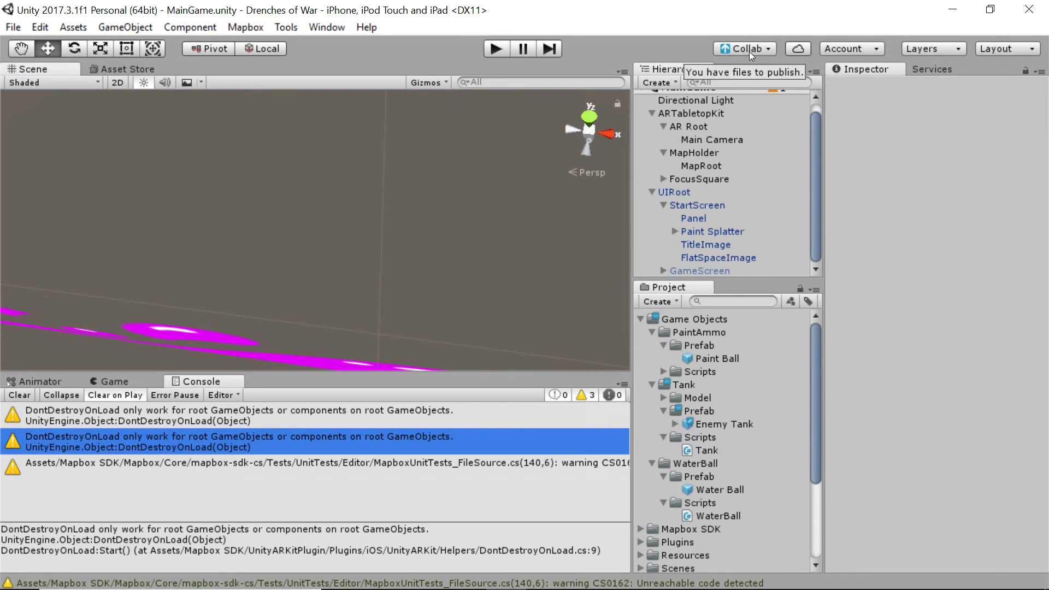
Publish the prefab change to Collab with the note 'Added Enemy tag to tank'.
click(762, 48)
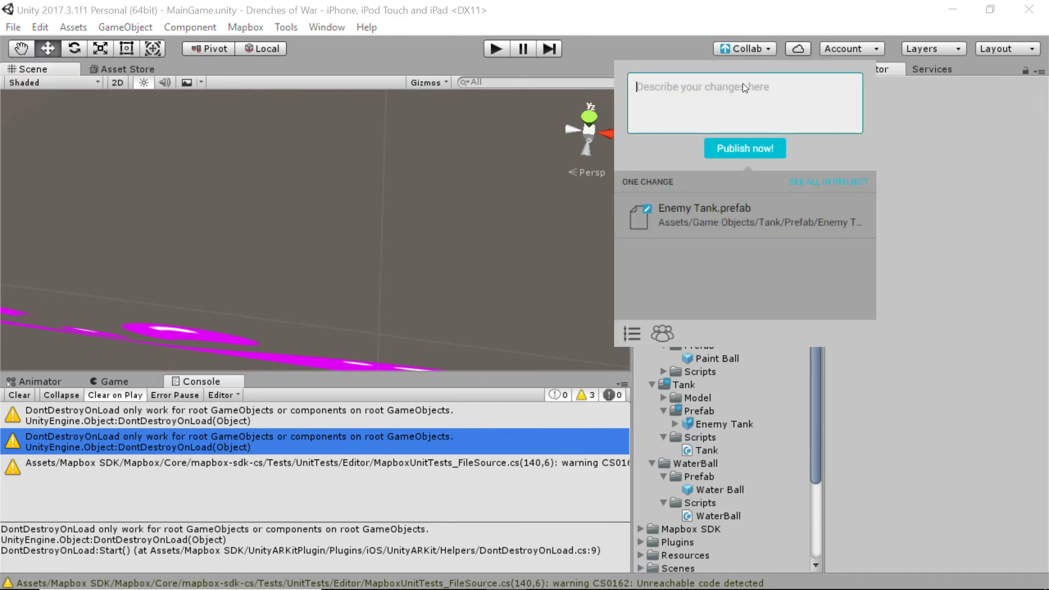
text(Added Enemy tag to tank)
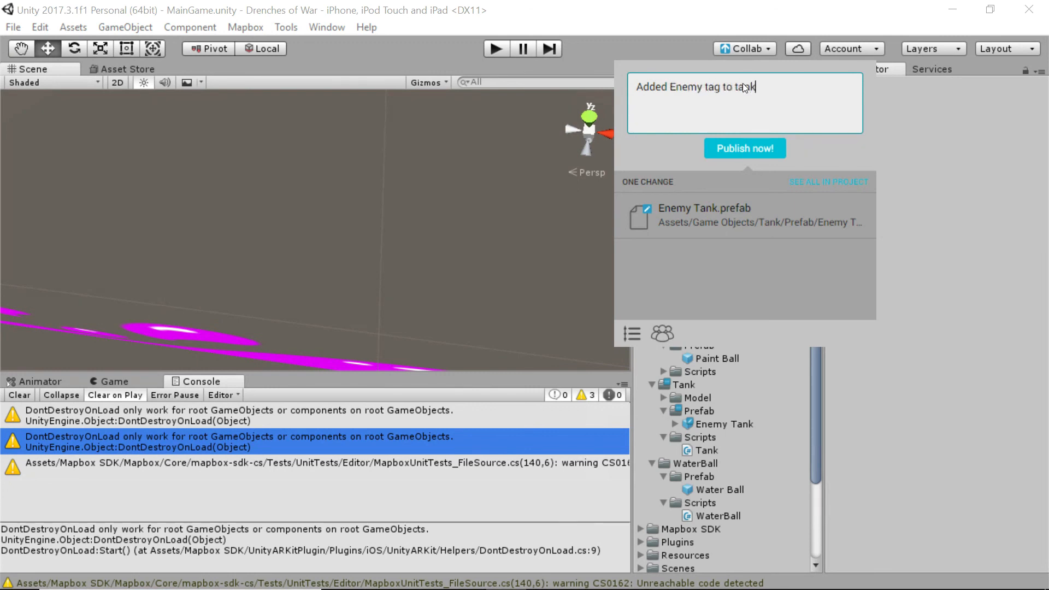
click(744, 148)
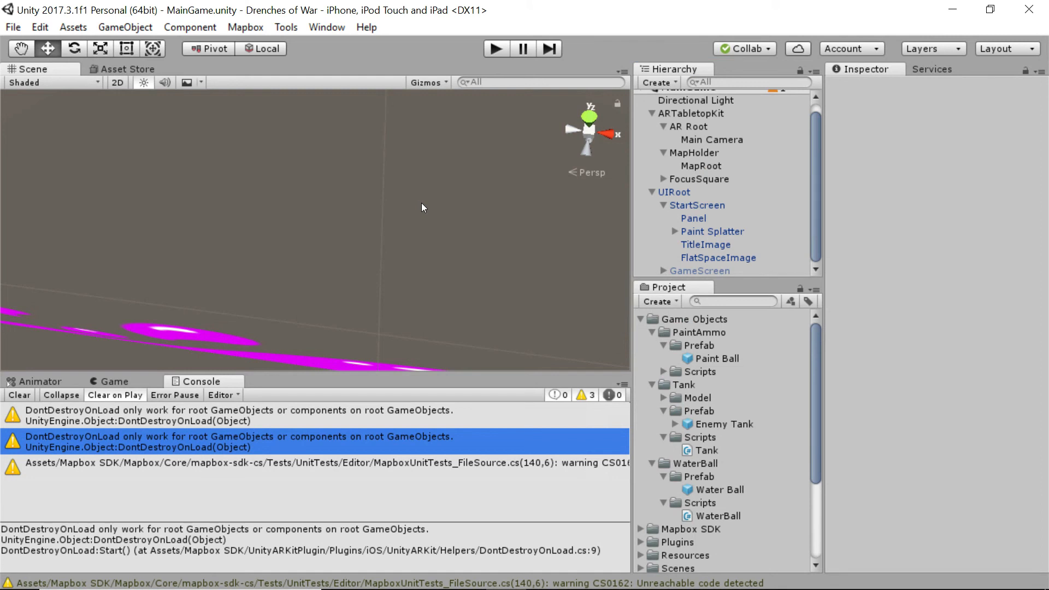
mouse_move(366, 209)
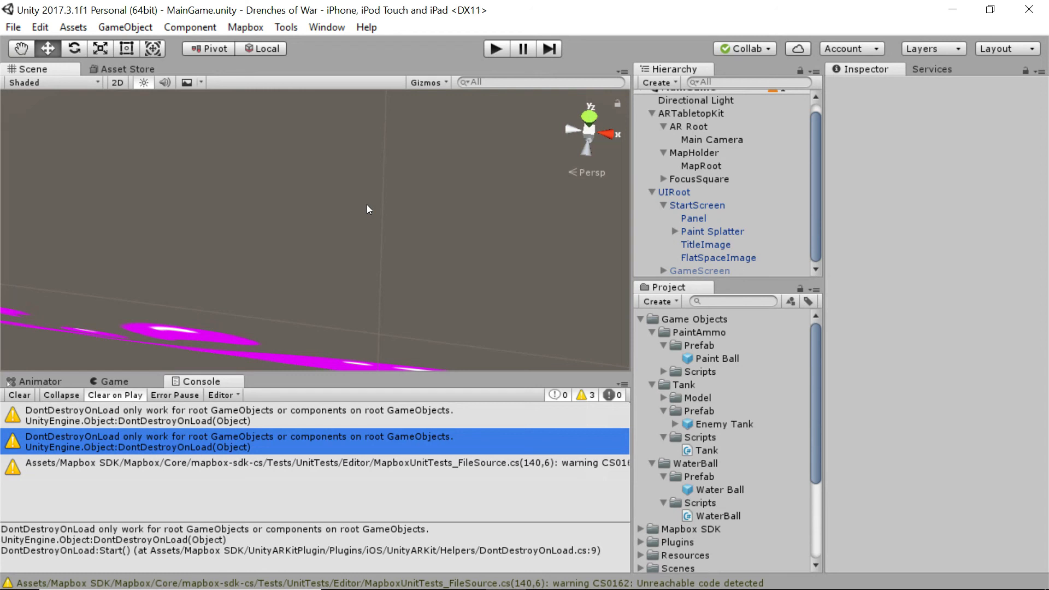
mouse_move(497, 268)
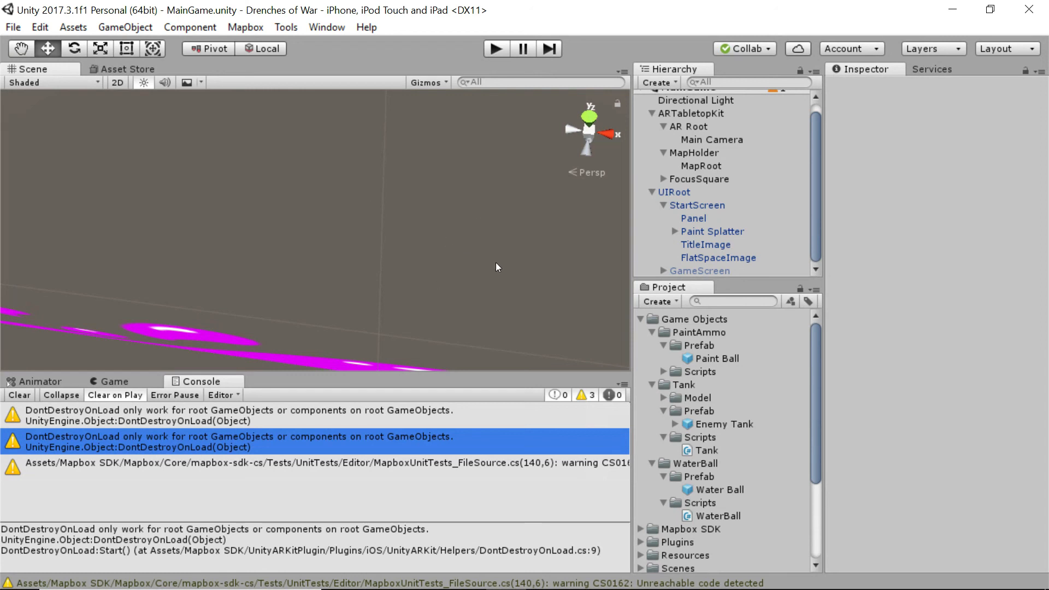
mouse_move(465, 257)
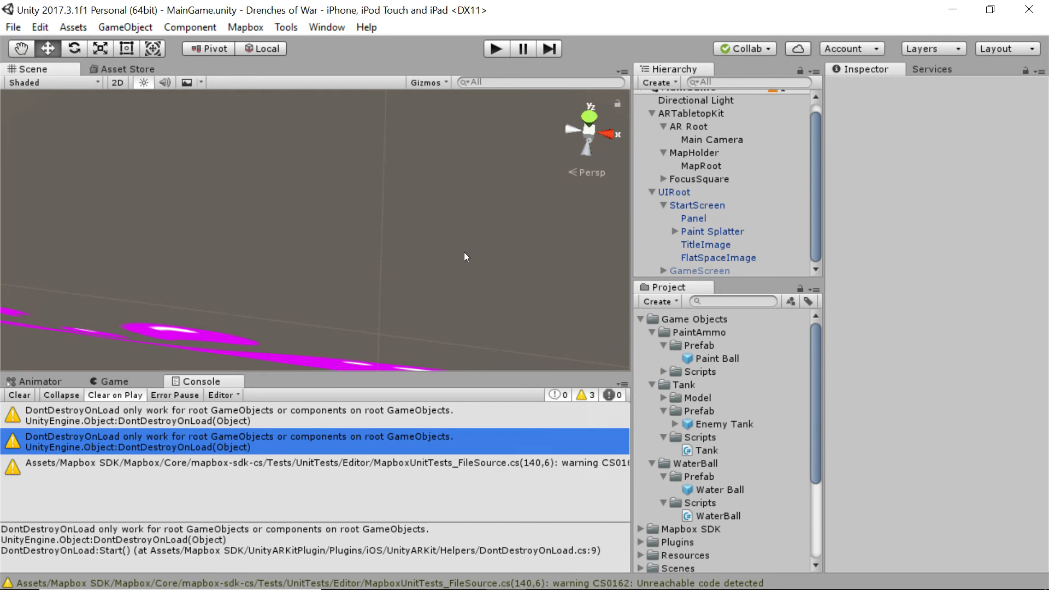